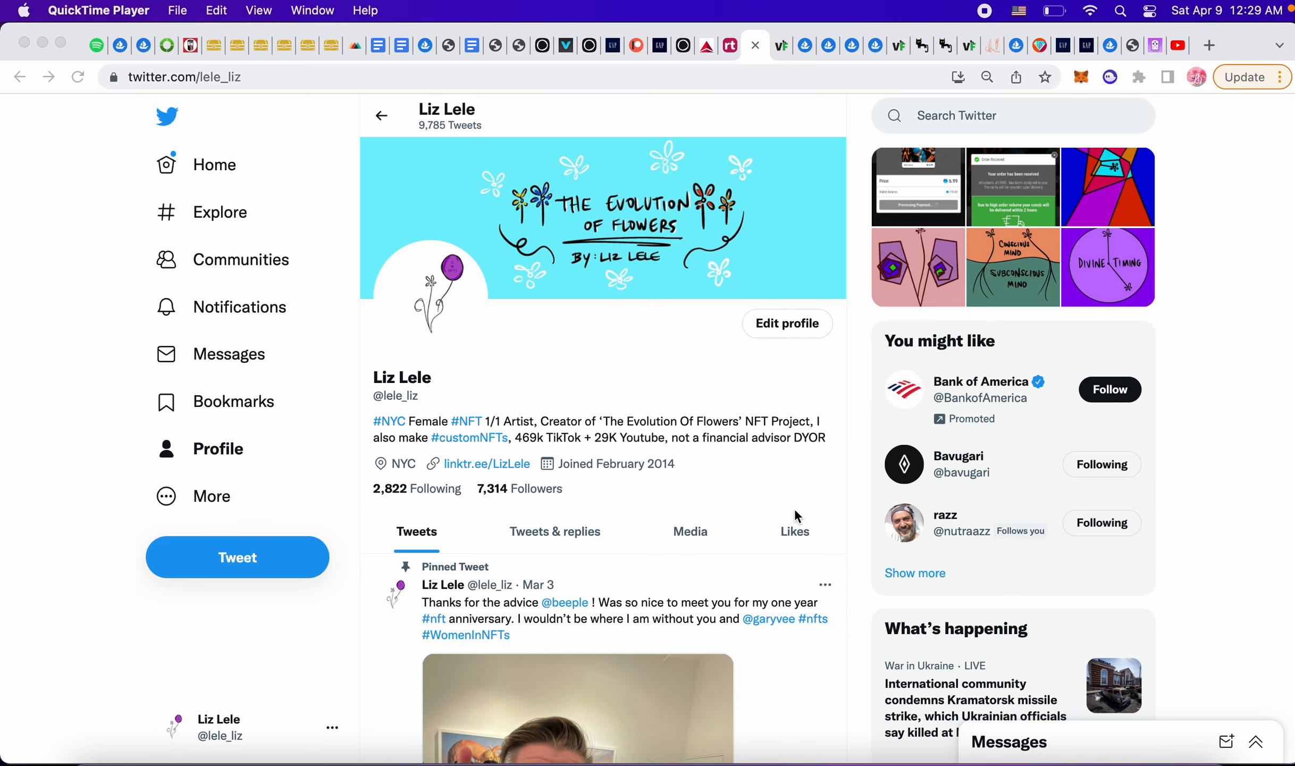
Scroll the profile past the pinned tweet and NFT artwork posts to the Bored & Hungry retweet.
scroll("down", 3)
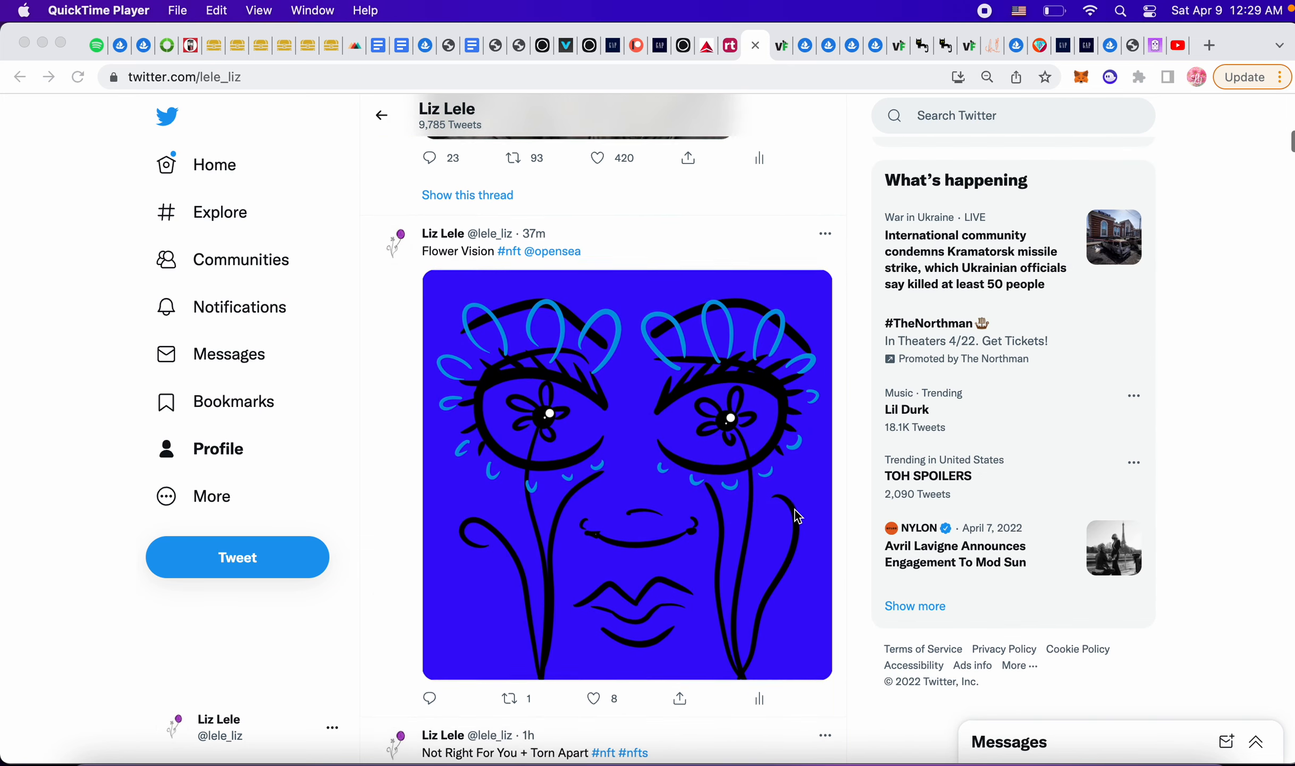
scroll("down", 3)
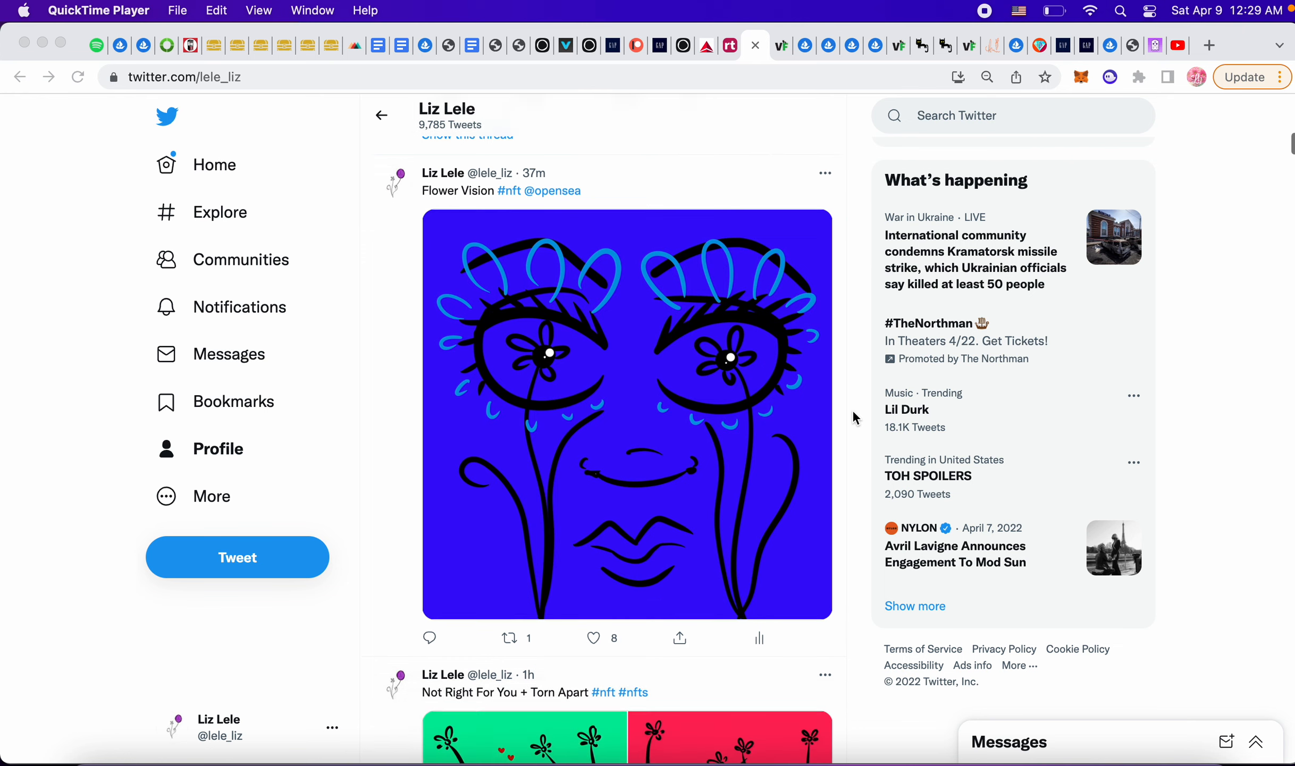
scroll("down", 3)
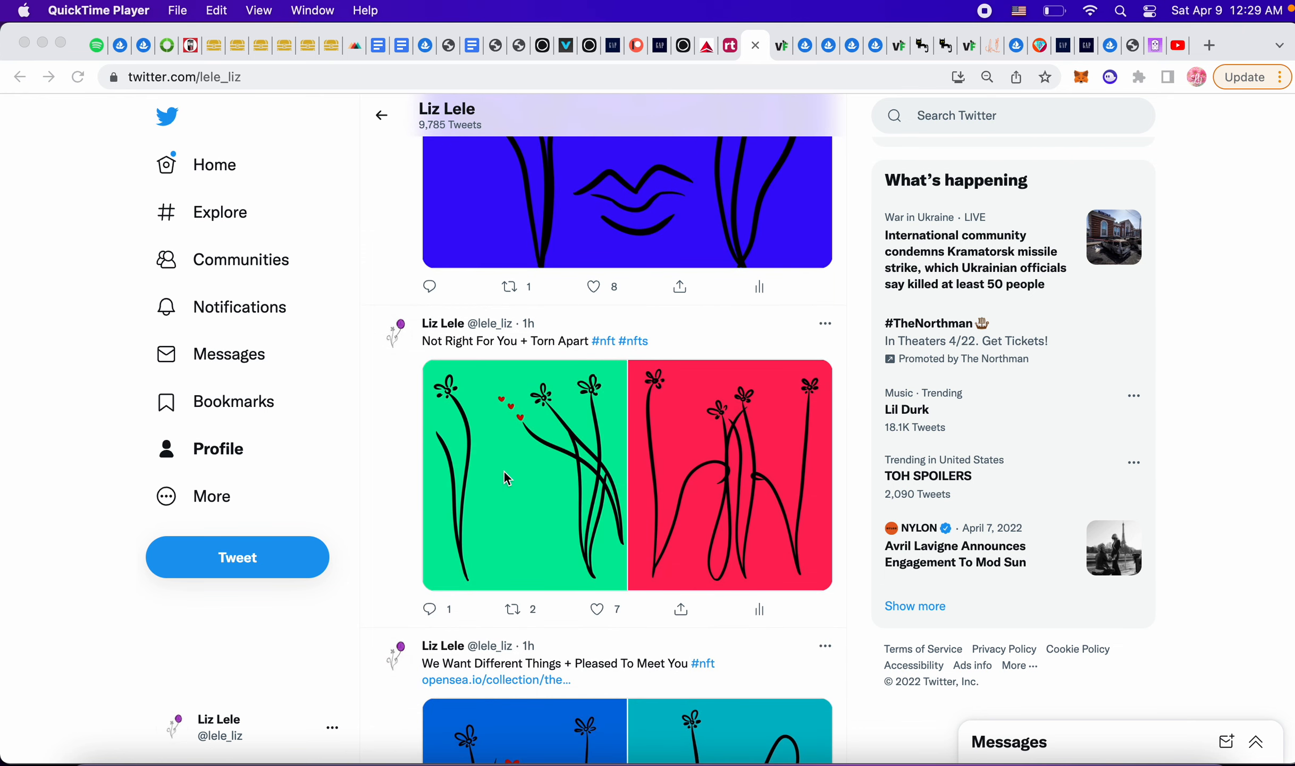
scroll("down", 3)
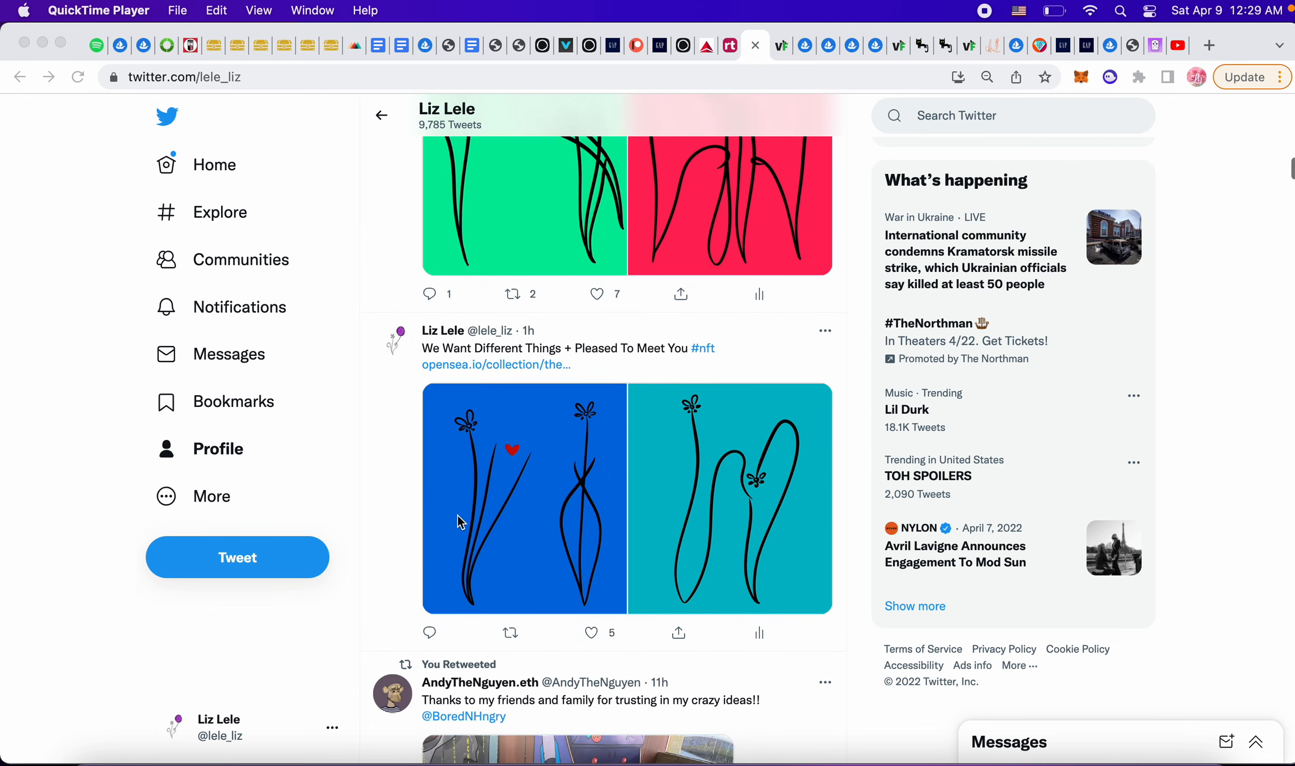
scroll("down", 3)
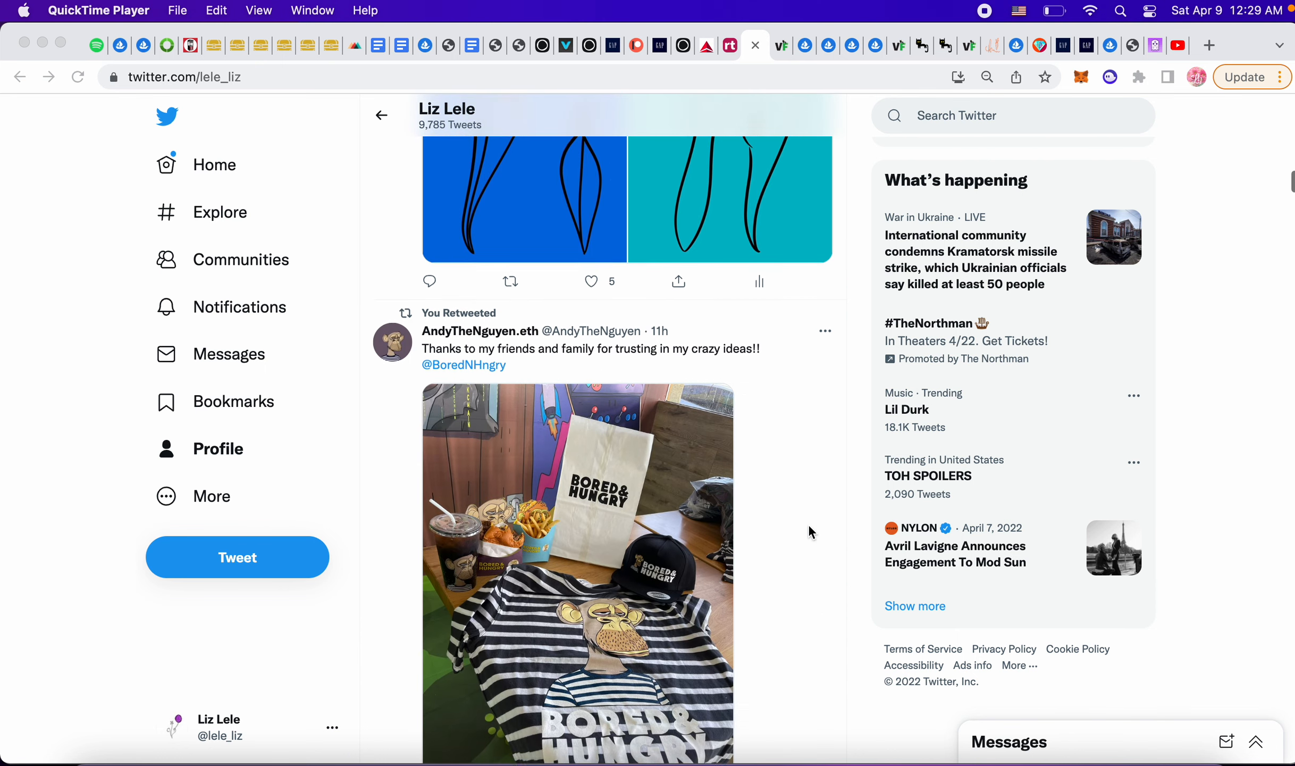
scroll("down", 3)
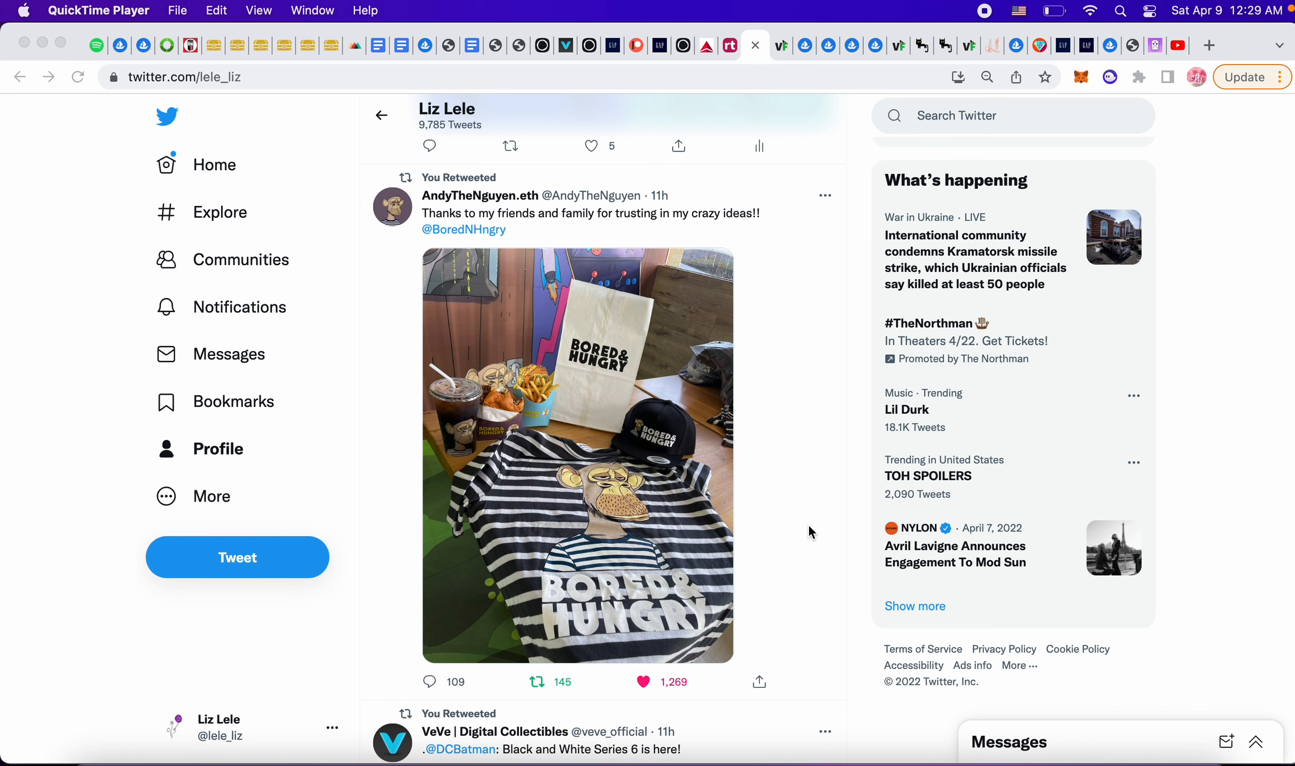
mouse_move(454, 457)
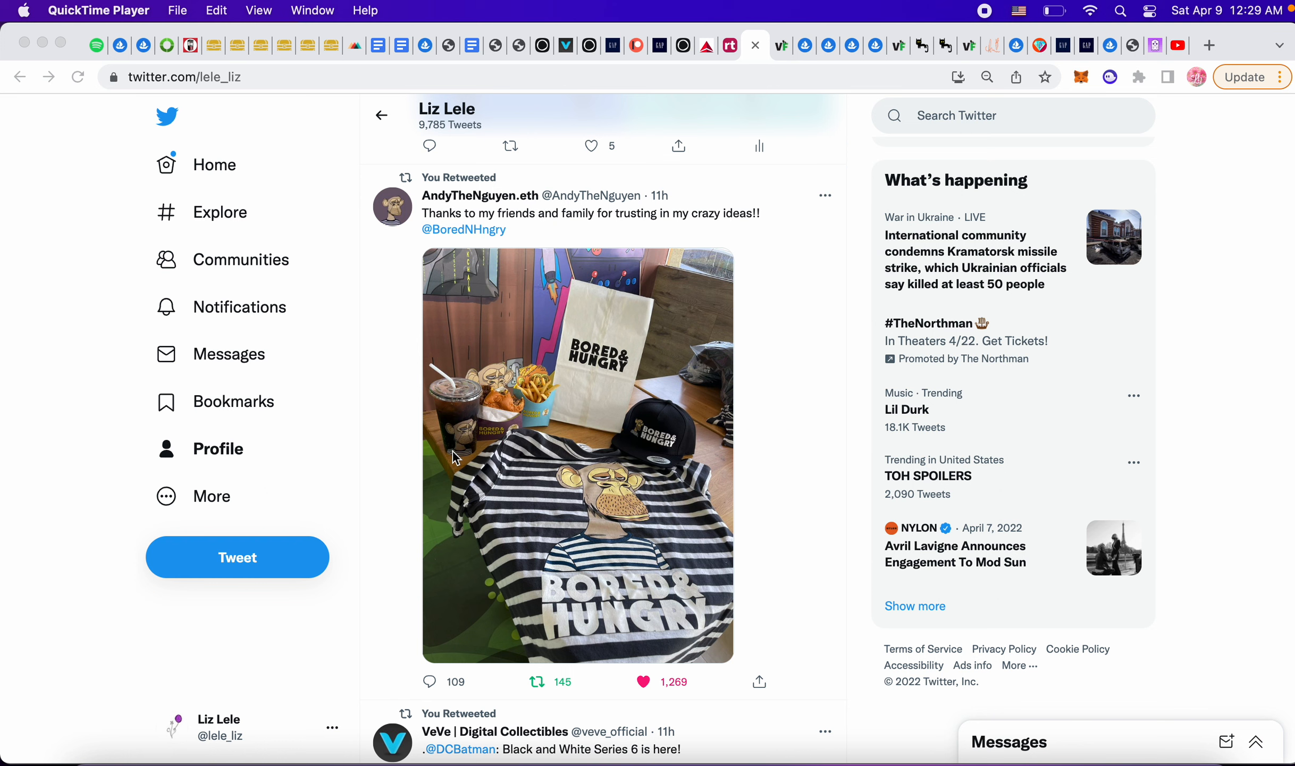
mouse_move(703, 471)
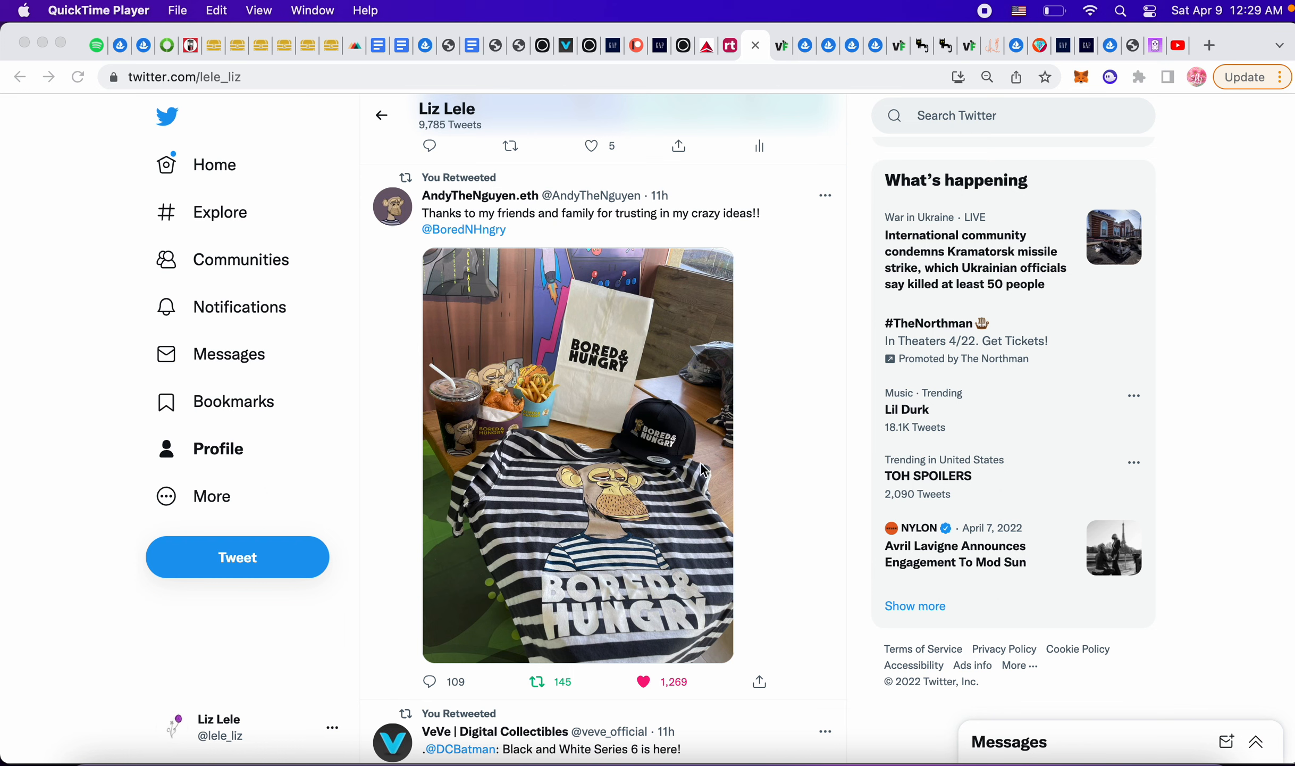
Scroll past the Batman Black and White retweet to the two VeeCon ticket images.
scroll("down", 3)
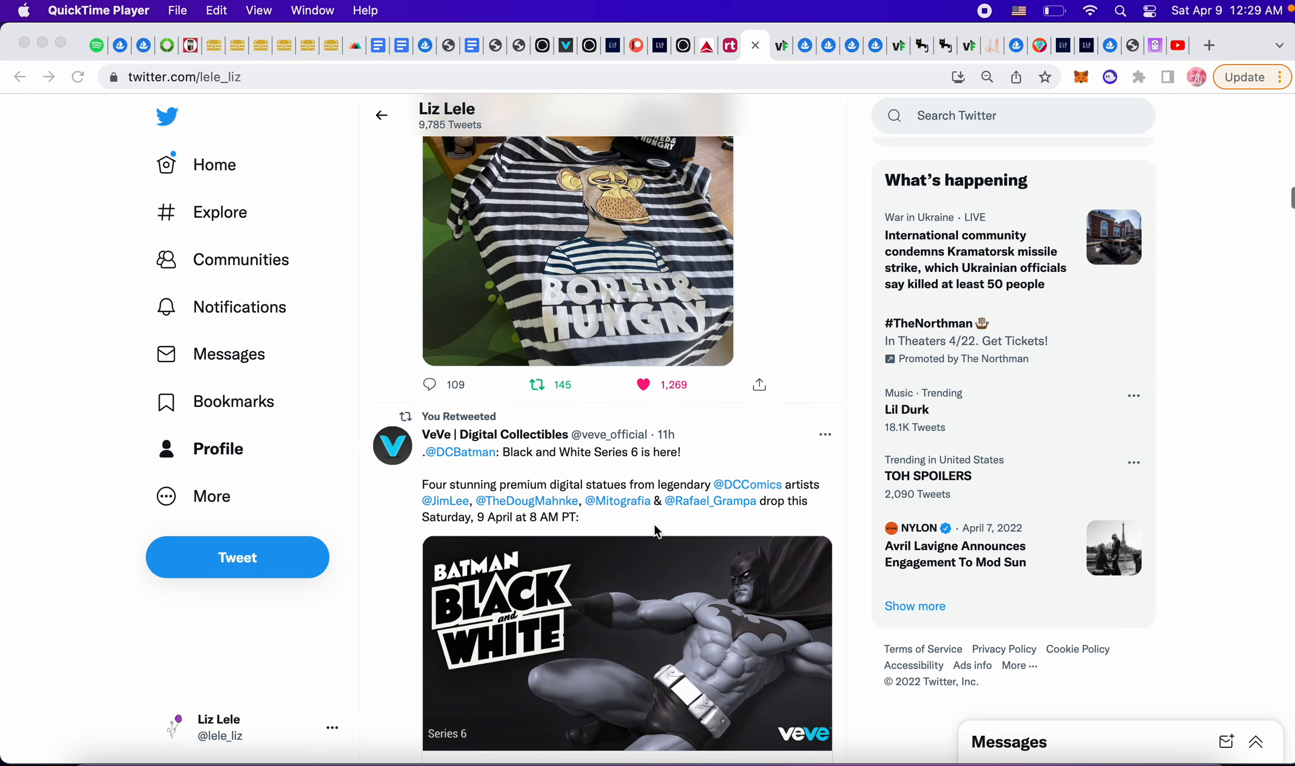
scroll("down", 3)
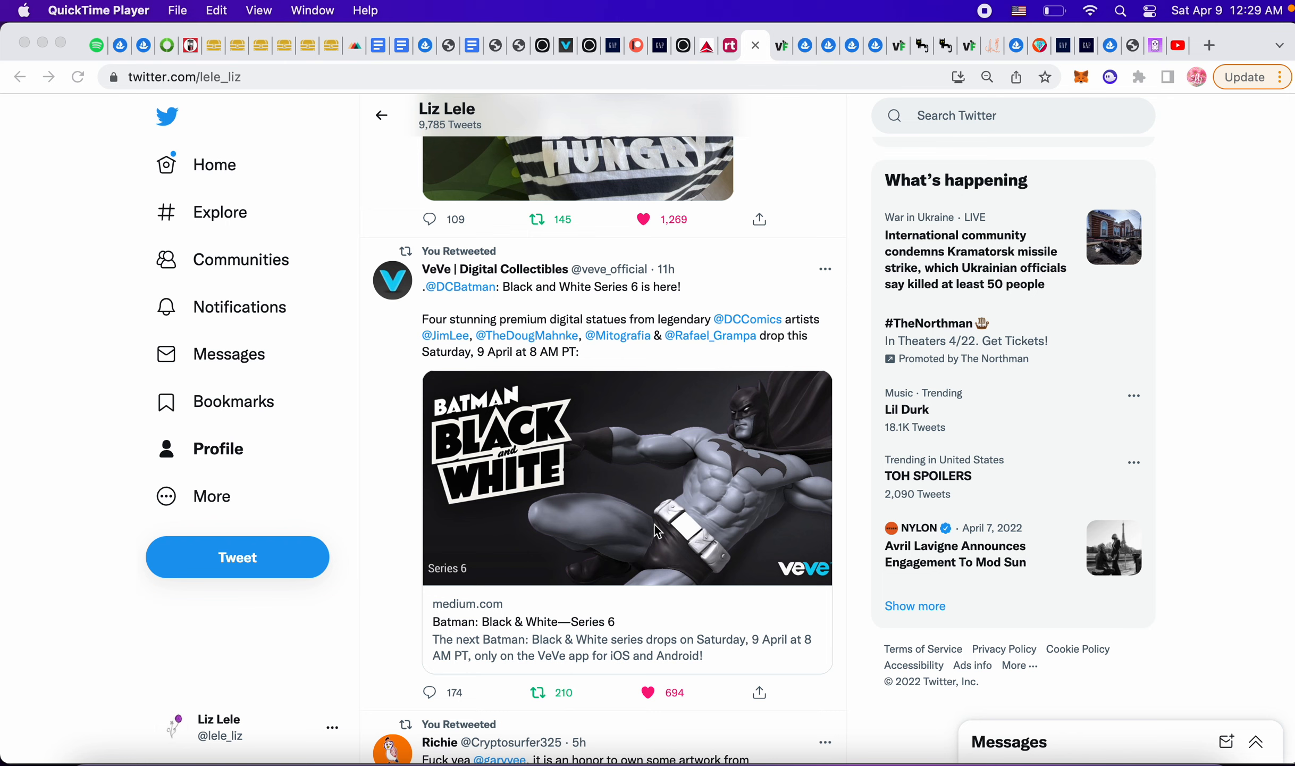
mouse_move(413, 498)
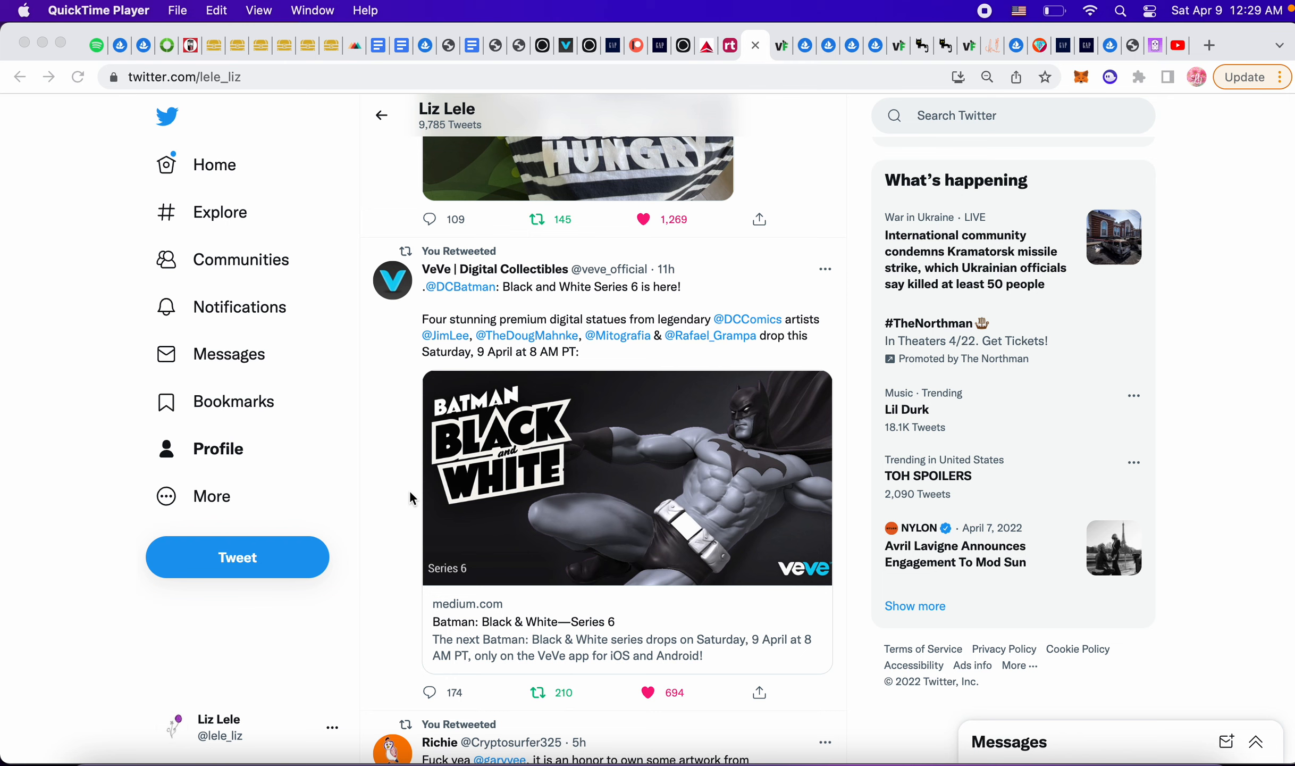
left_click(636, 219)
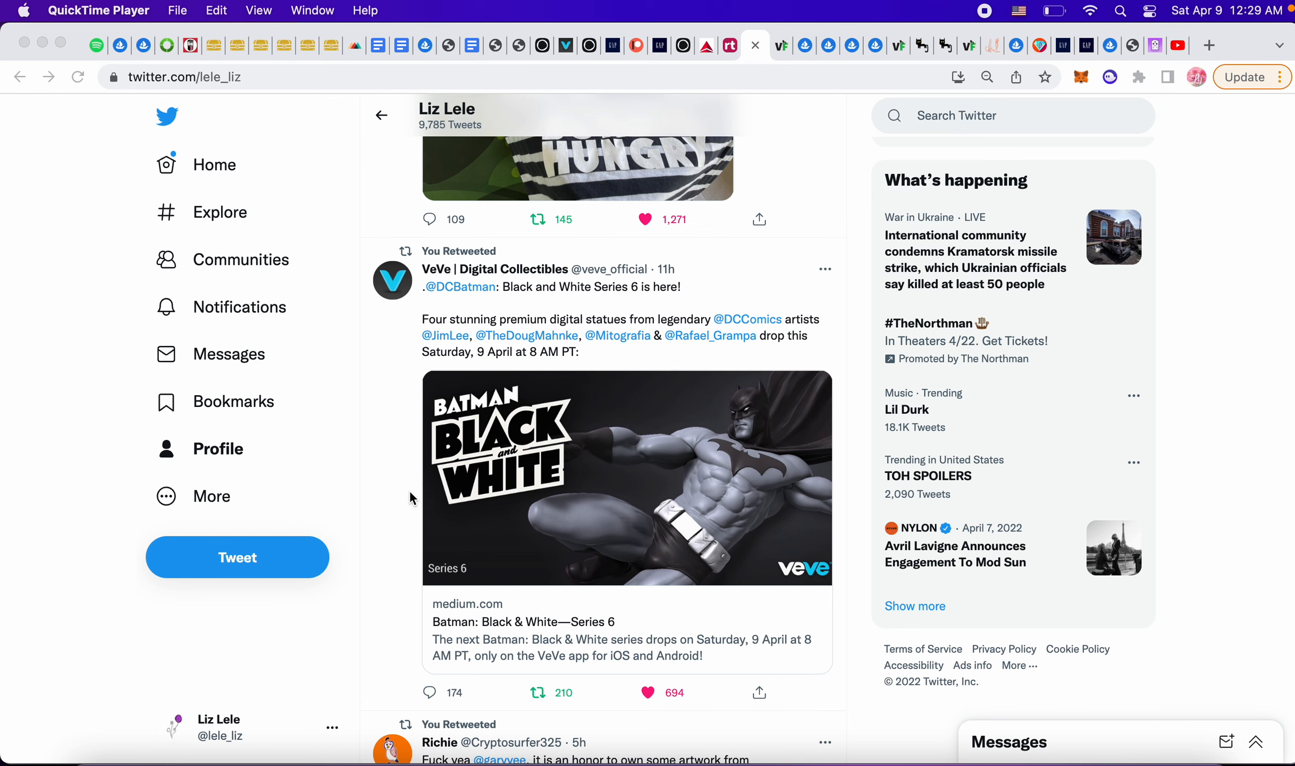
mouse_move(1257, 7)
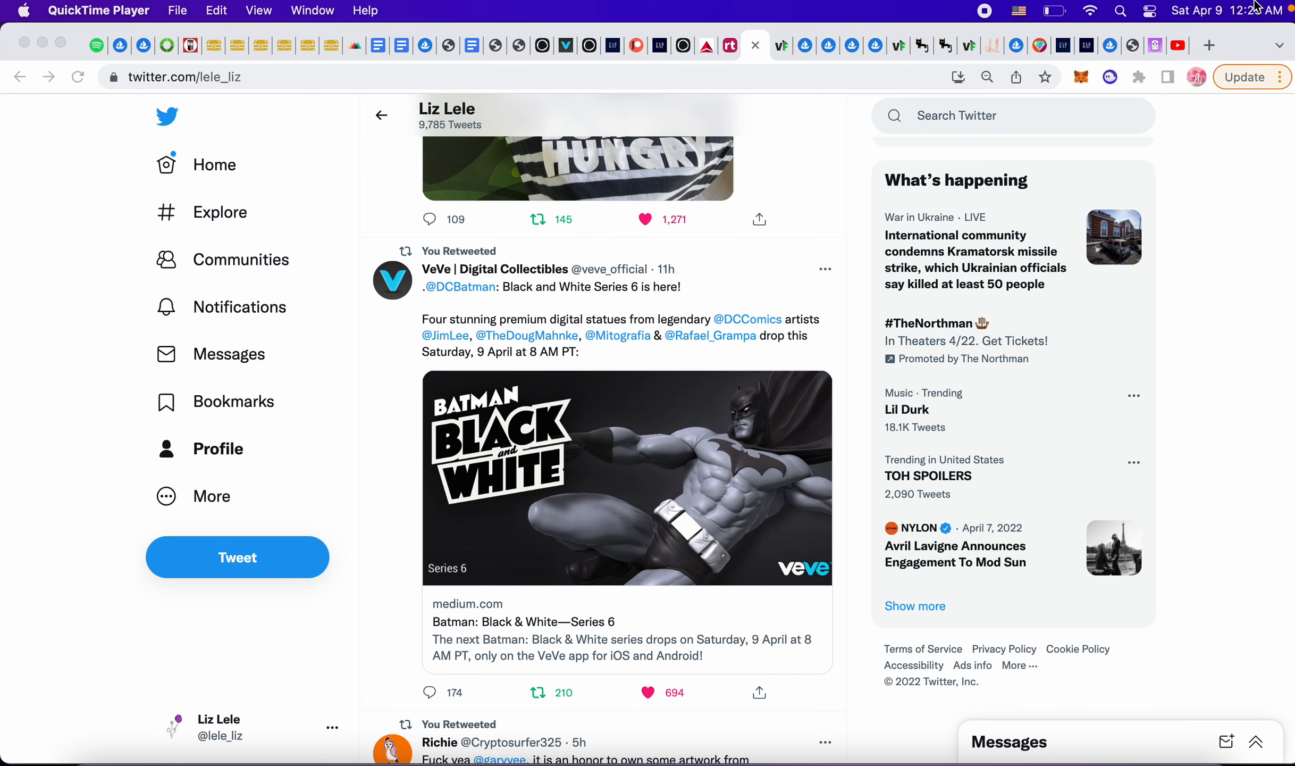
scroll("down", 3)
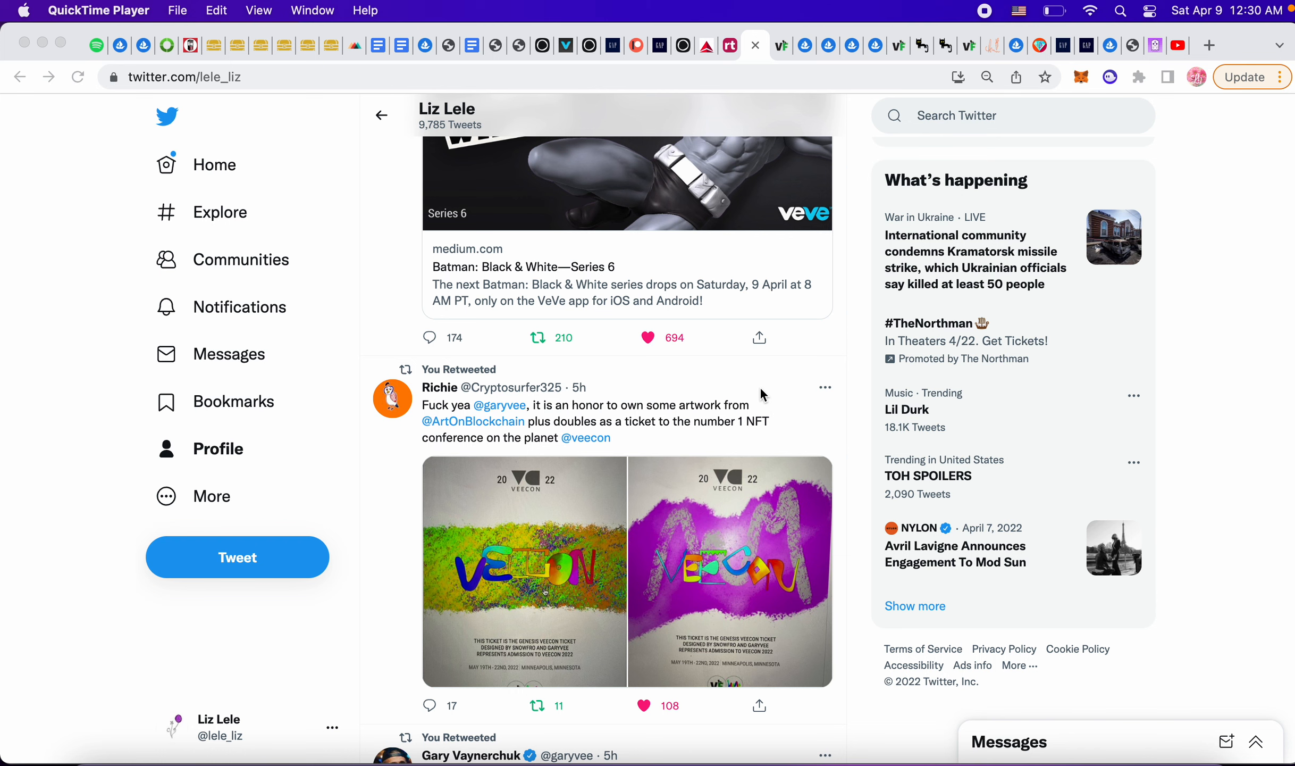
scroll("down", 3)
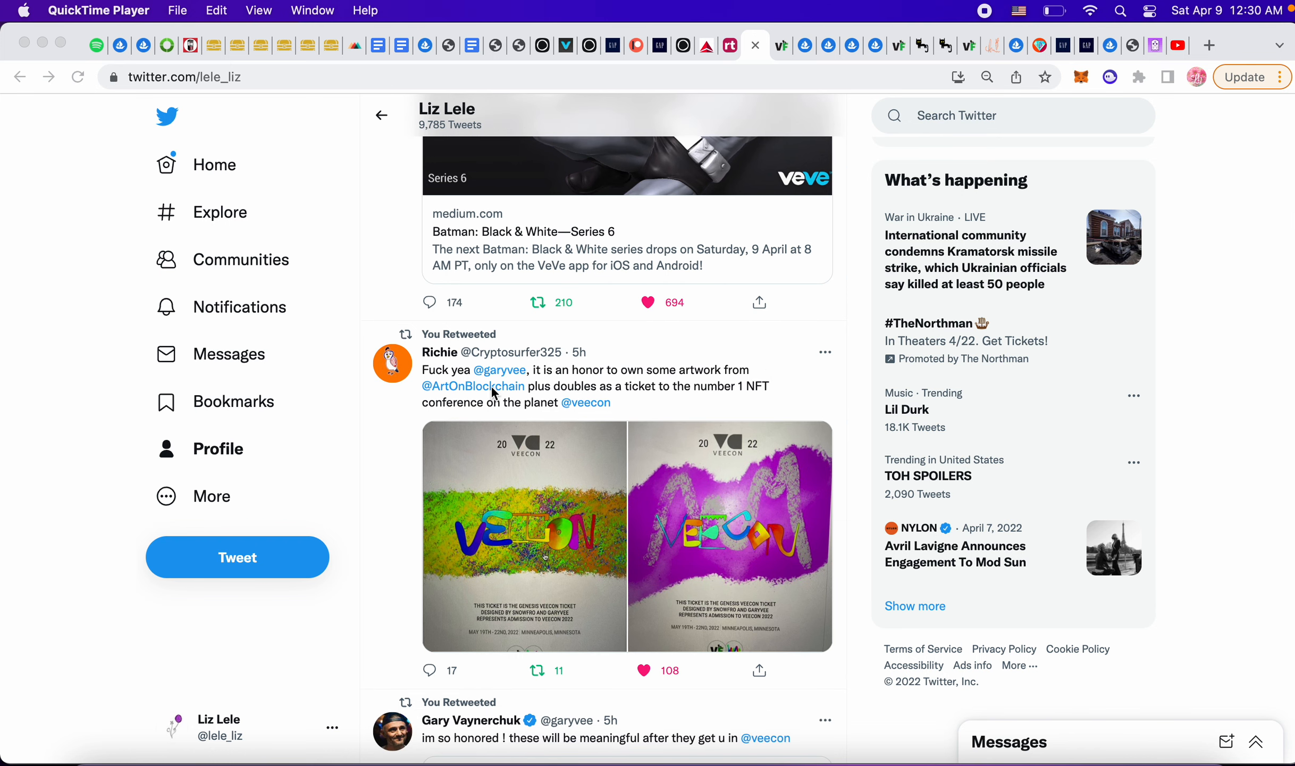
left_click(474, 386)
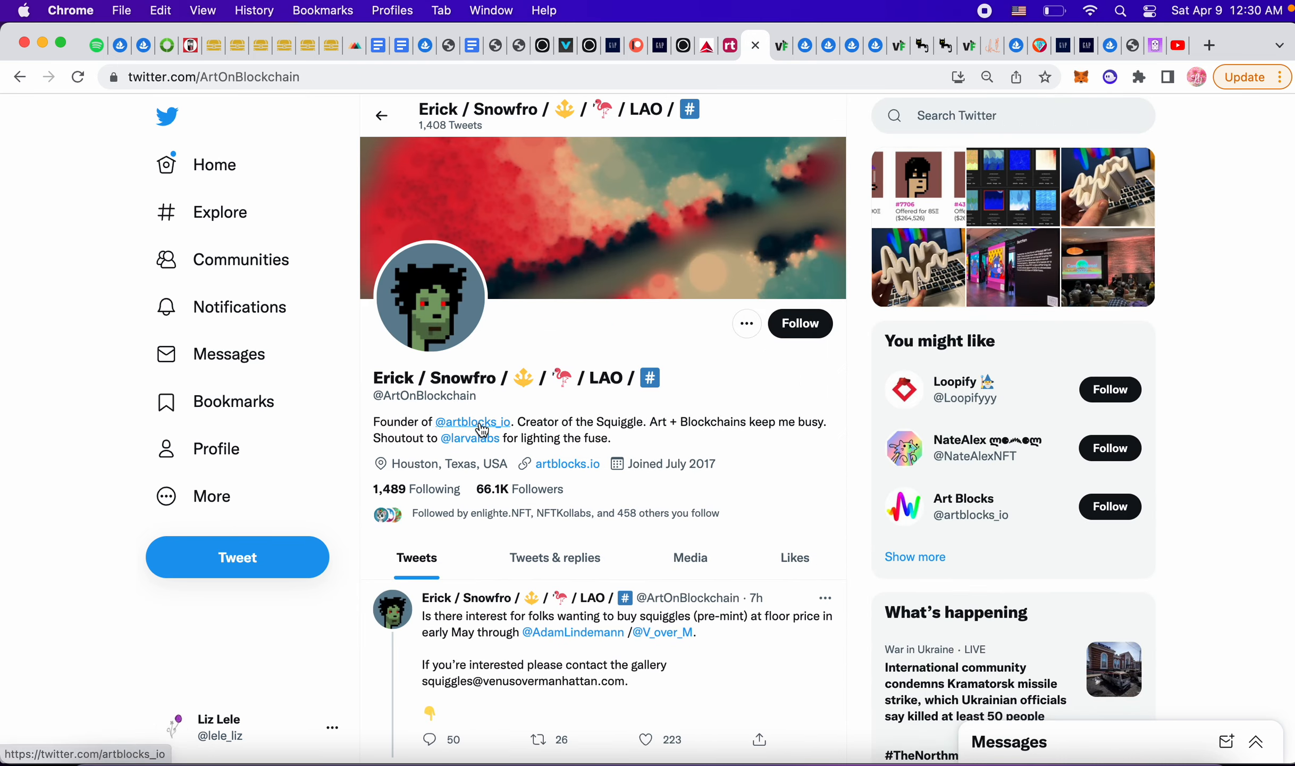
left_click(798, 322)
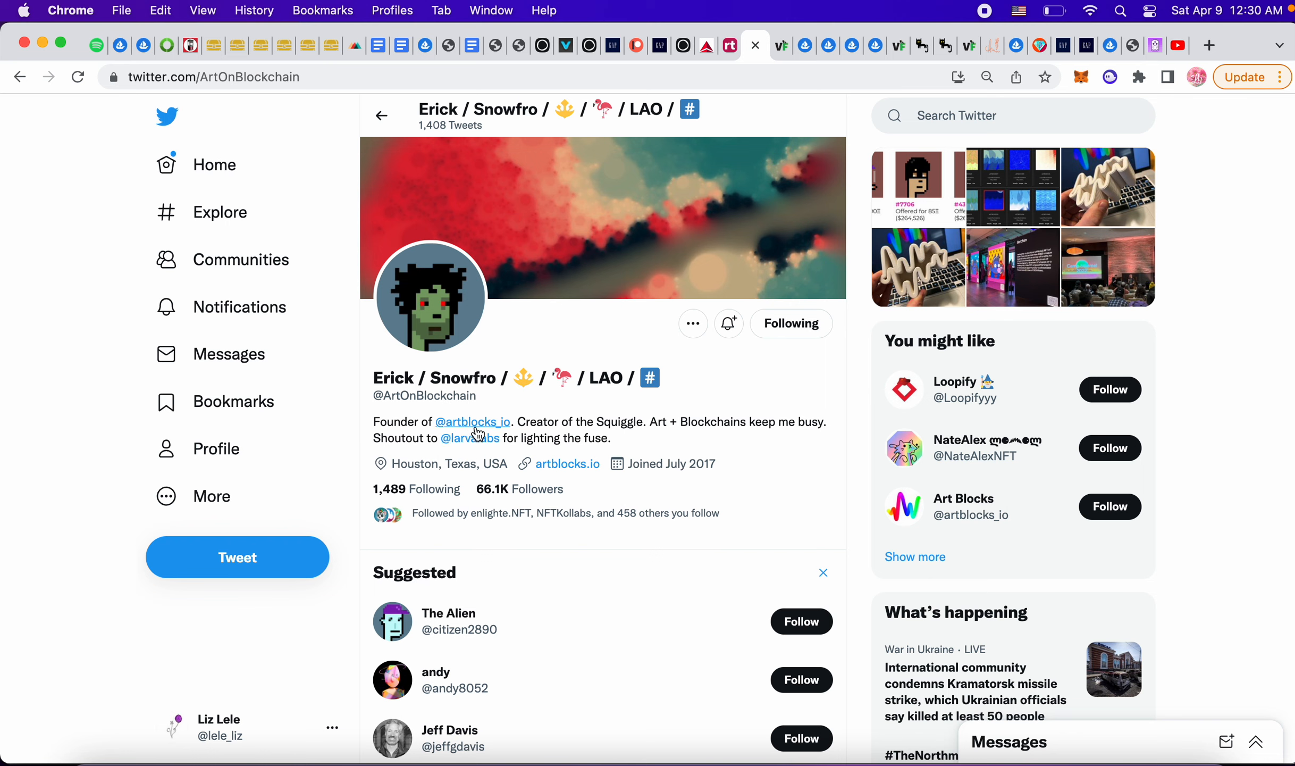
left_click(474, 421)
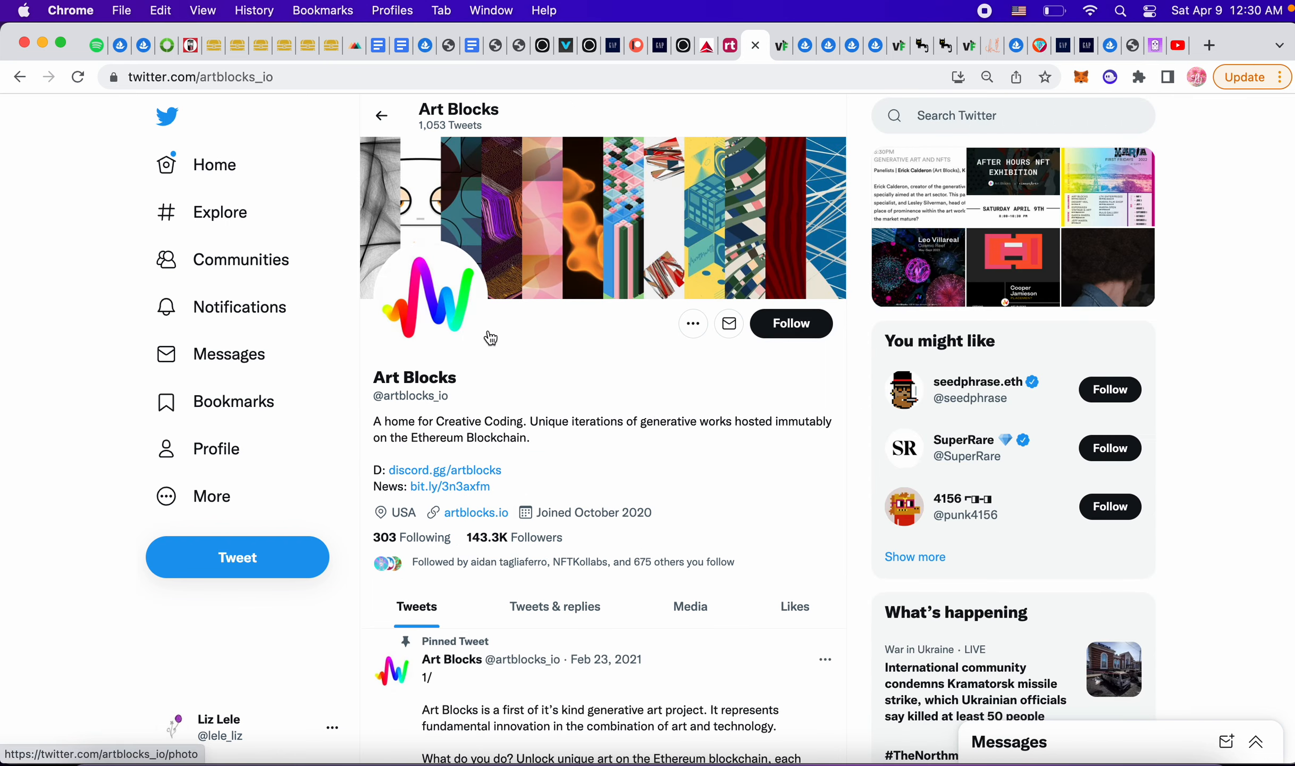
scroll("down", 3)
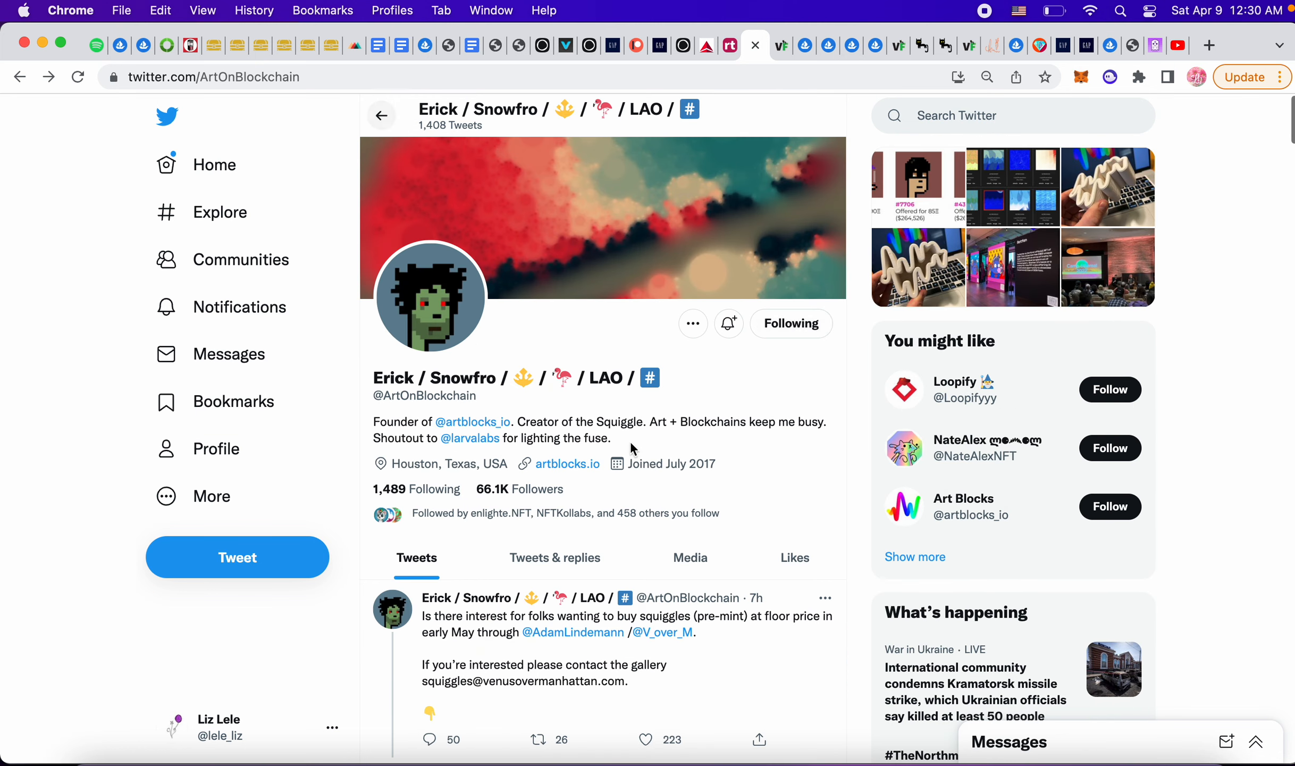
left_click(220, 726)
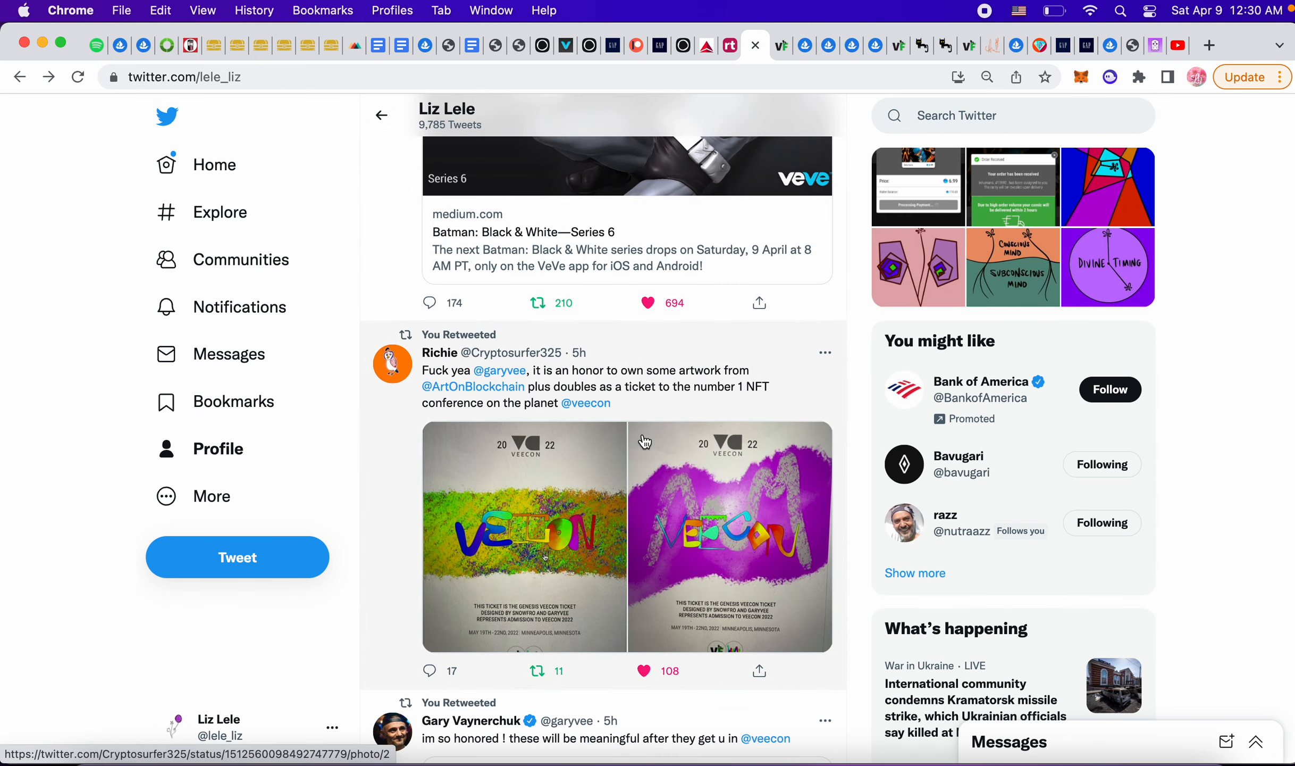
mouse_move(717, 484)
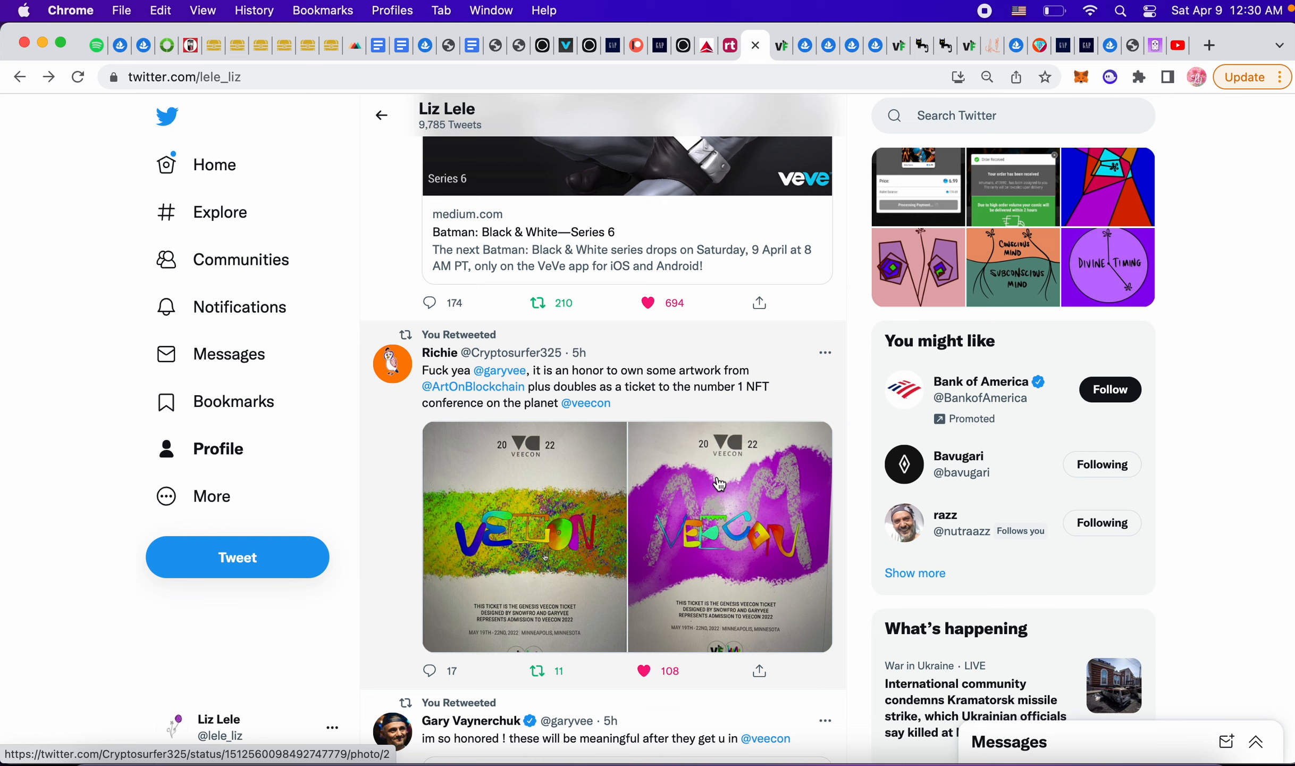
Scroll past the Veecon Art Reveal space and Mmendie quote tweet to the Aavegotchi retweet.
scroll("down", 3)
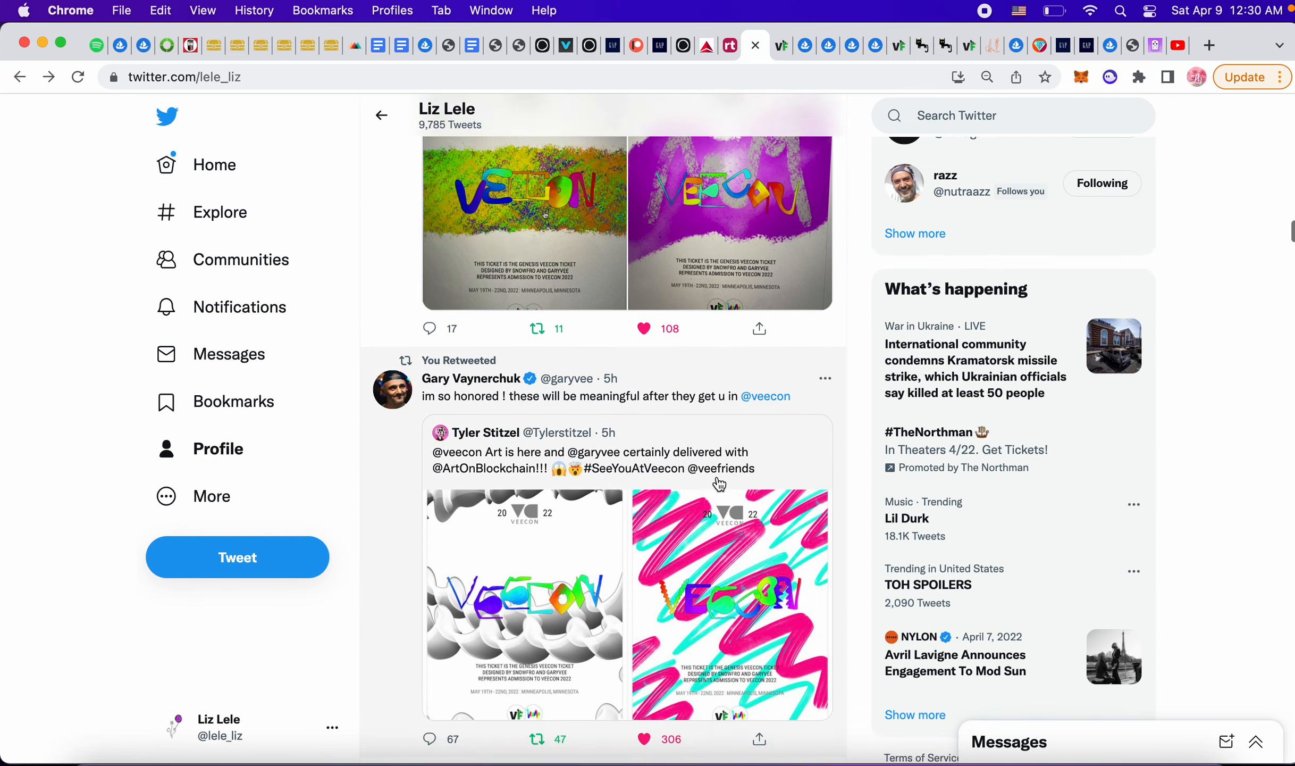
scroll("down", 3)
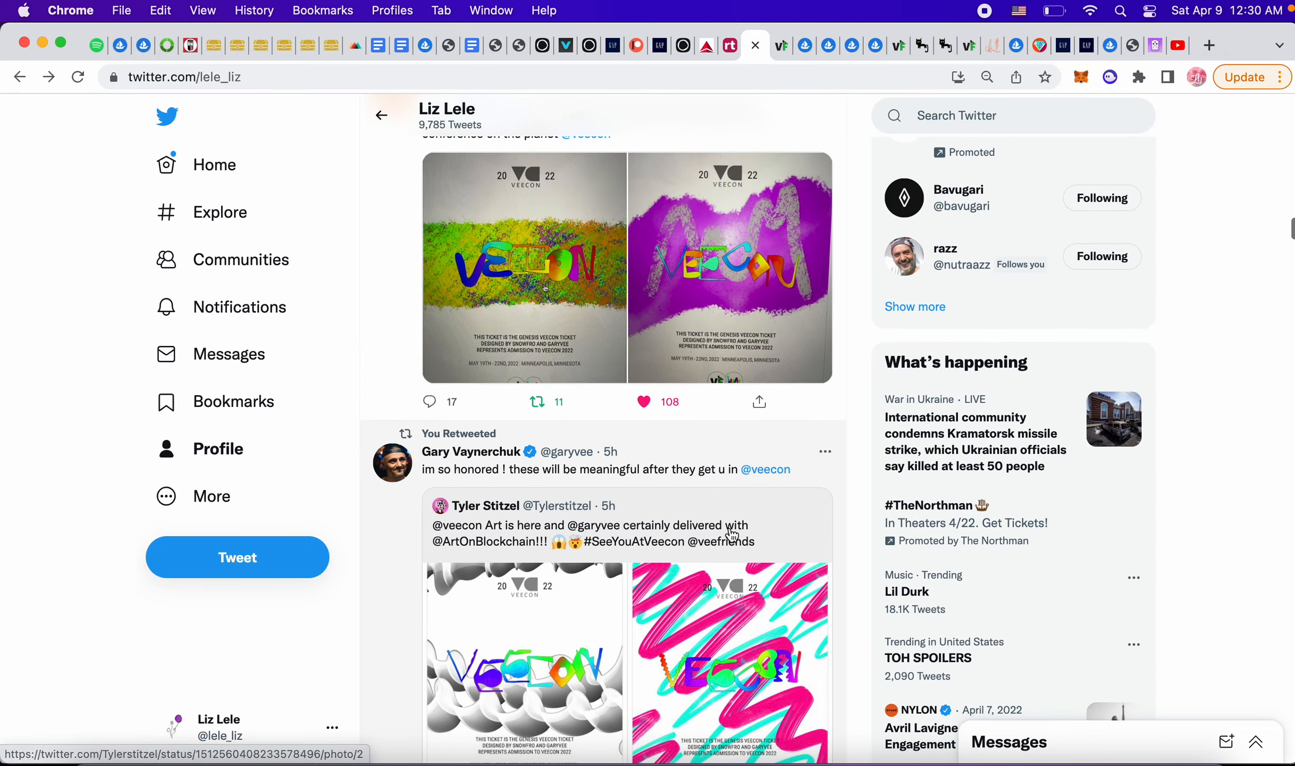
scroll("down", 3)
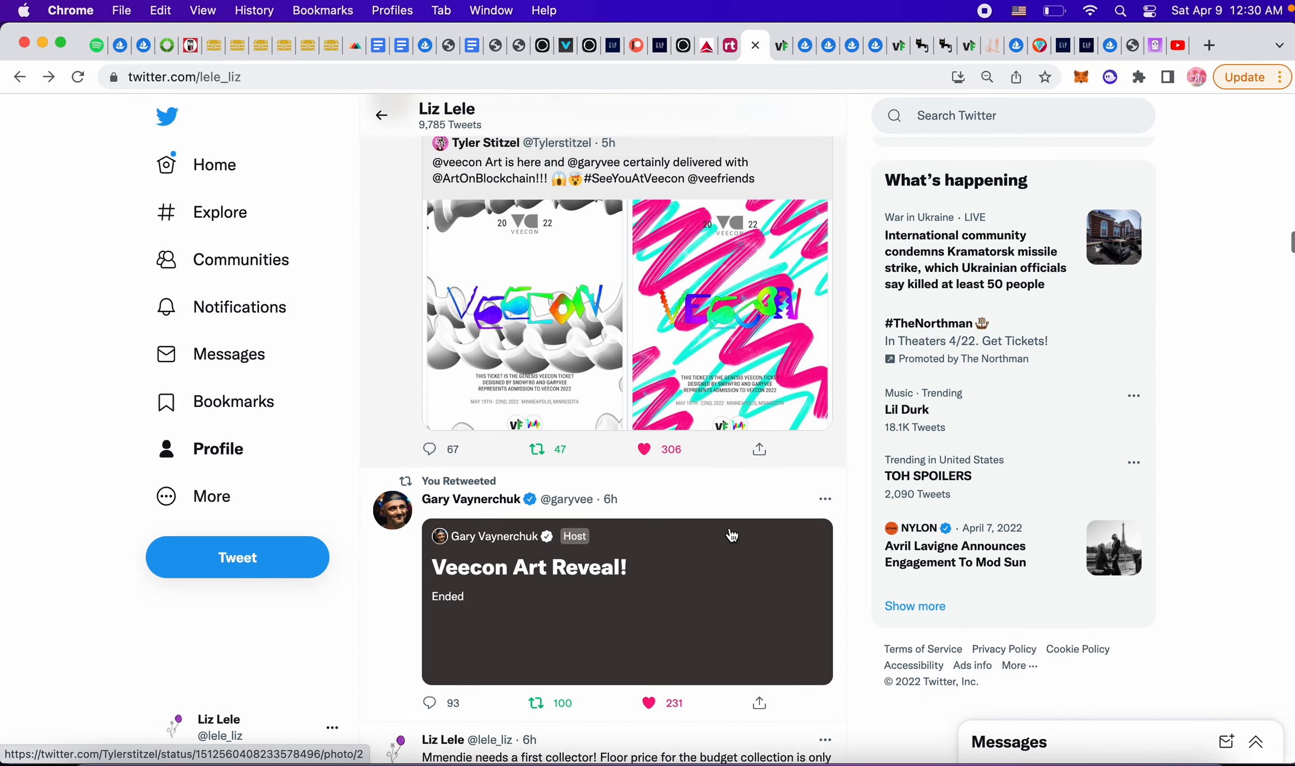
scroll("down", 3)
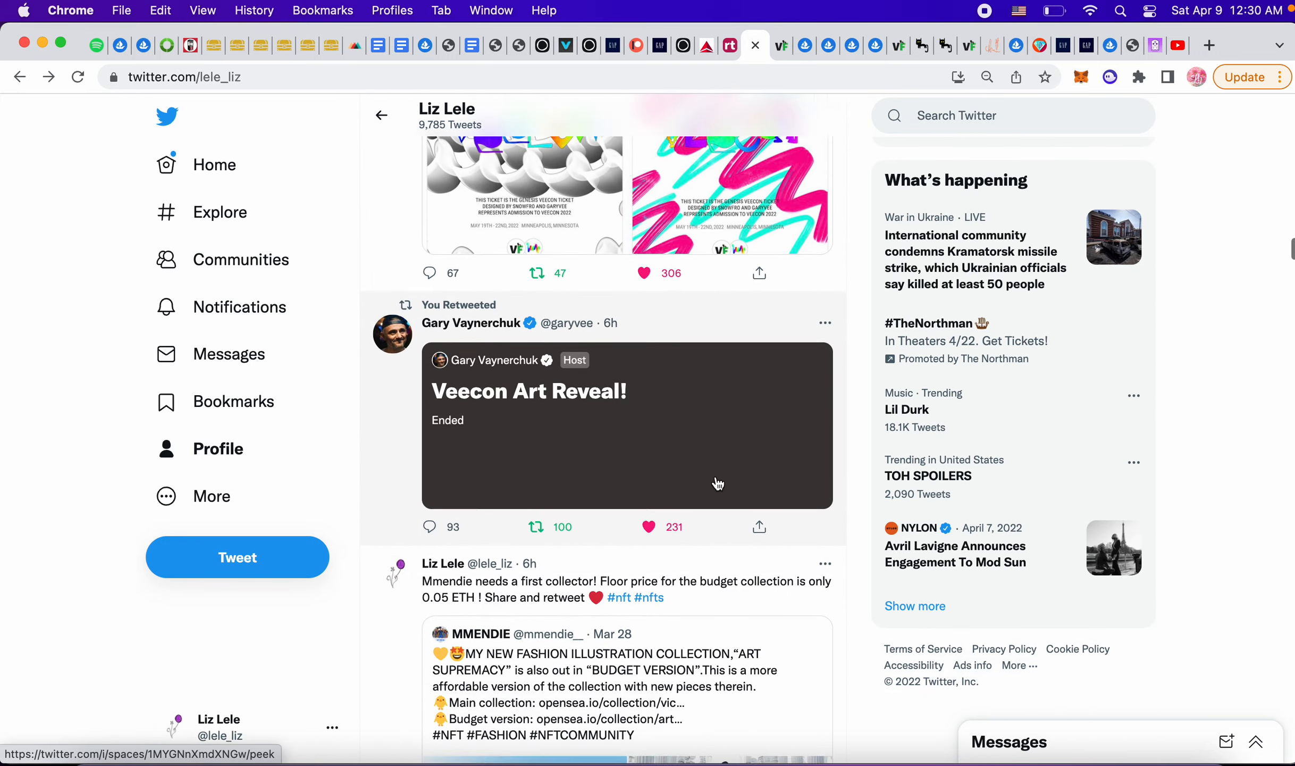
scroll("down", 3)
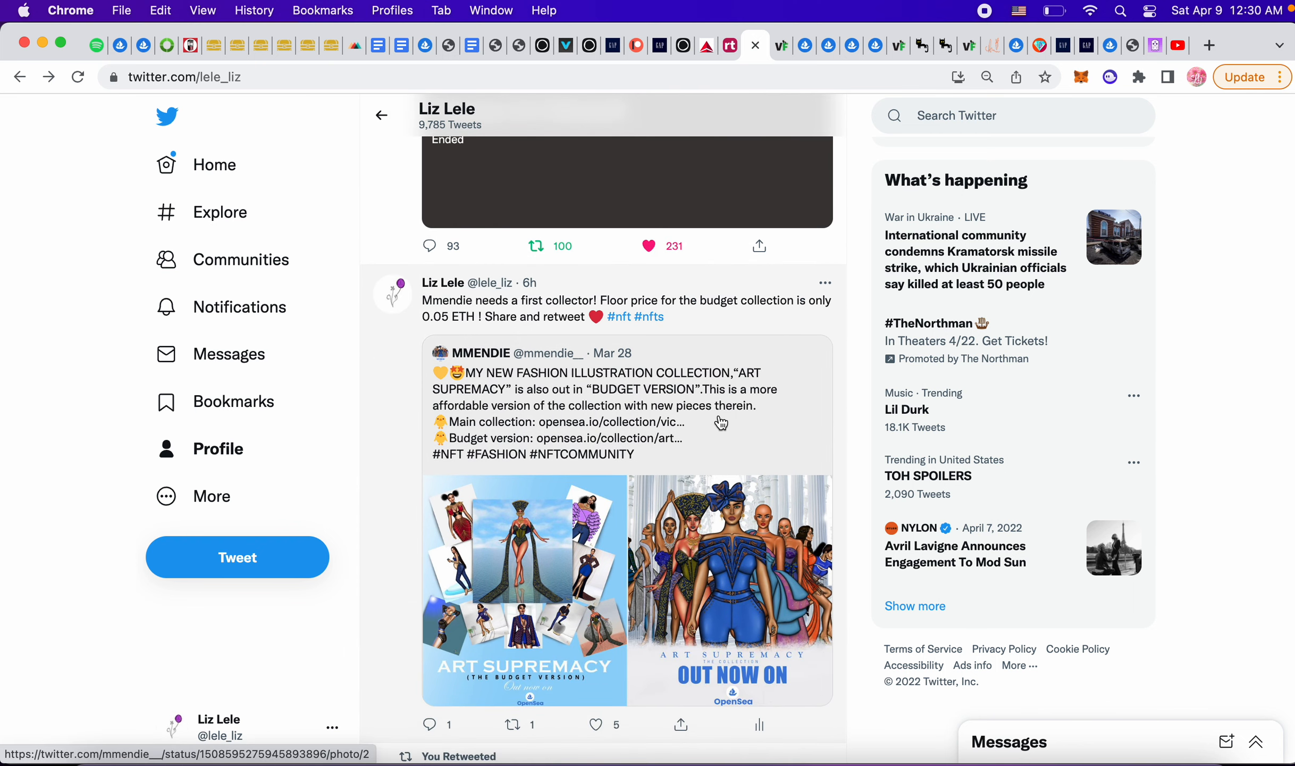
scroll("down", 3)
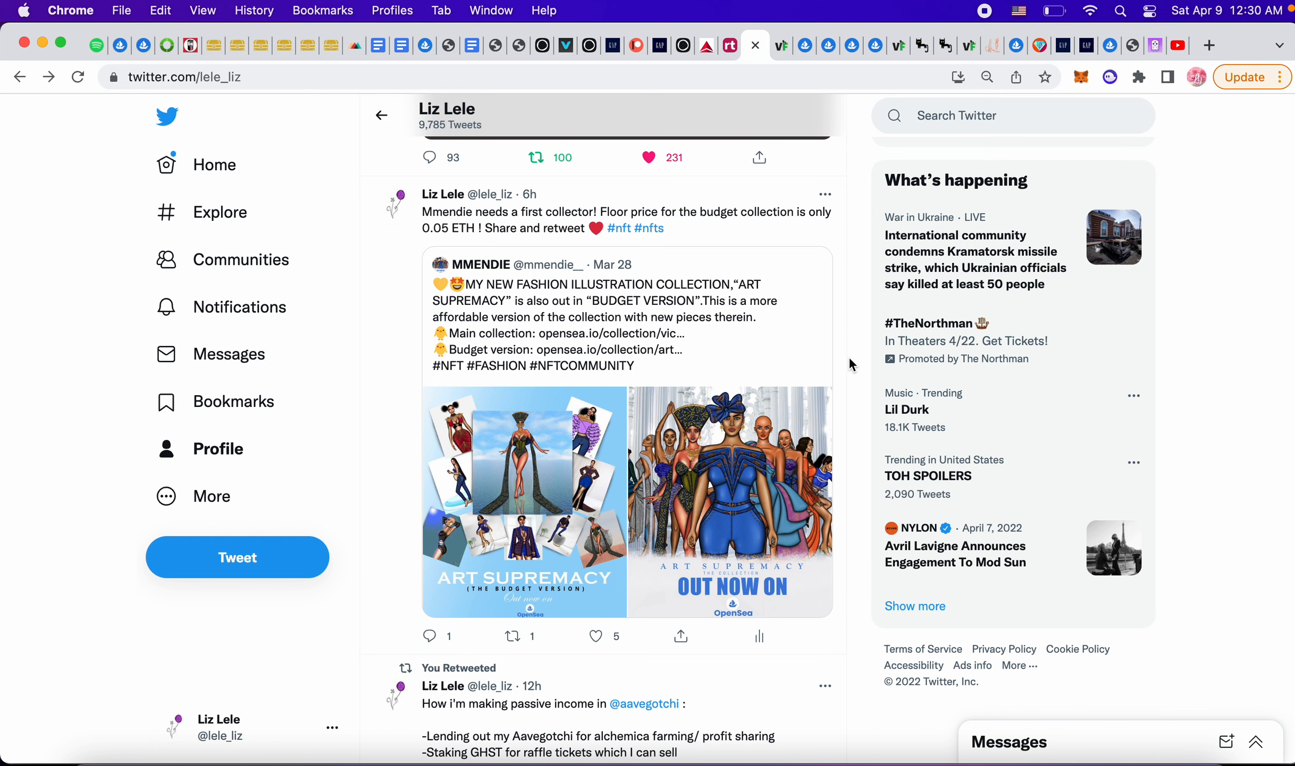
mouse_move(655, 349)
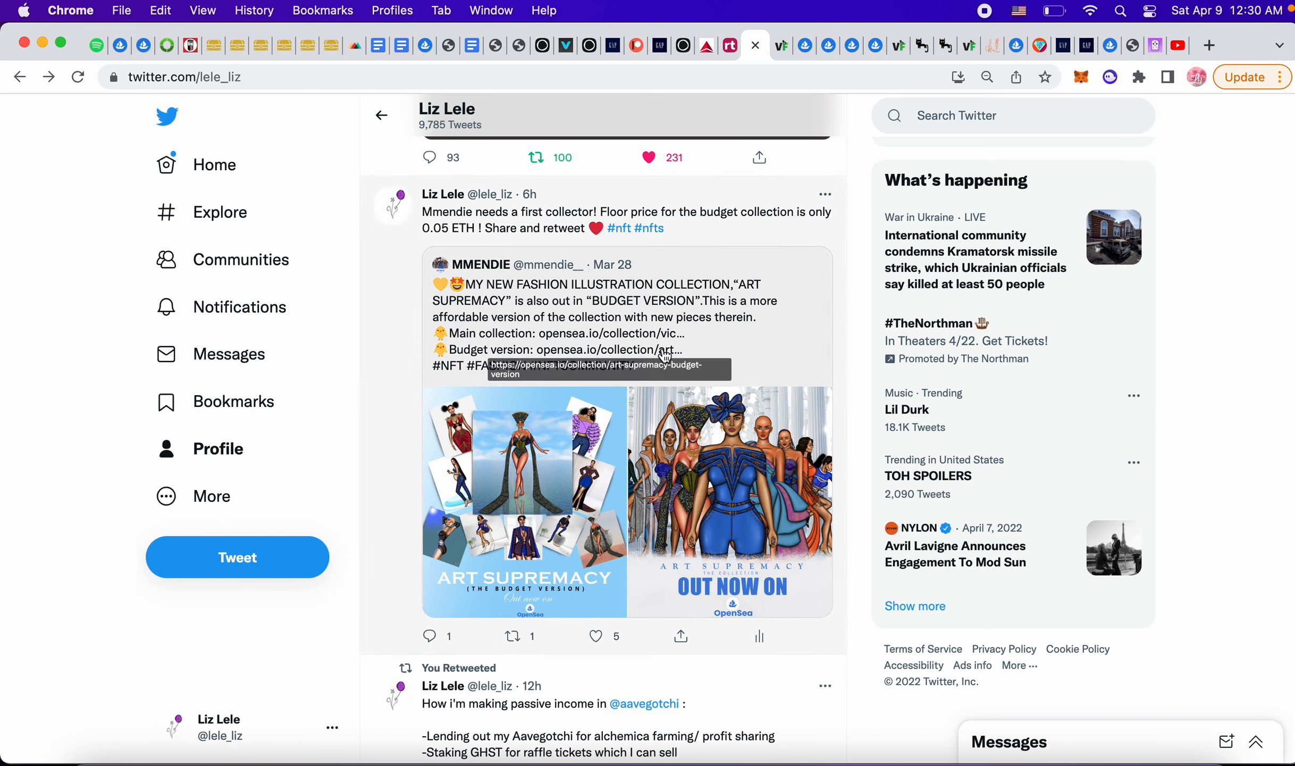
mouse_move(631, 343)
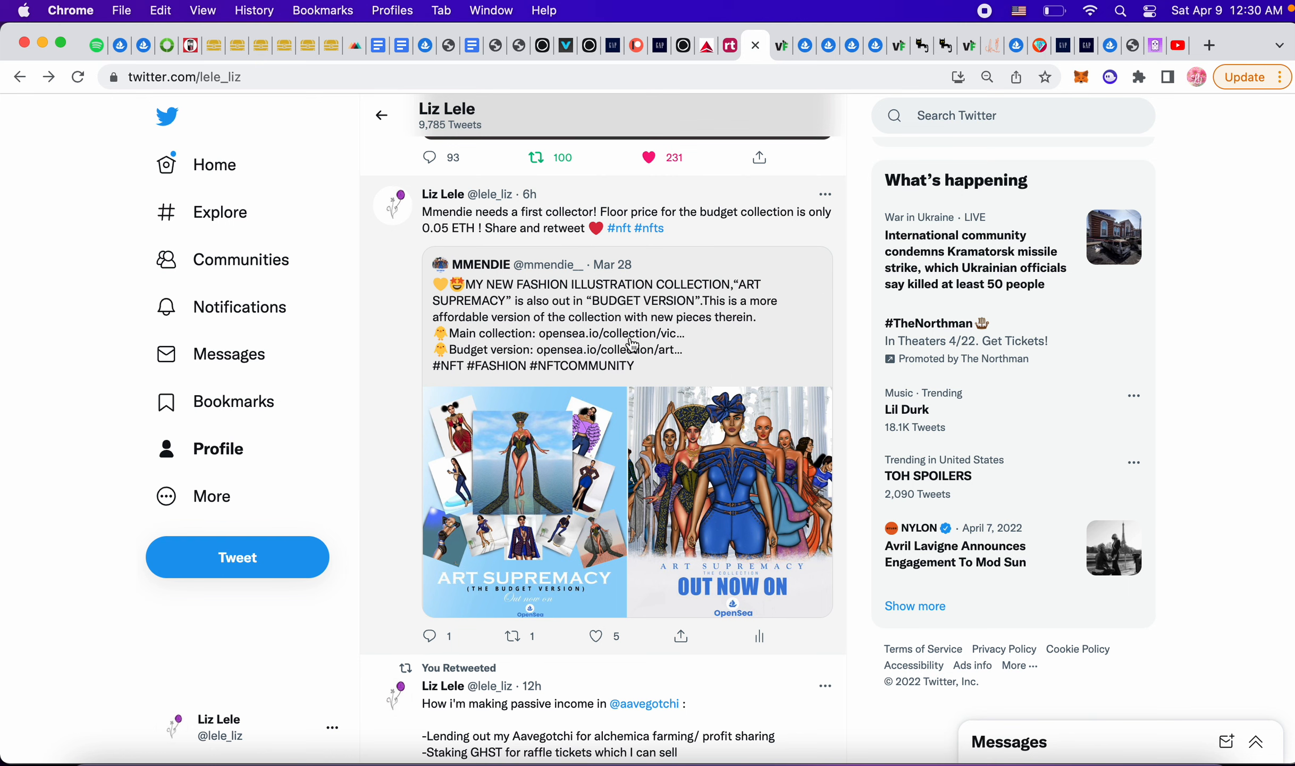
mouse_move(479, 295)
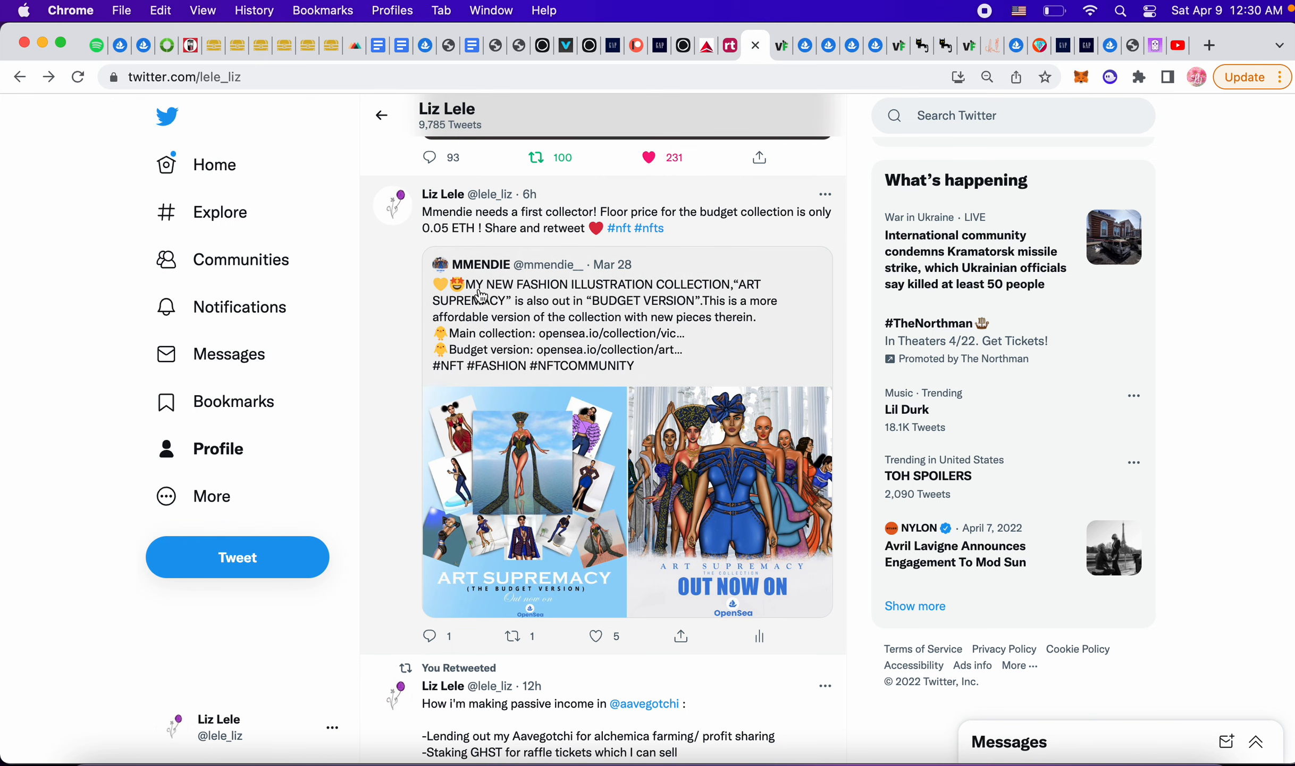
scroll("down", 3)
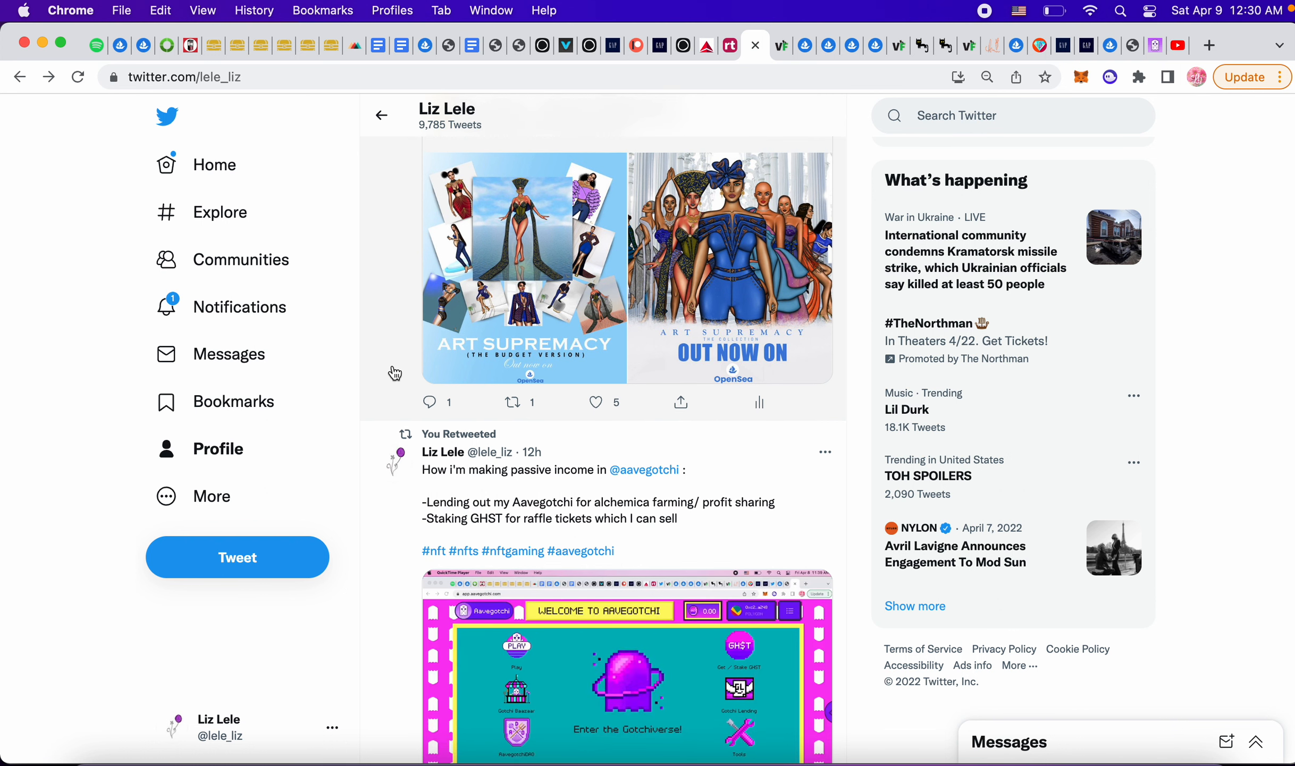
scroll("down", 3)
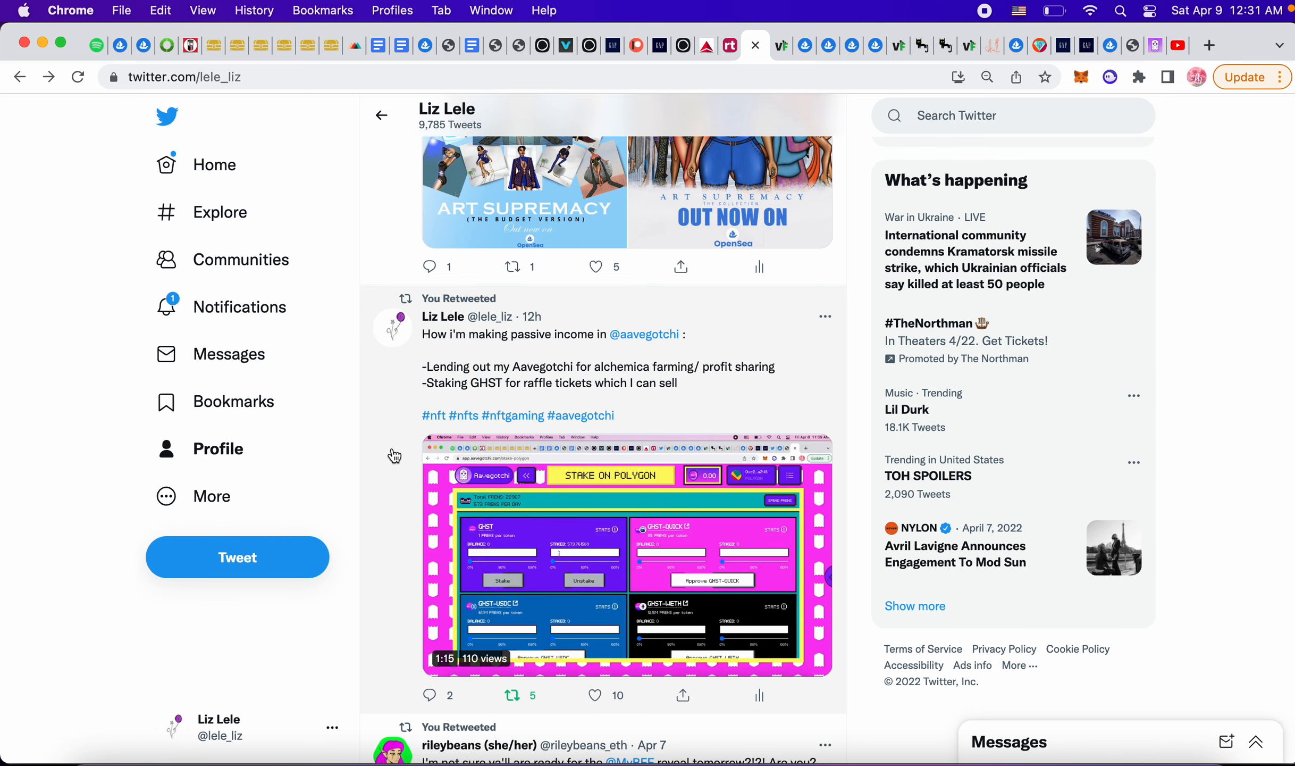
scroll("down", 3)
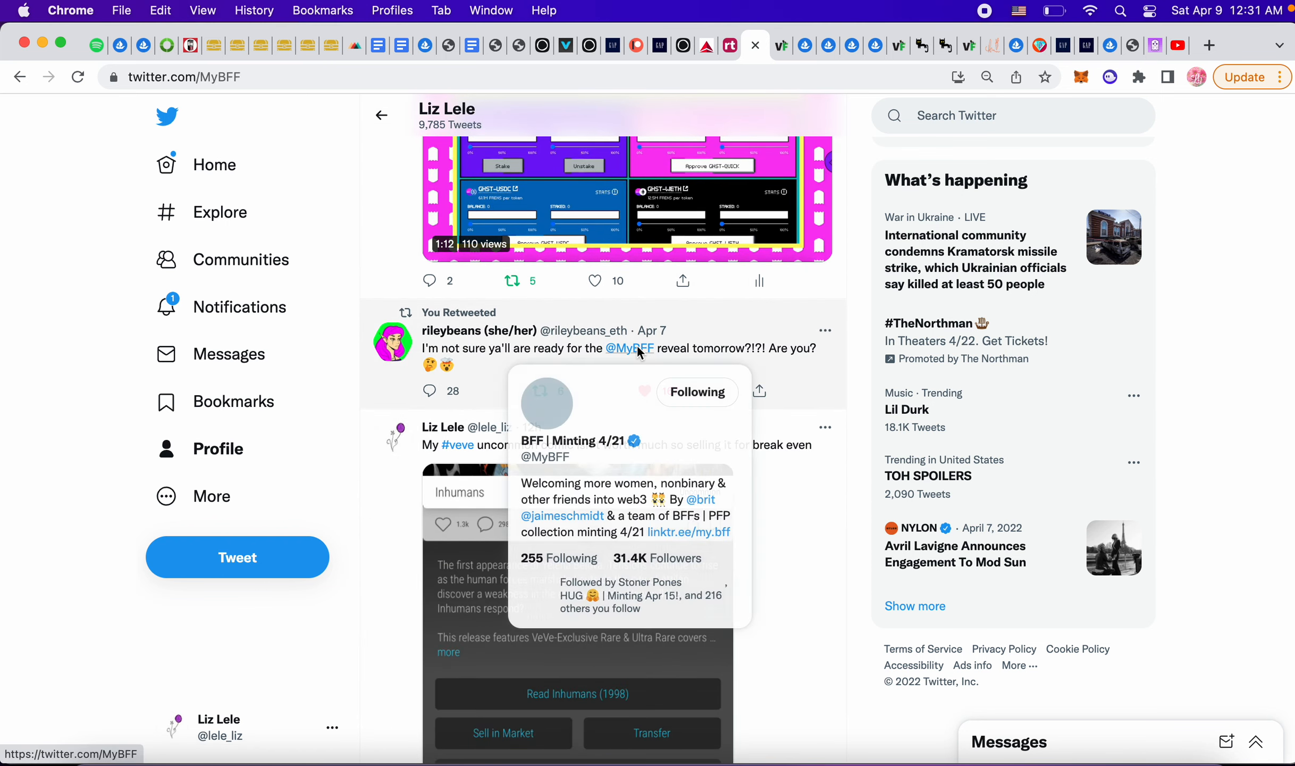
left_click(630, 348)
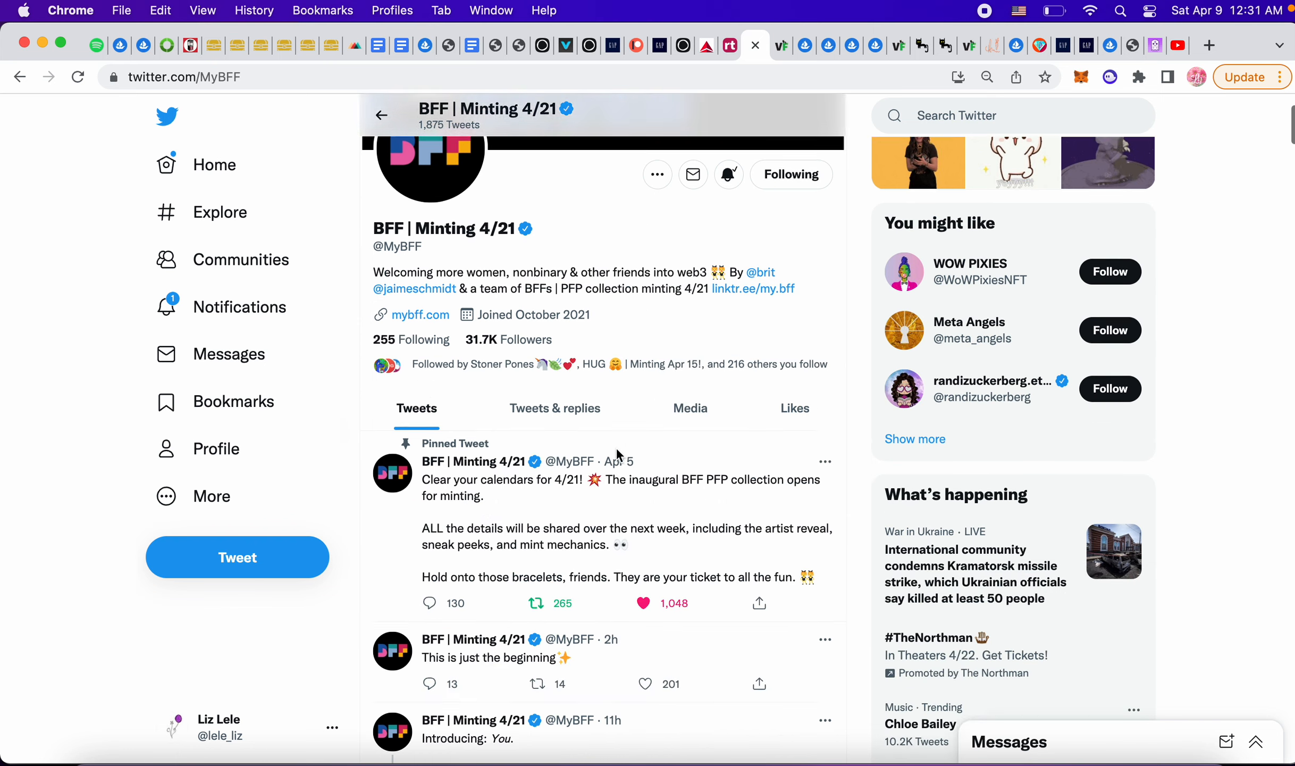
scroll("down", 3)
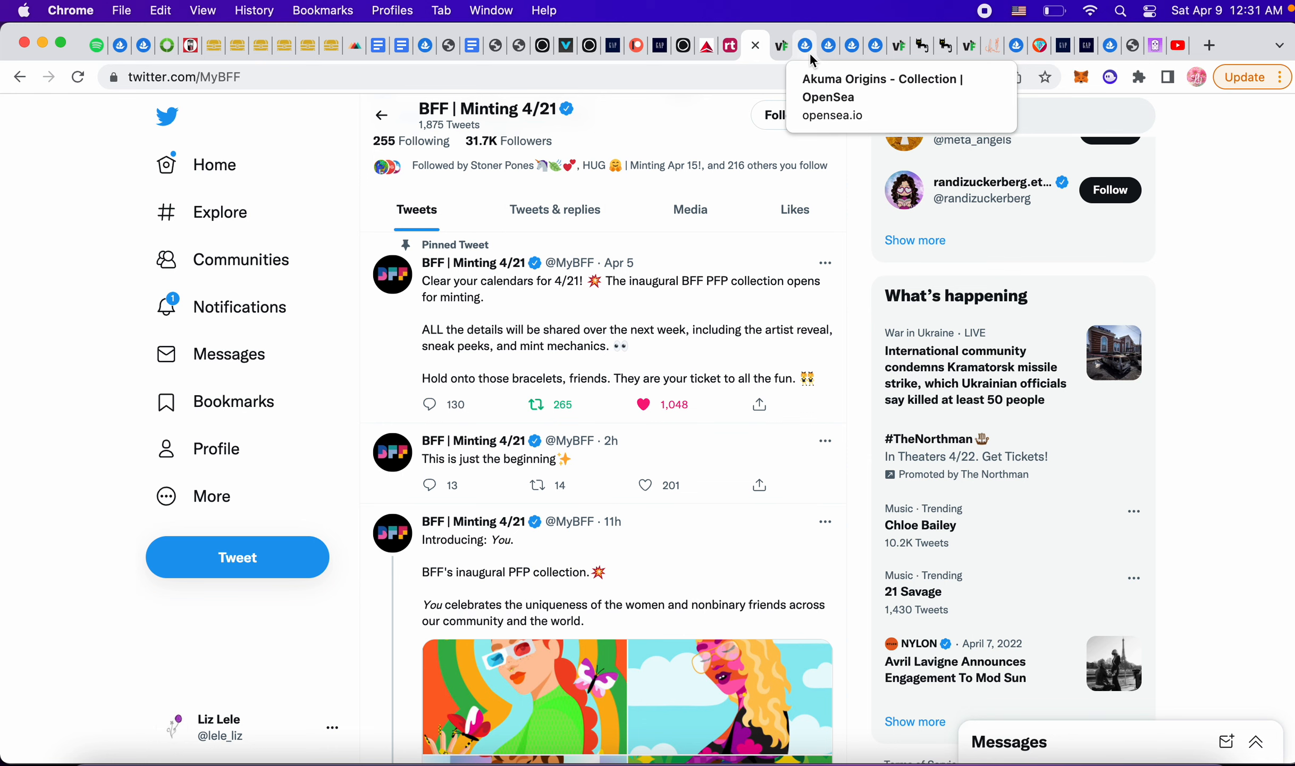
mouse_move(876, 46)
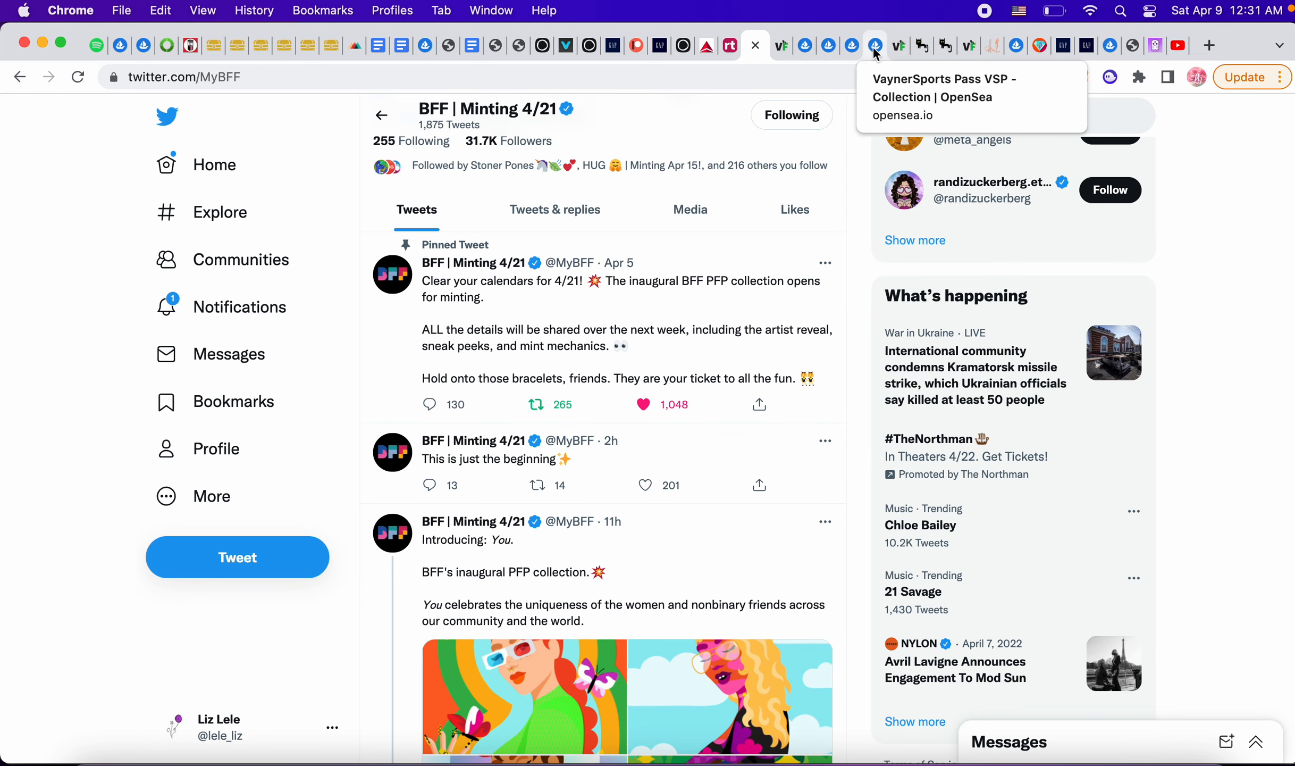
mouse_move(1107, 45)
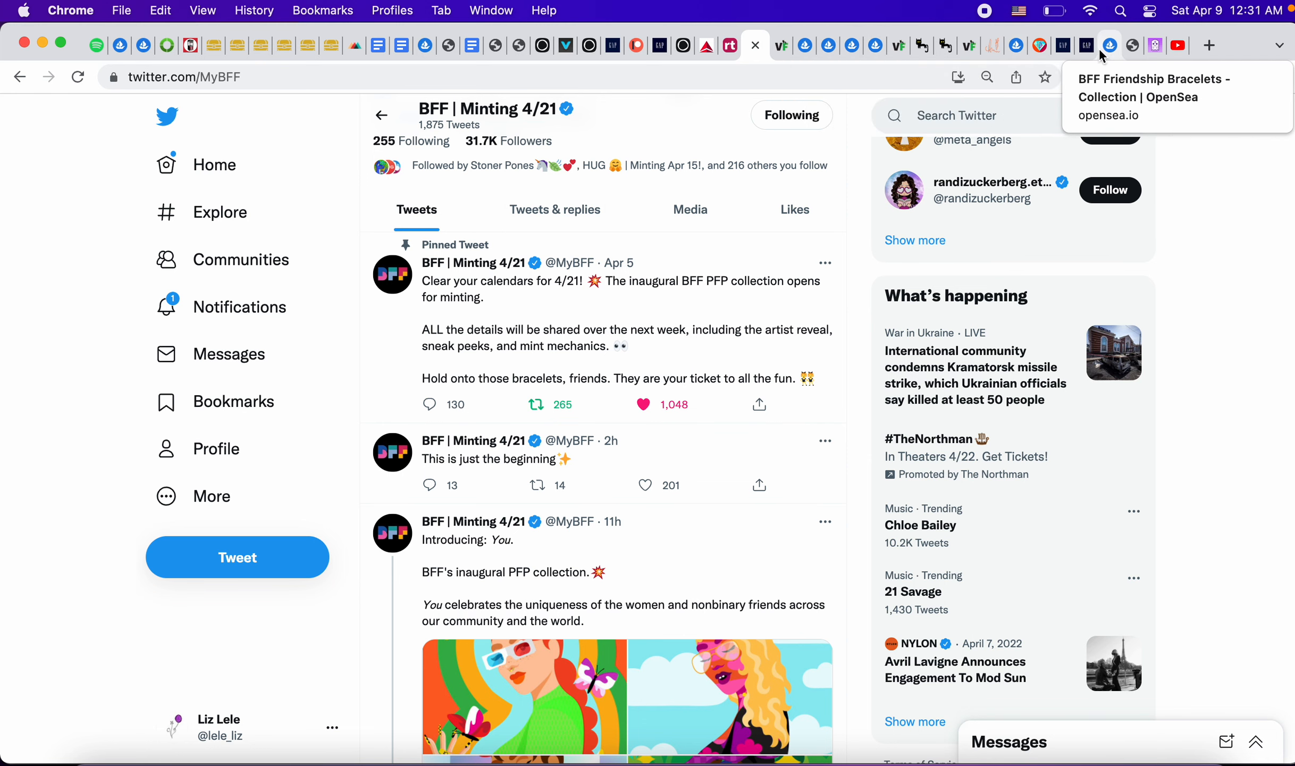
Check the BFF Friendship Bracelets OpenSea floor price (0.948) and browse its item listings.
left_click(1111, 45)
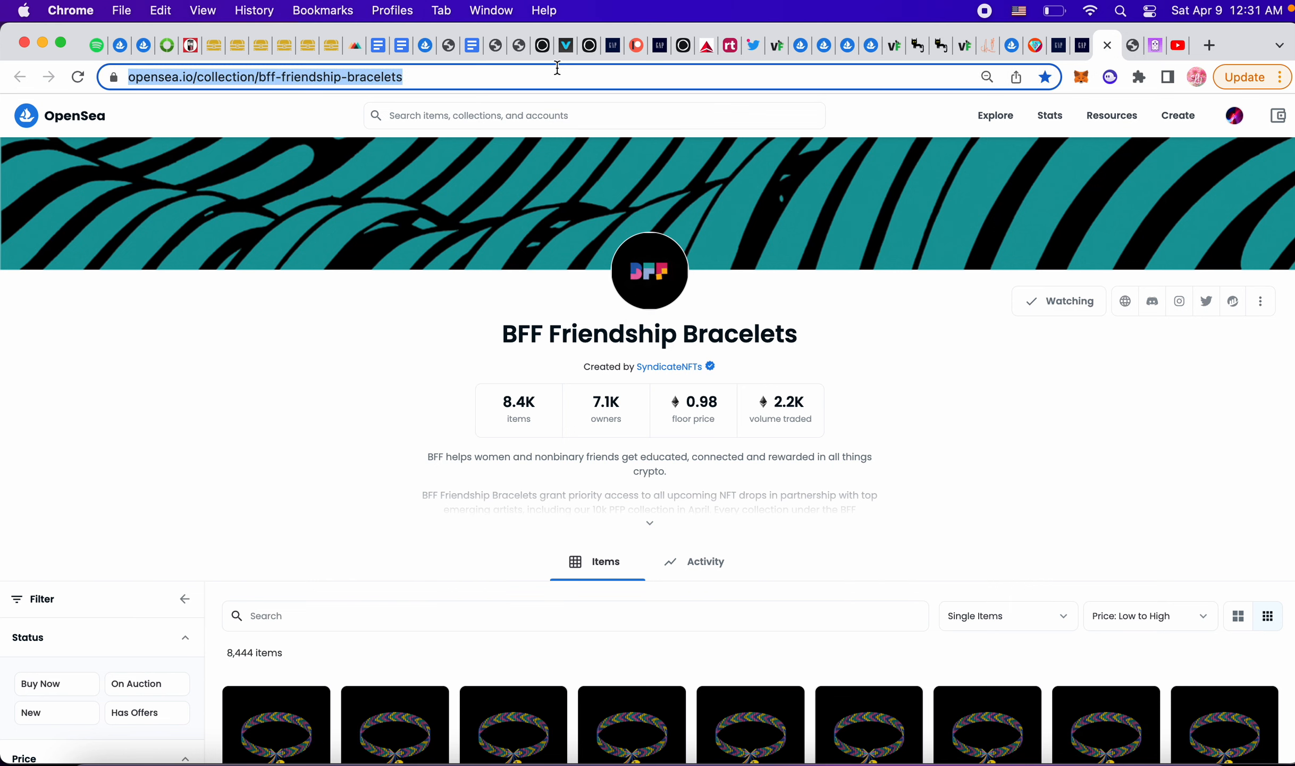
left_click(77, 76)
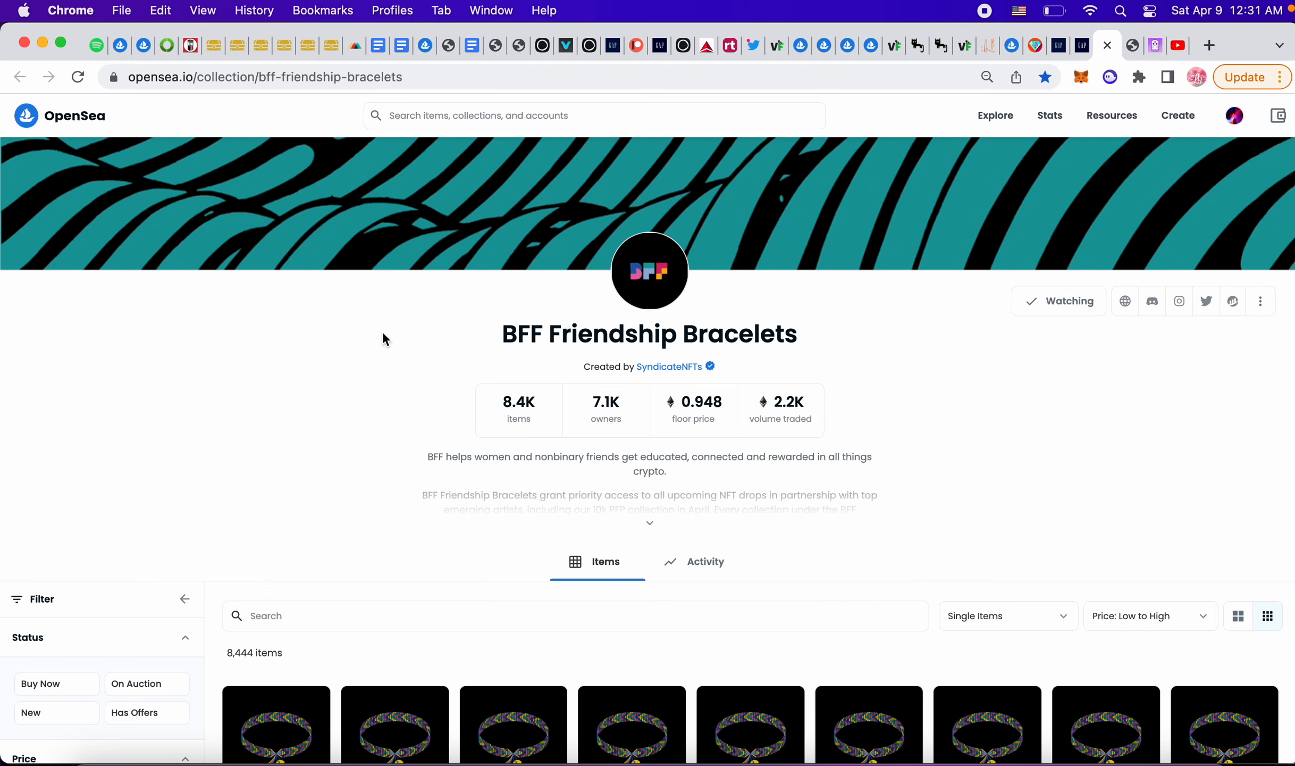
scroll("down", 3)
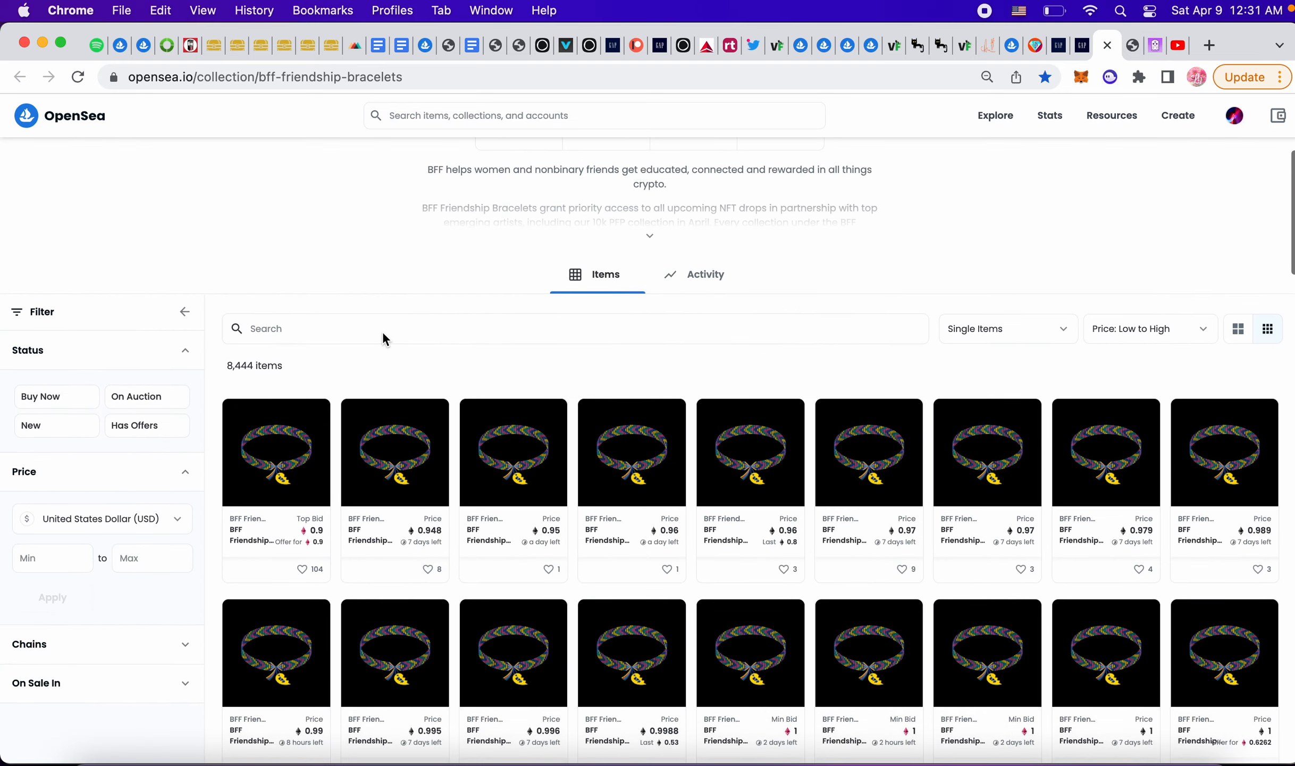
scroll("up", 3)
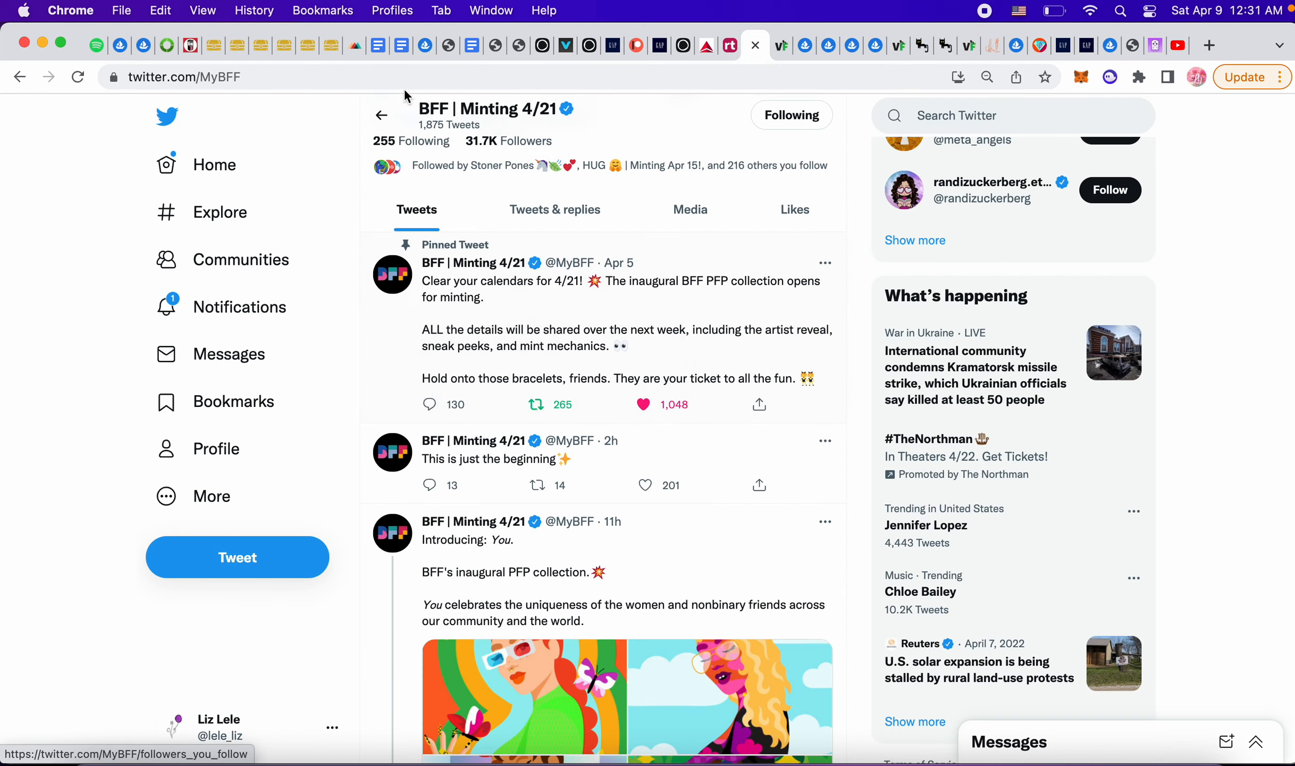
left_click(217, 727)
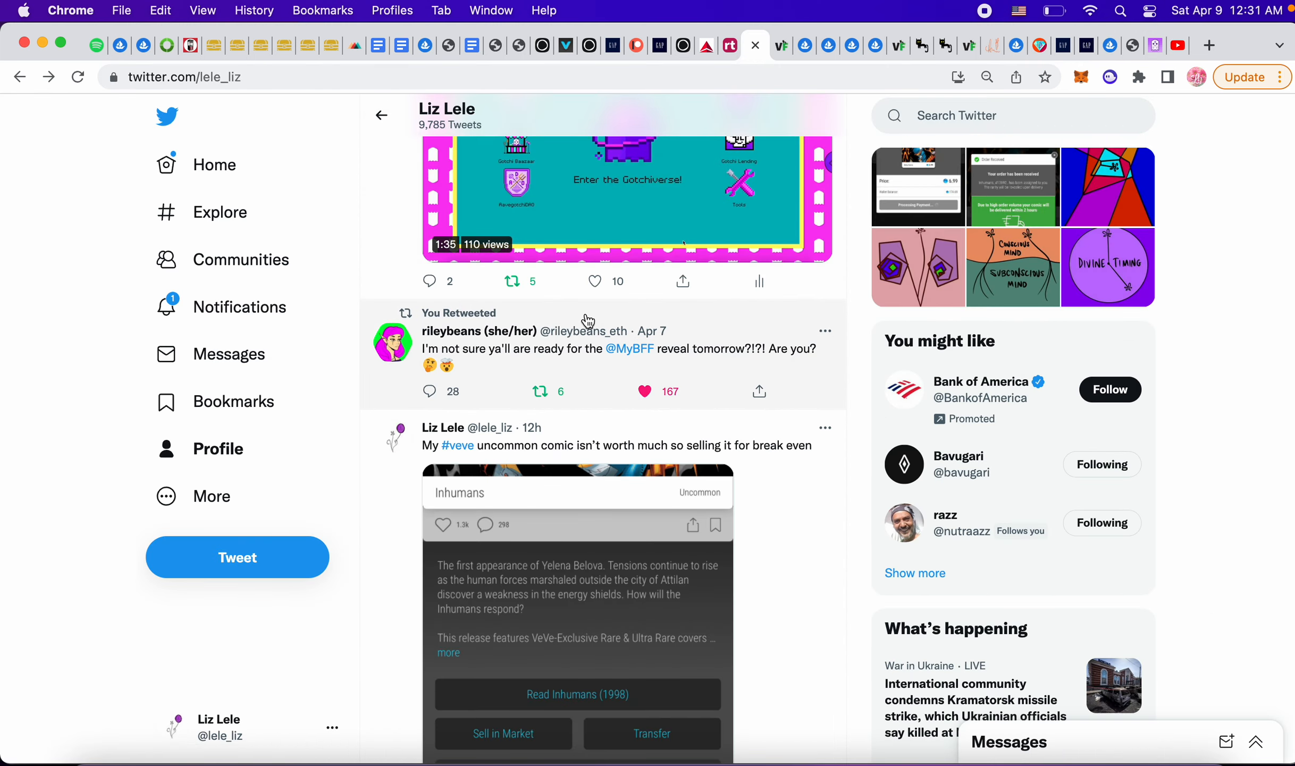
mouse_move(822, 380)
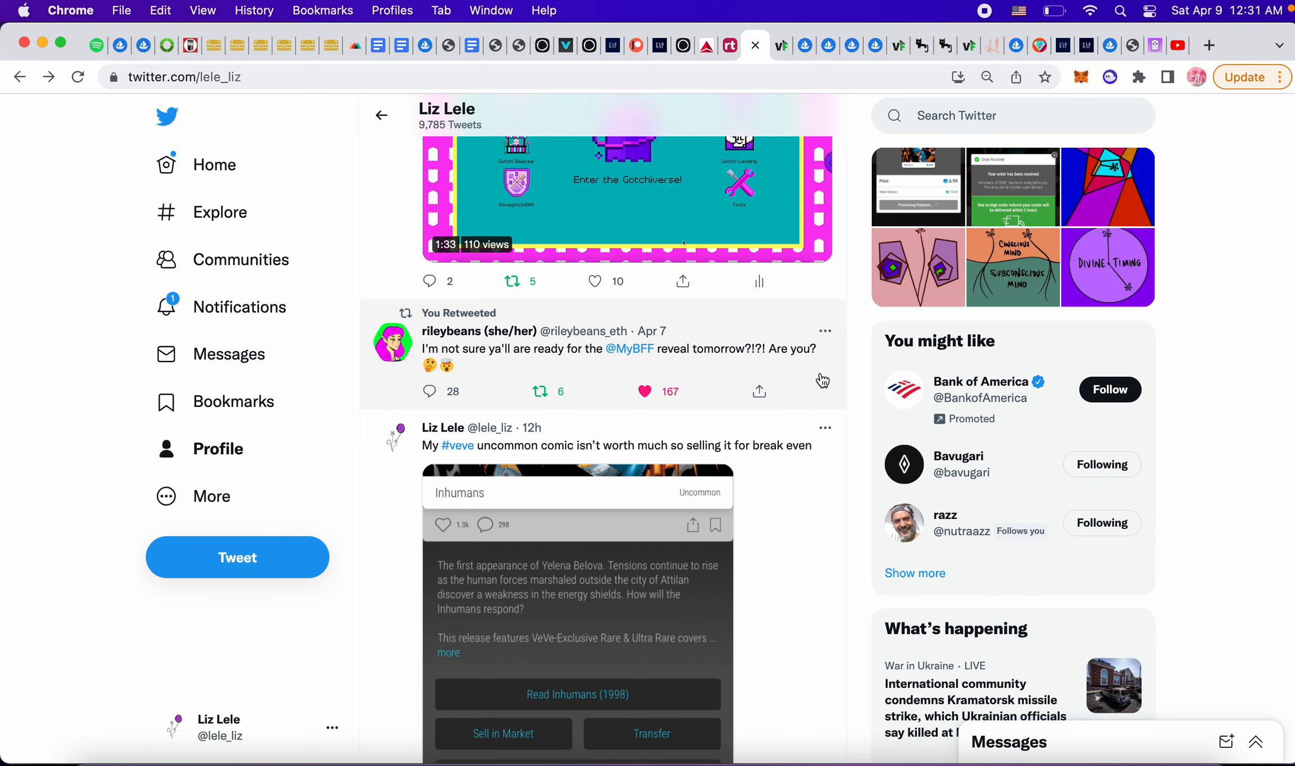
scroll("down", 3)
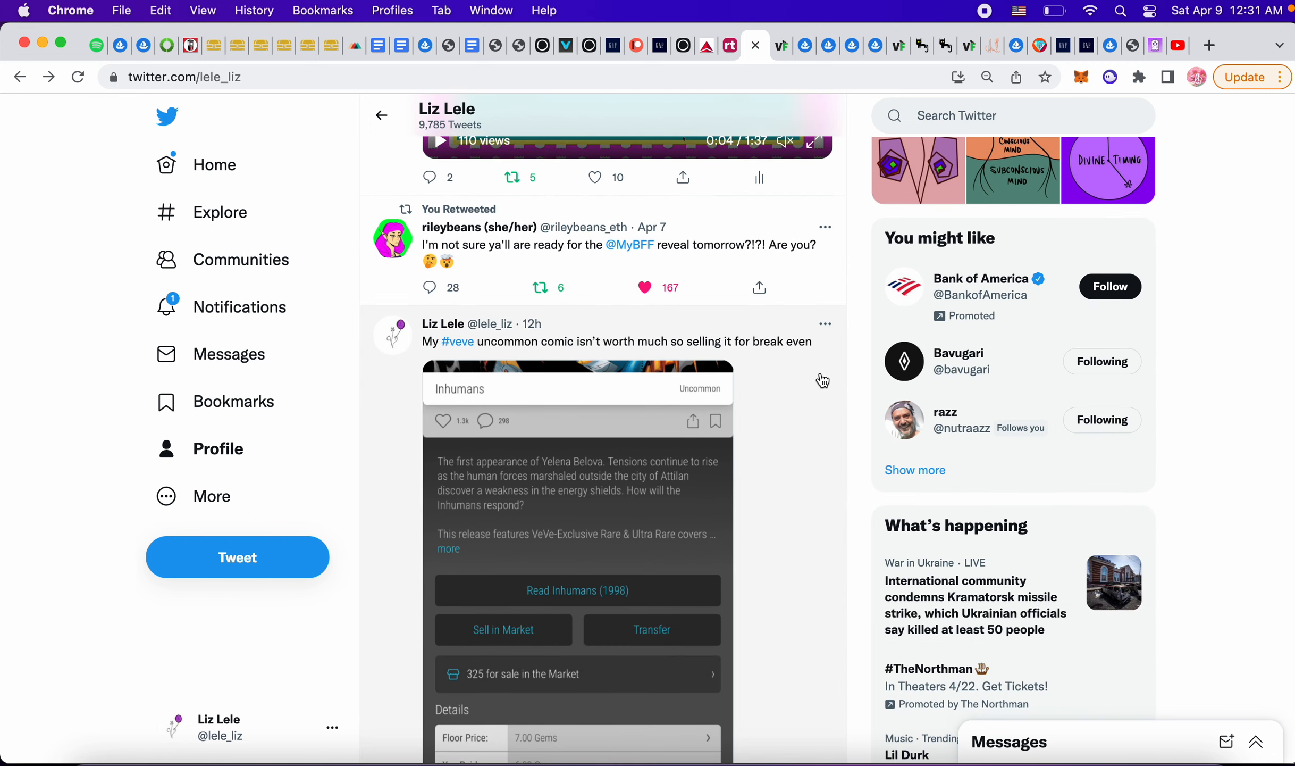
scroll("down", 3)
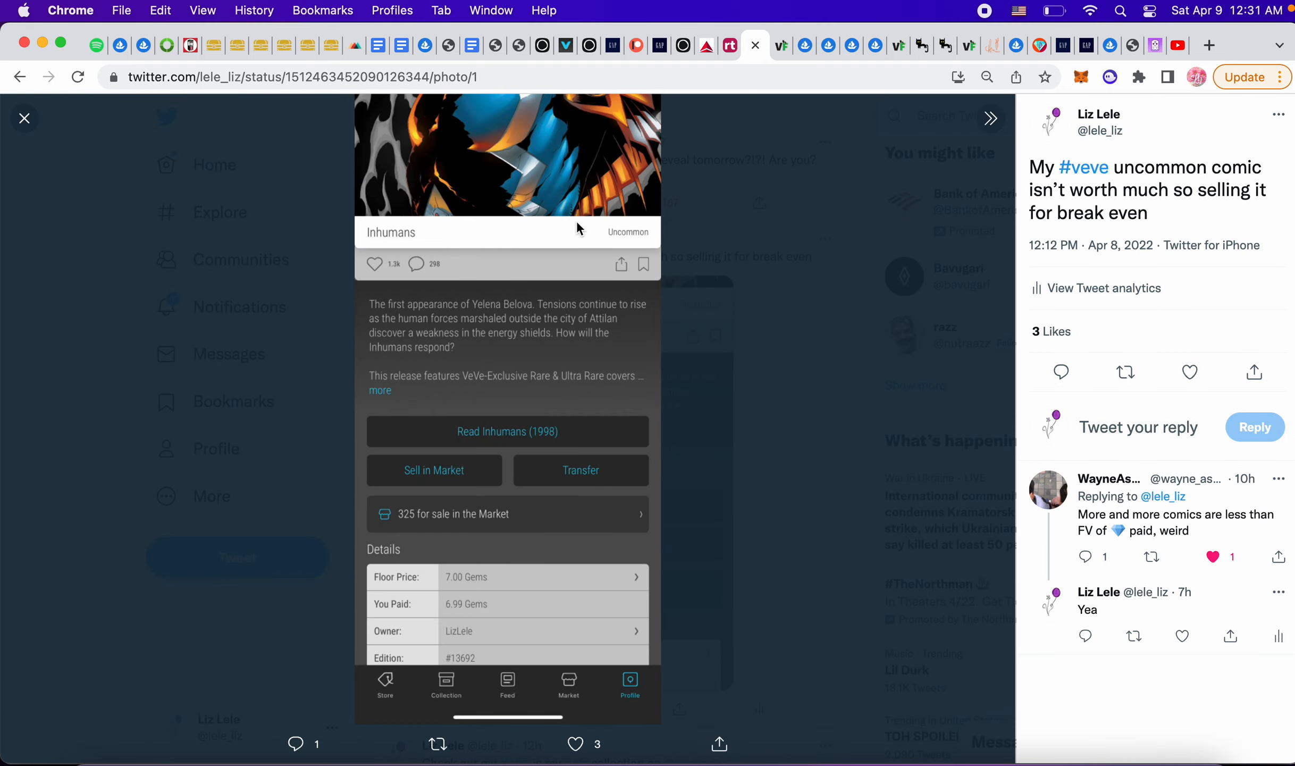
mouse_move(461, 617)
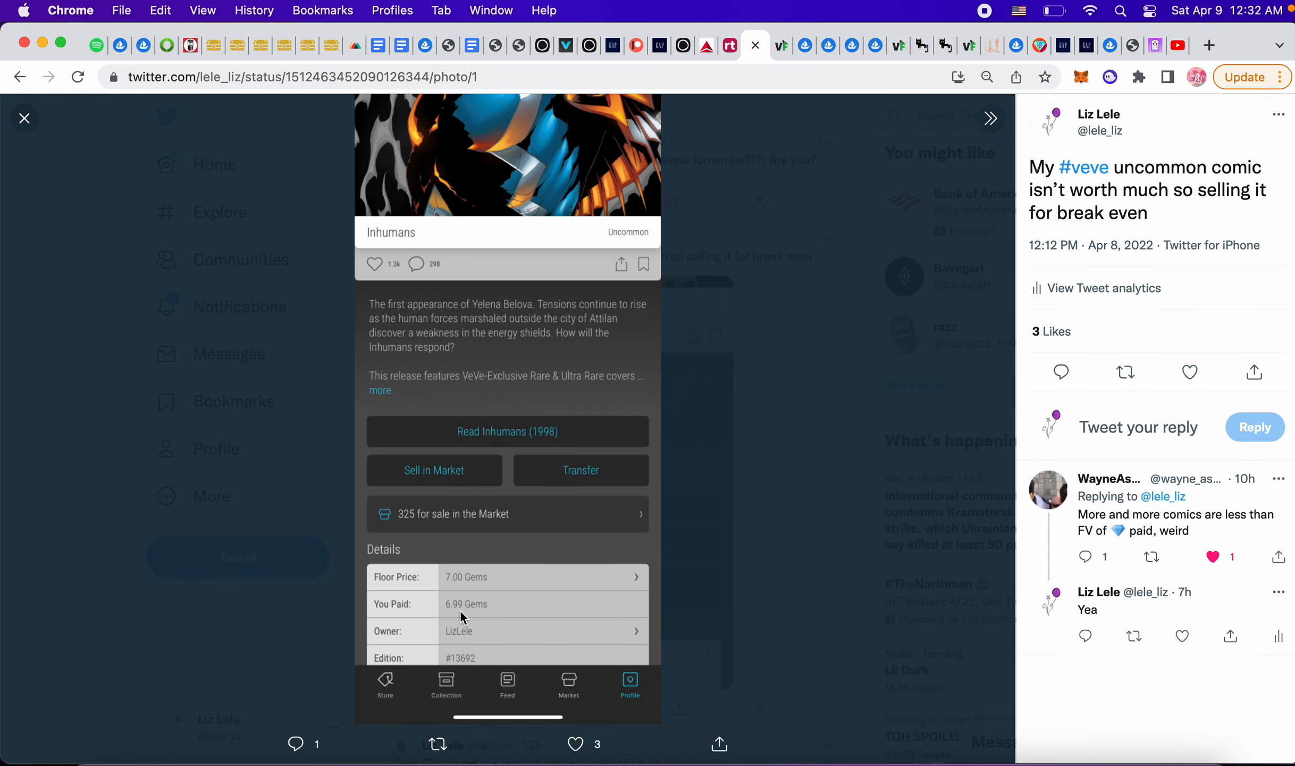
mouse_move(37, 97)
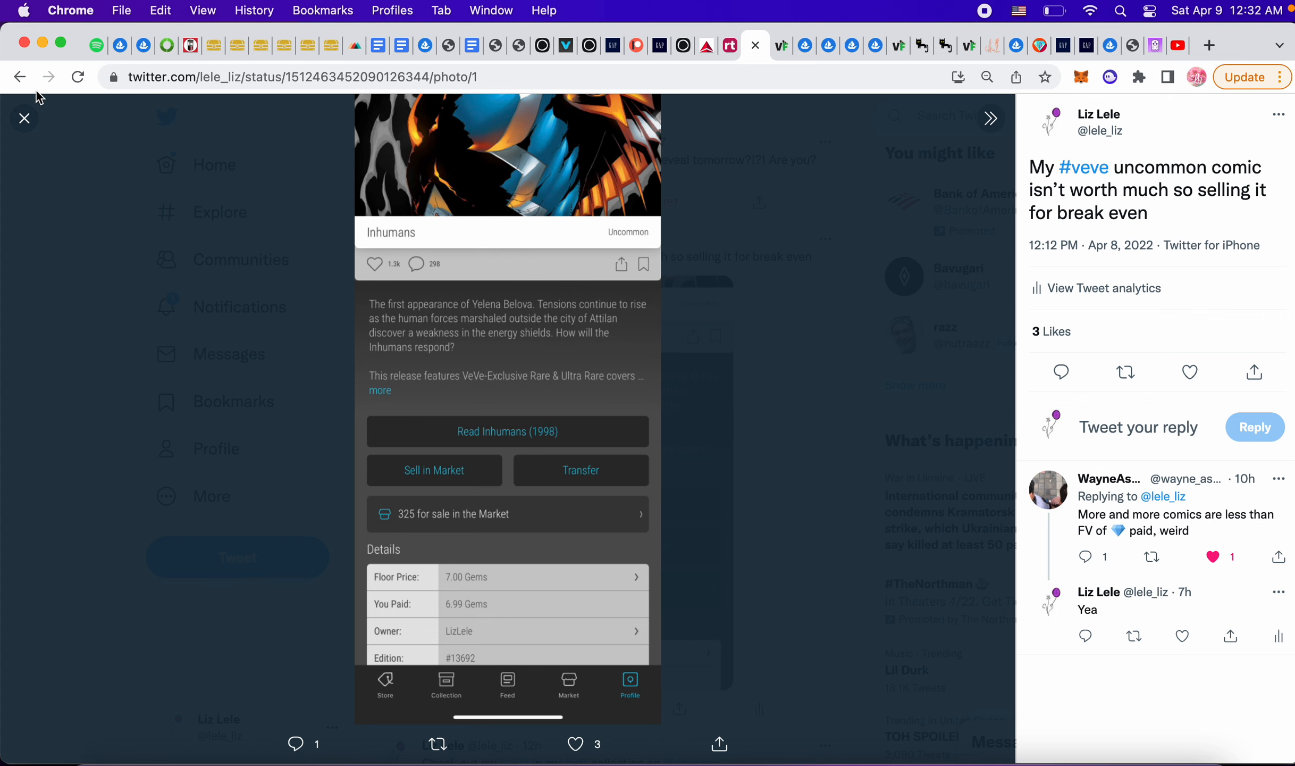
left_click(24, 118)
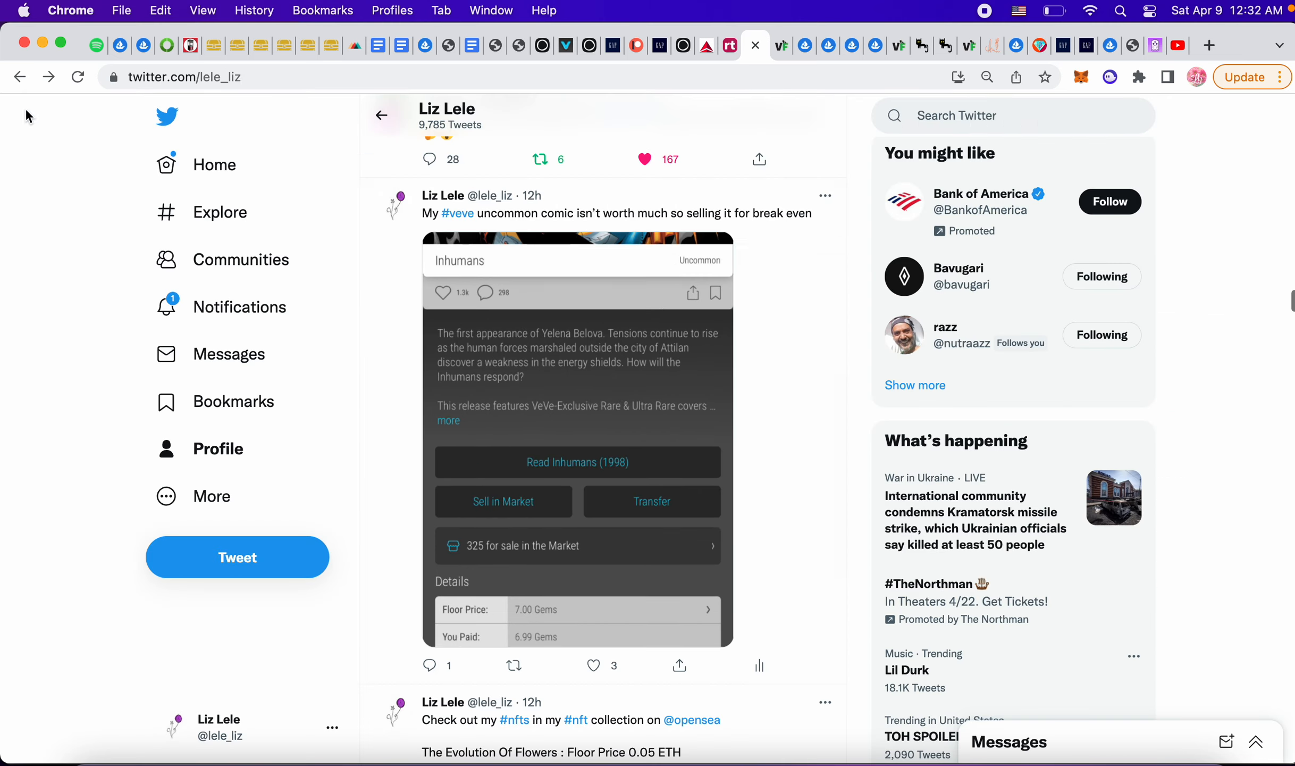
Scroll past the Evolution Of Flowers OpenSea post to the MyBFF minting retweet.
scroll("down", 3)
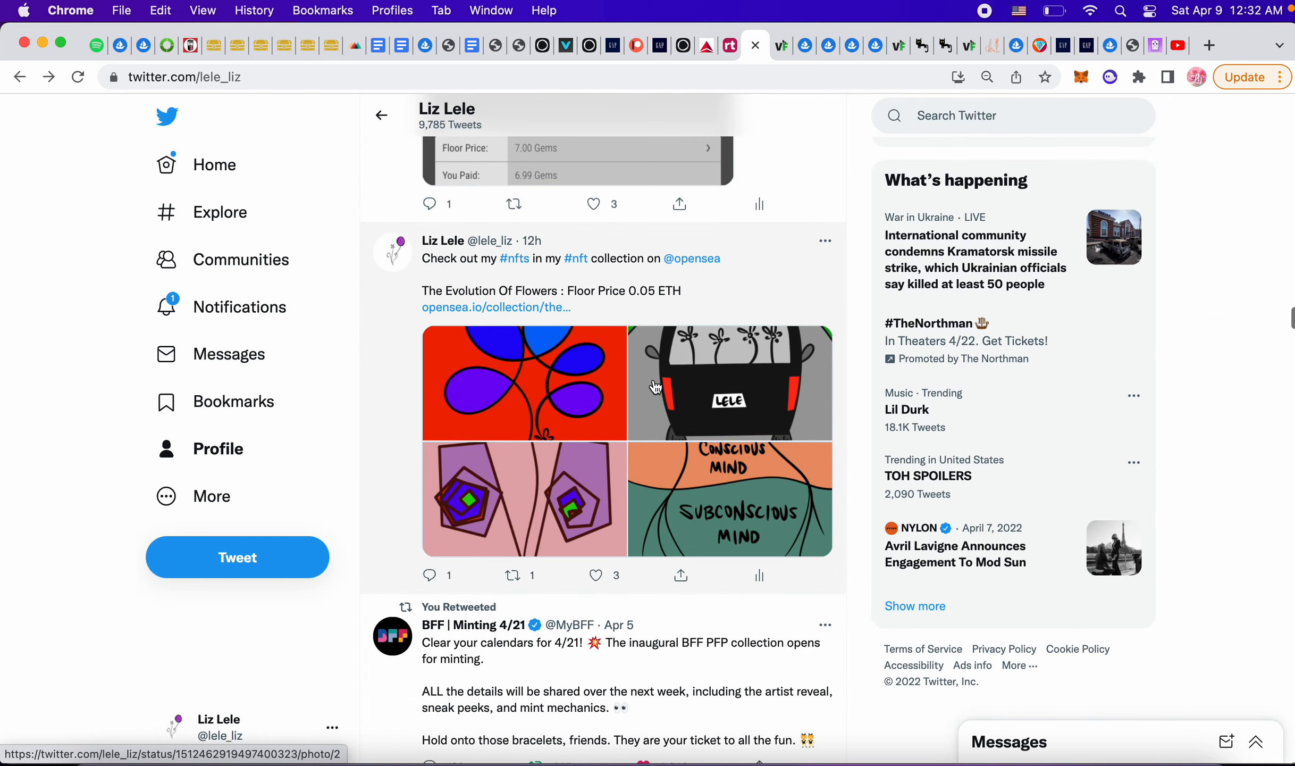
scroll("down", 3)
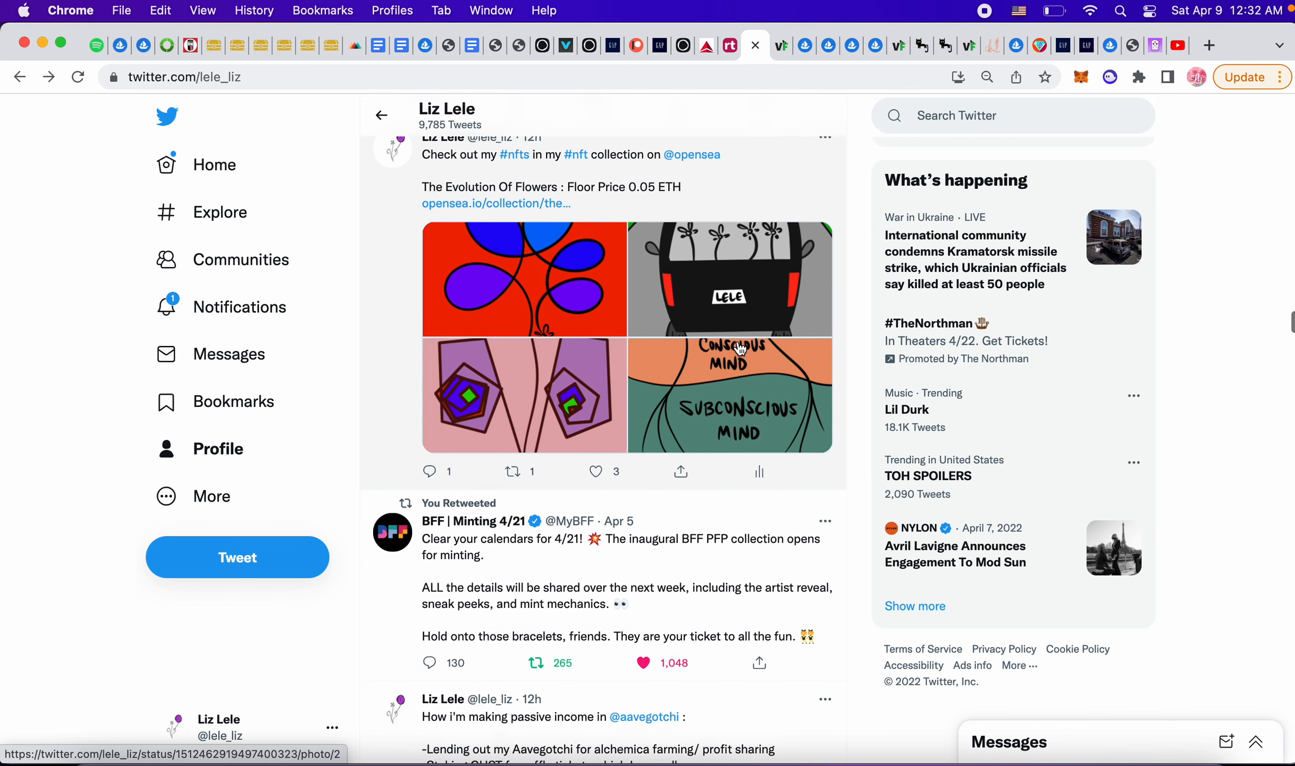
scroll("down", 3)
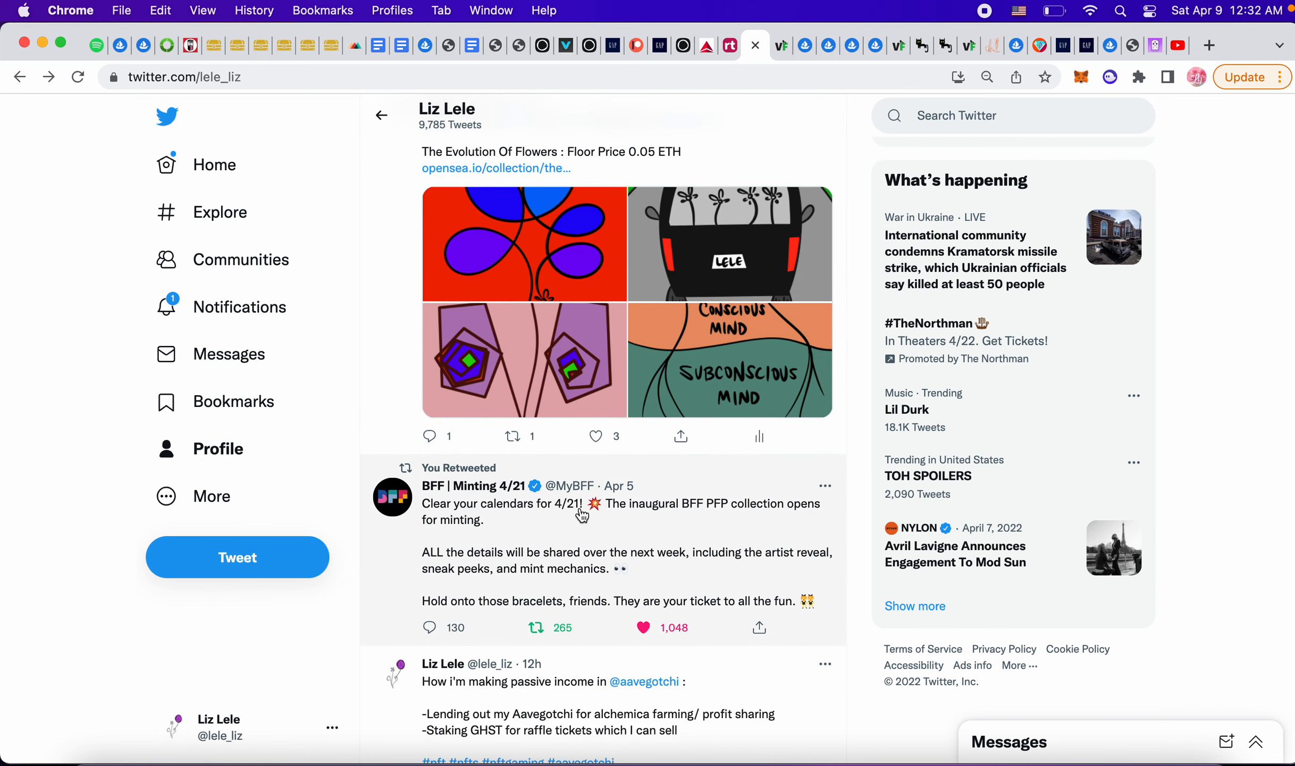
mouse_move(504, 524)
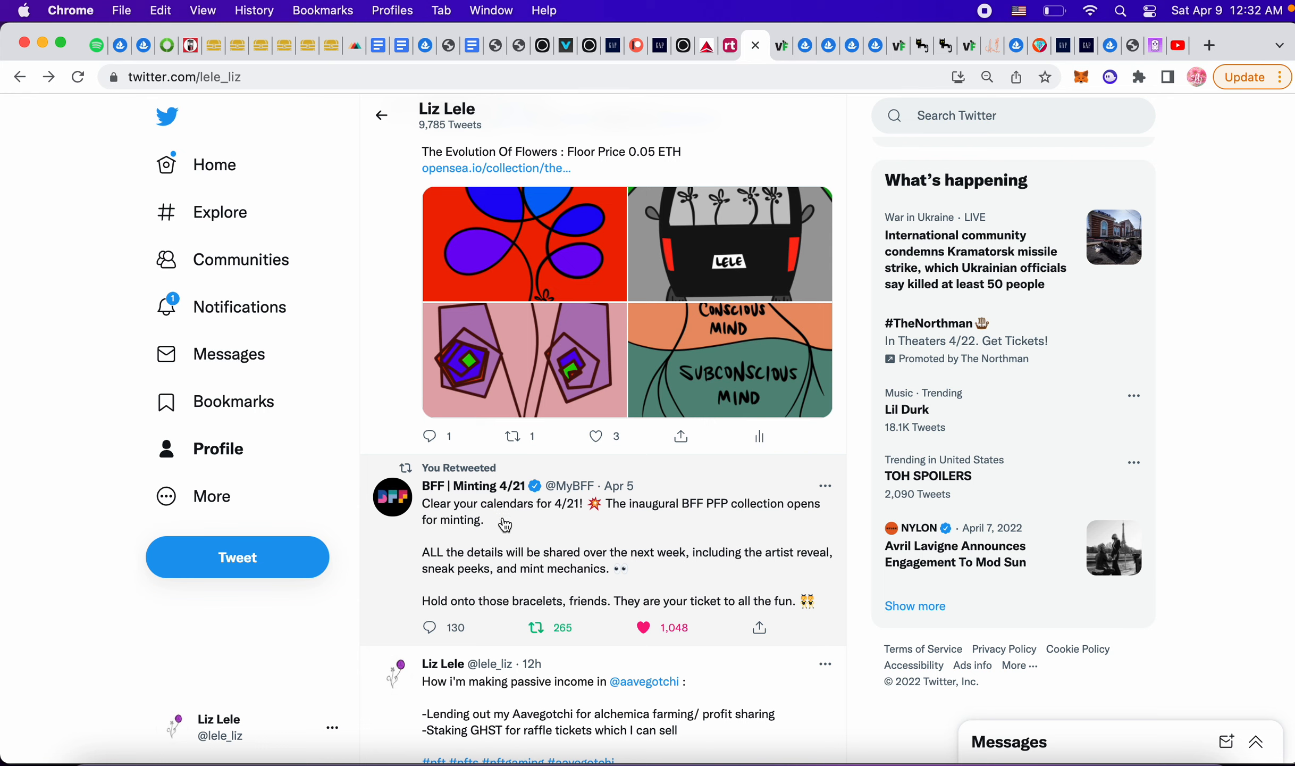
mouse_move(553, 506)
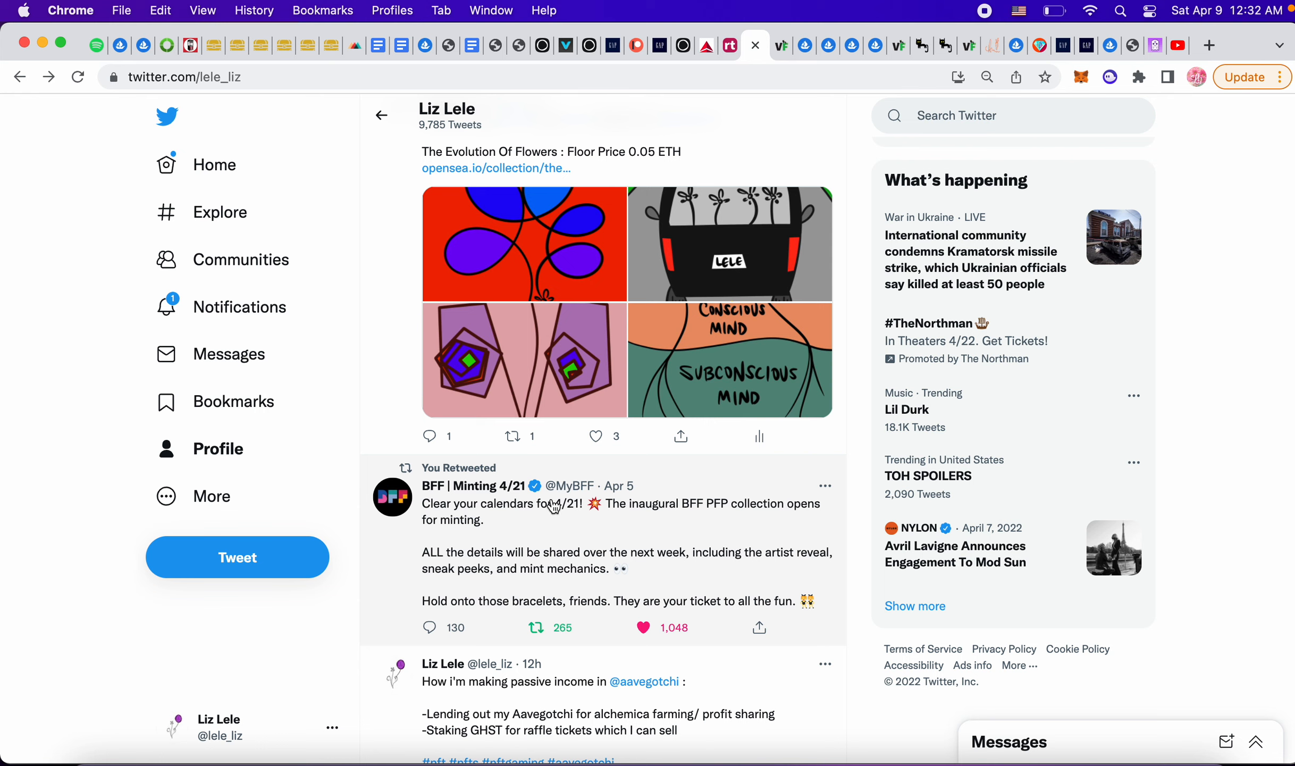
mouse_move(491, 555)
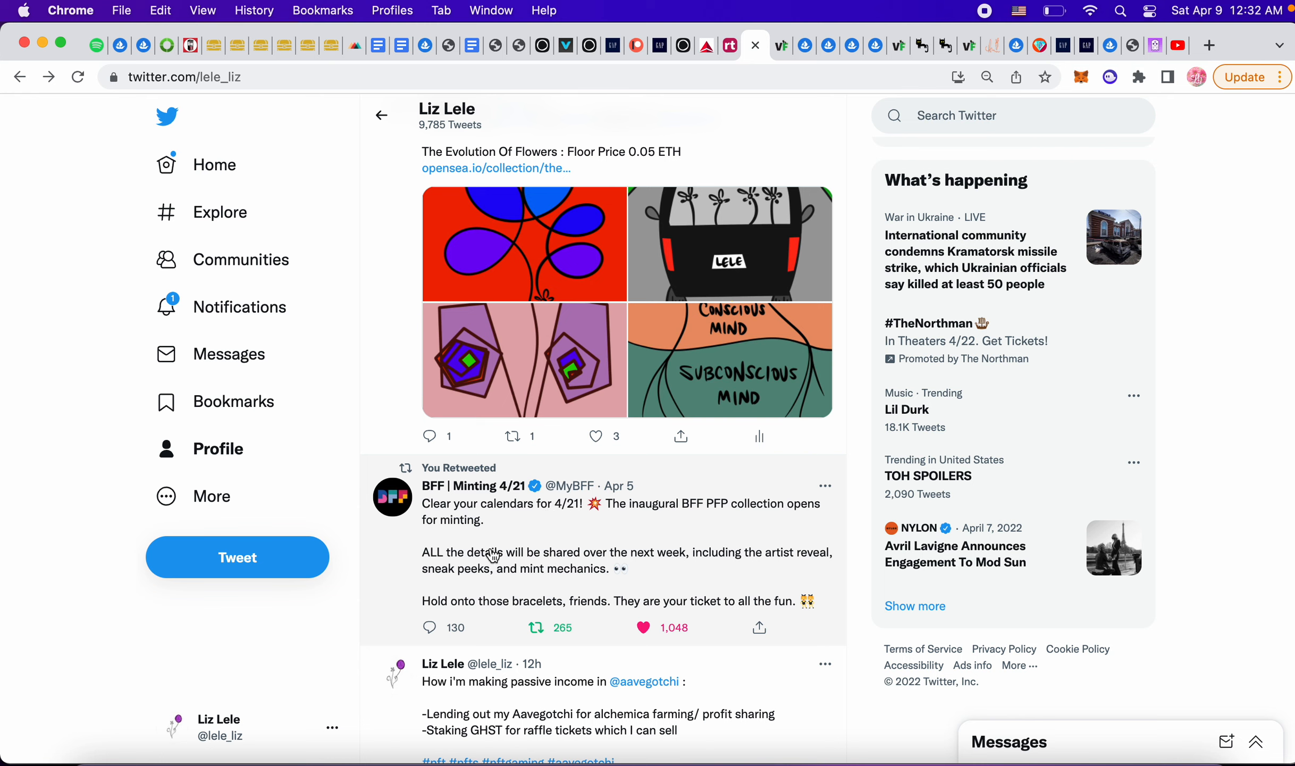
mouse_move(573, 587)
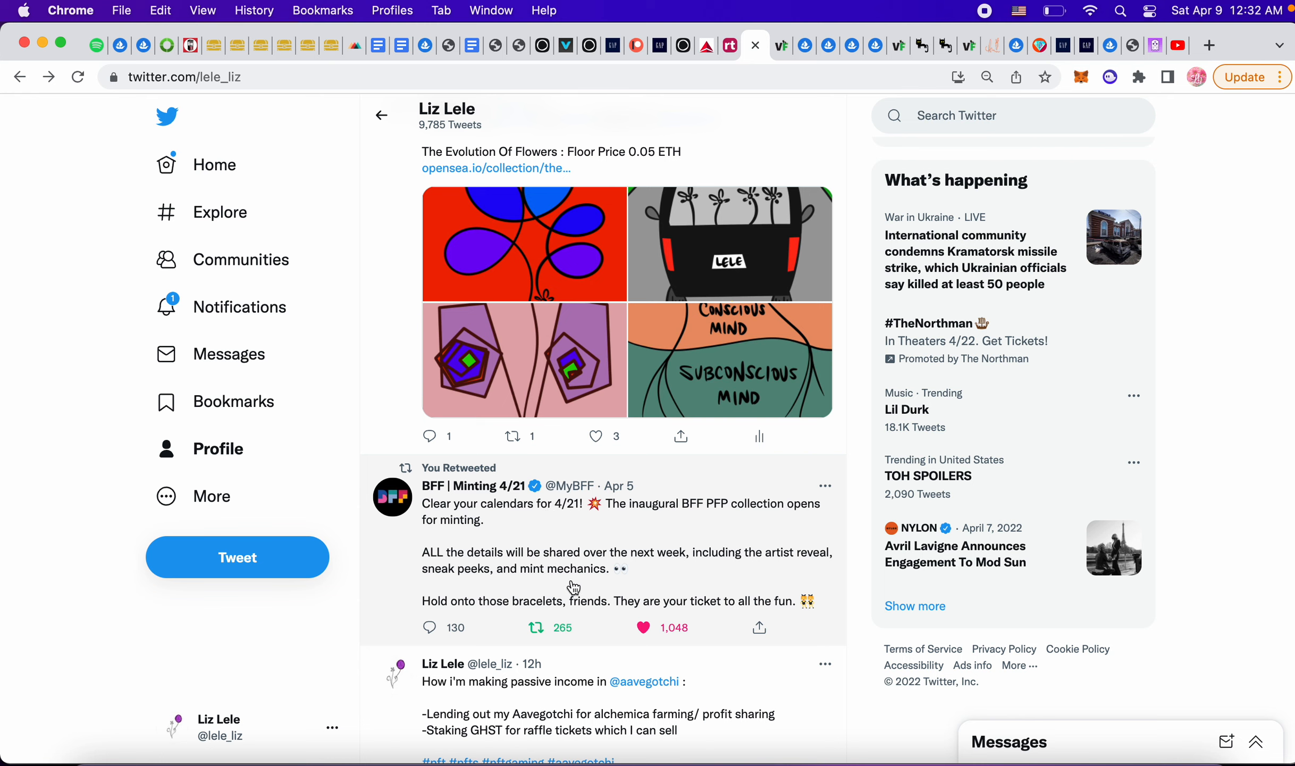
mouse_move(609, 545)
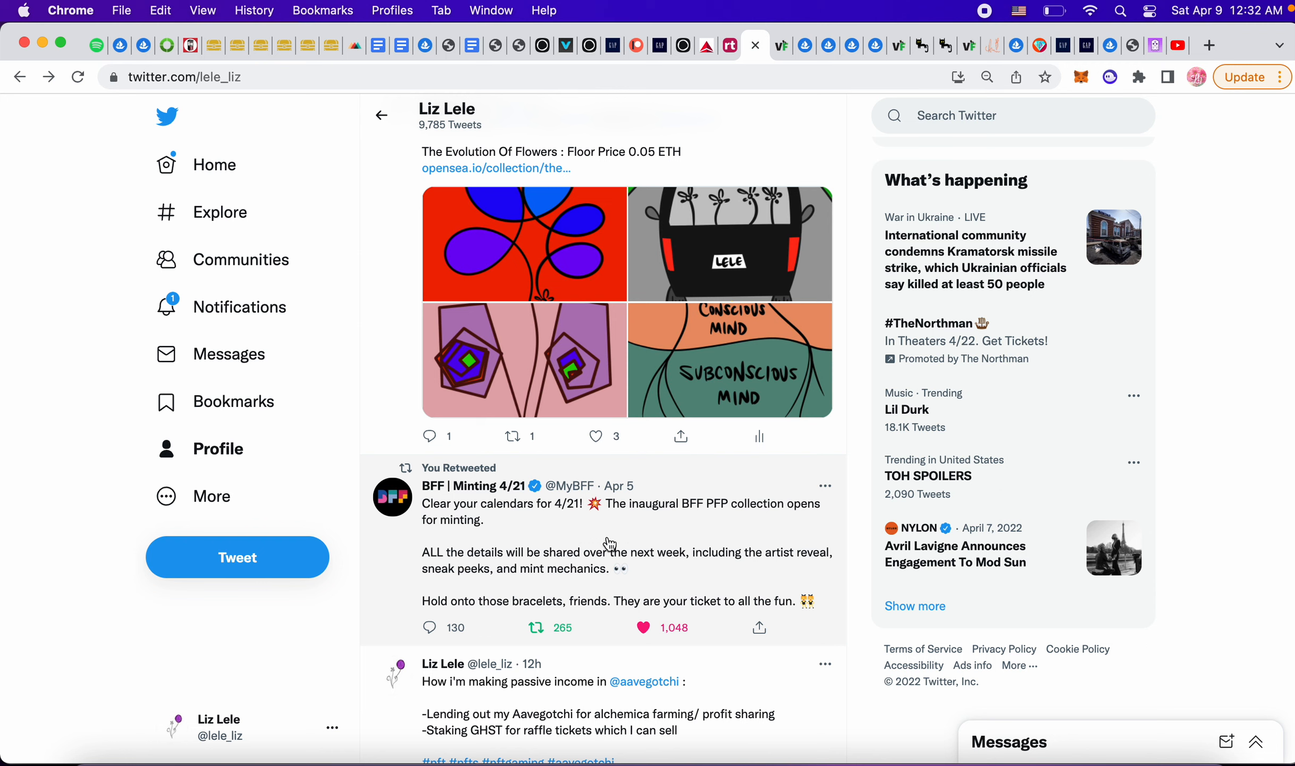
mouse_move(678, 582)
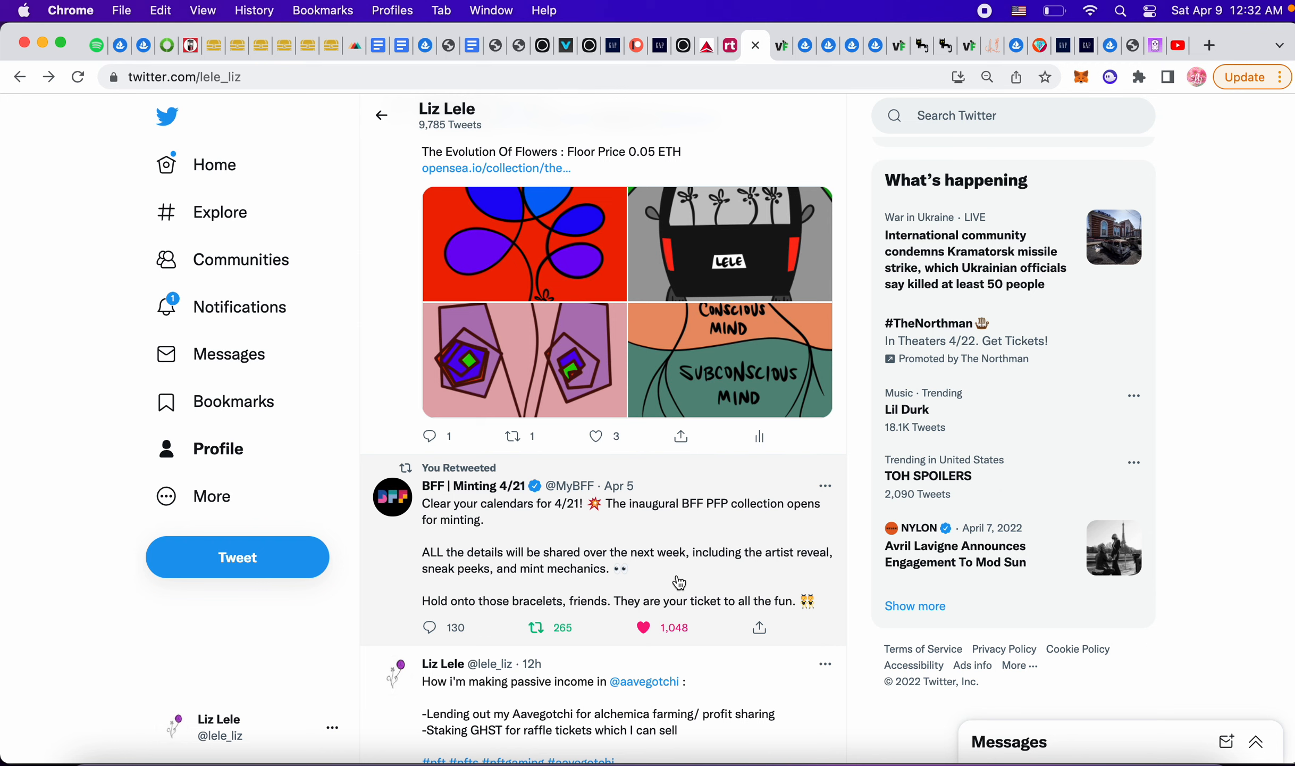
mouse_move(534, 547)
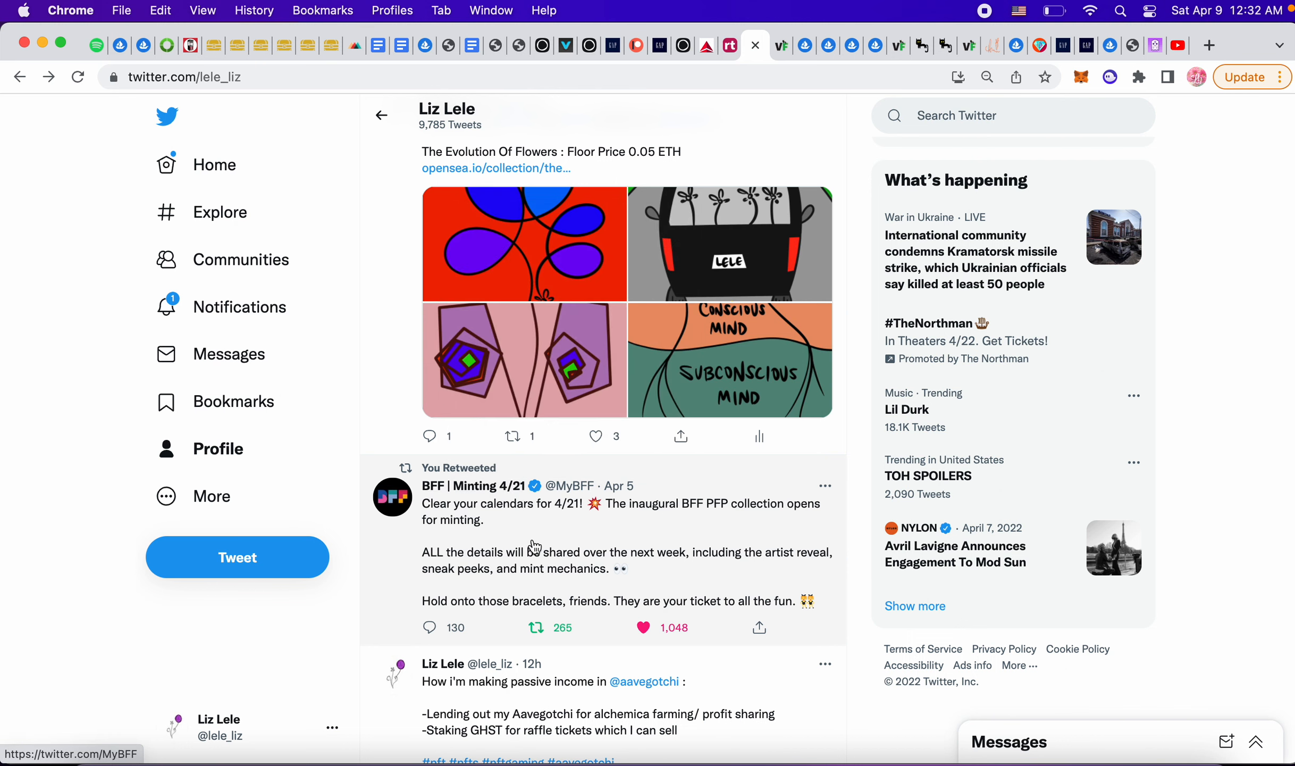
mouse_move(533, 523)
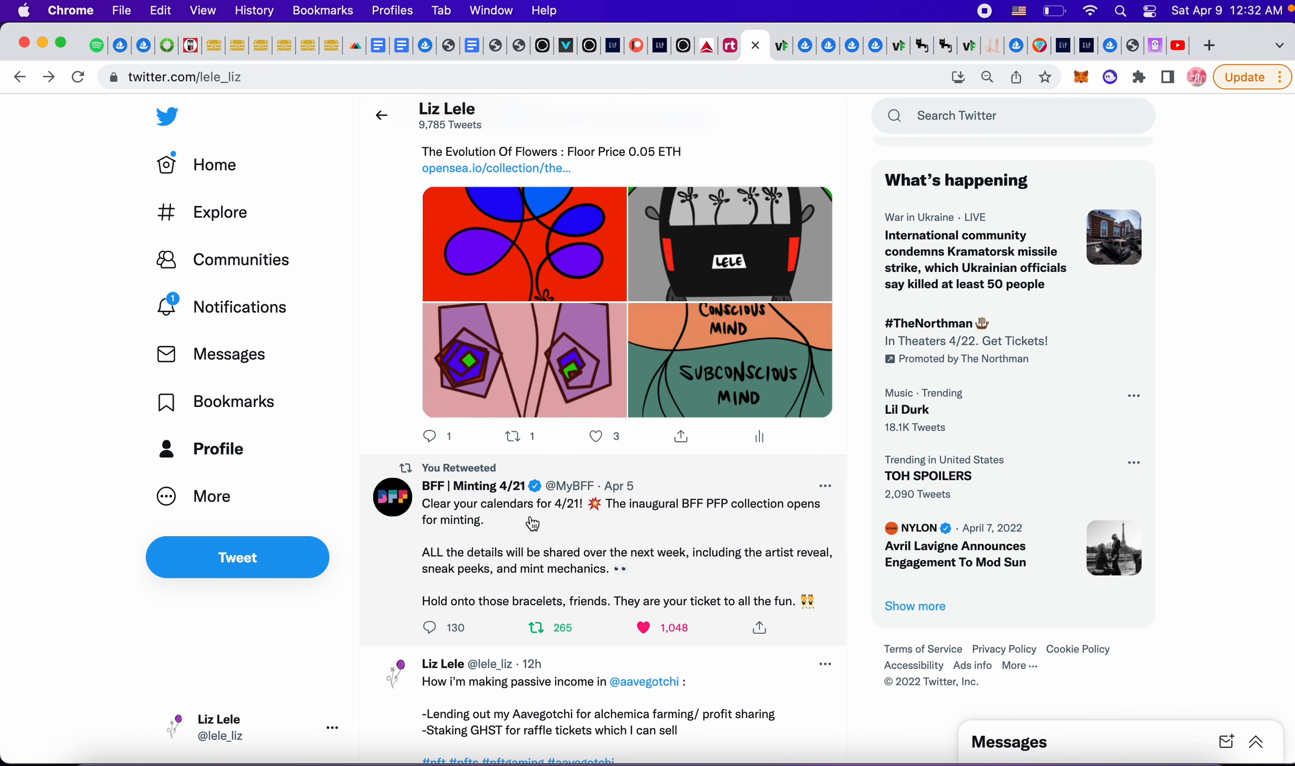
Scroll past the Aavegotchi, veve comic and Jackrabbit posts to the StasStriker VeeCon retweet.
scroll("down", 3)
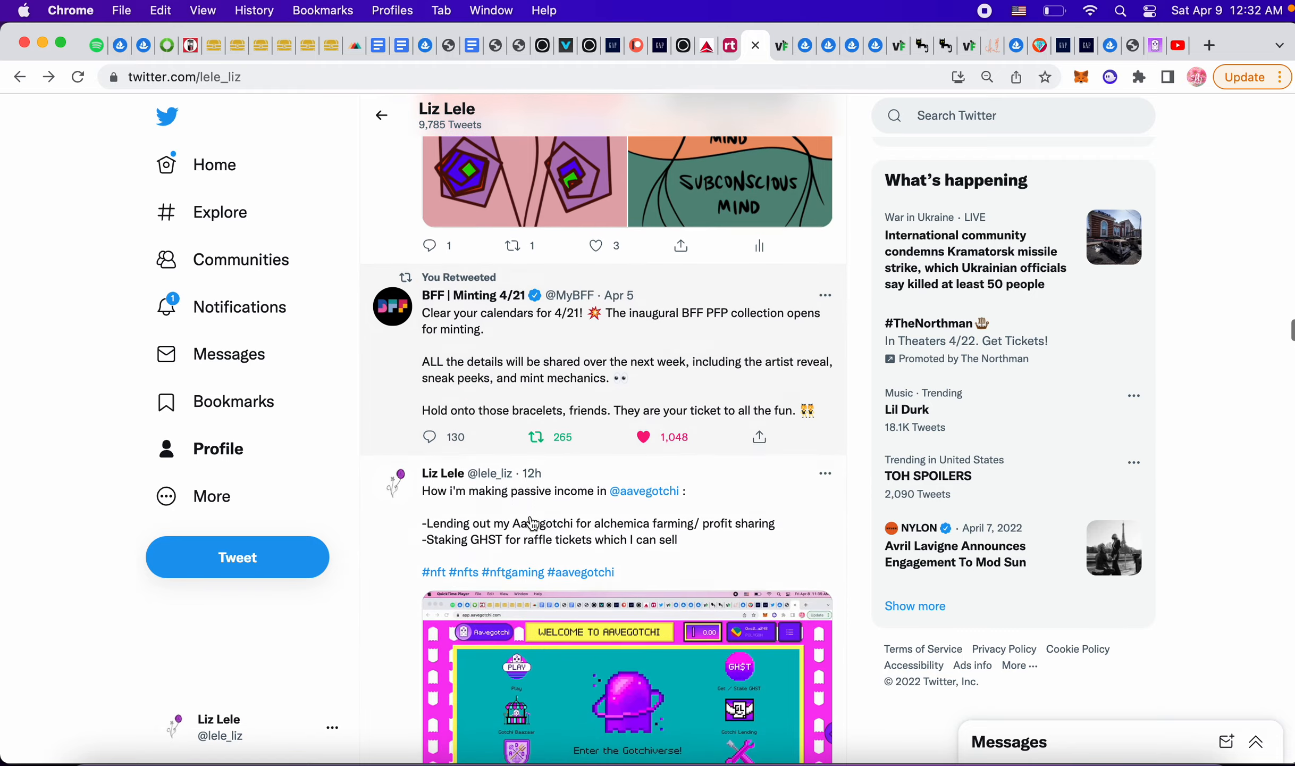
scroll("down", 3)
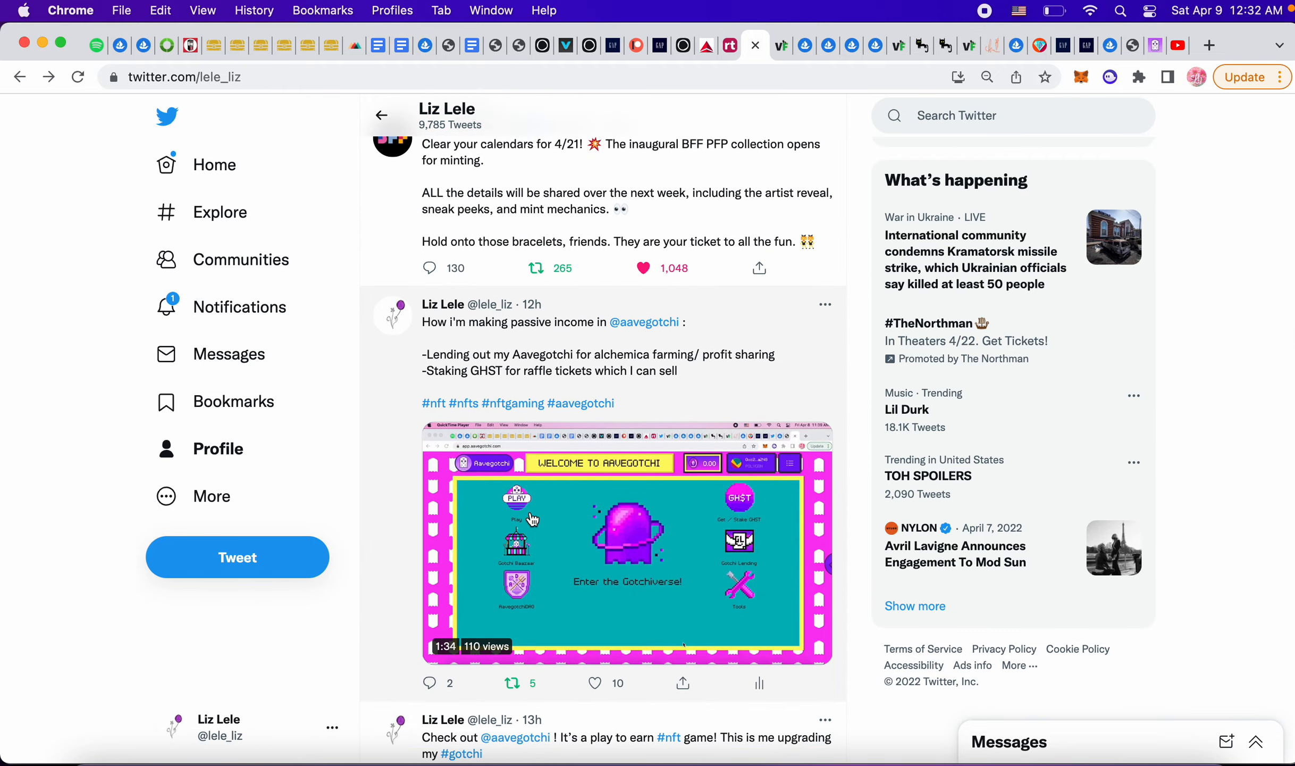
scroll("down", 3)
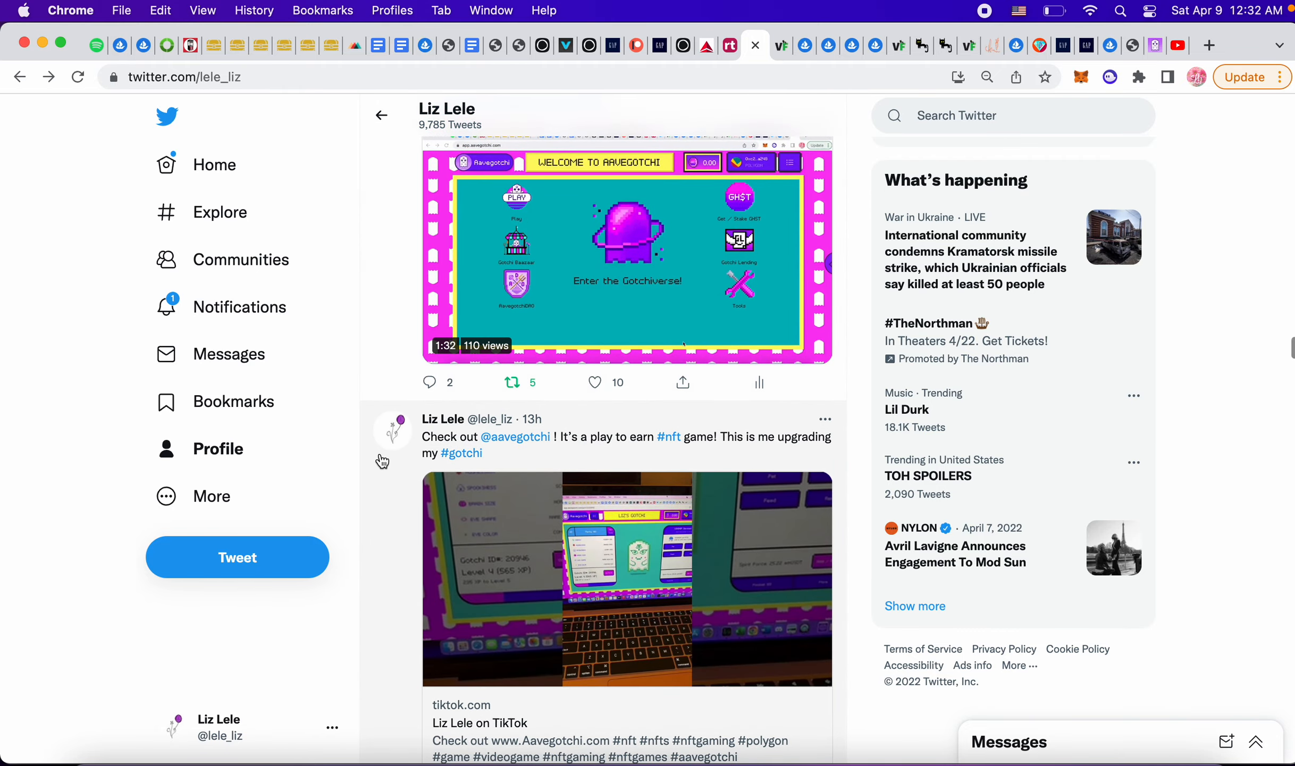
scroll("down", 3)
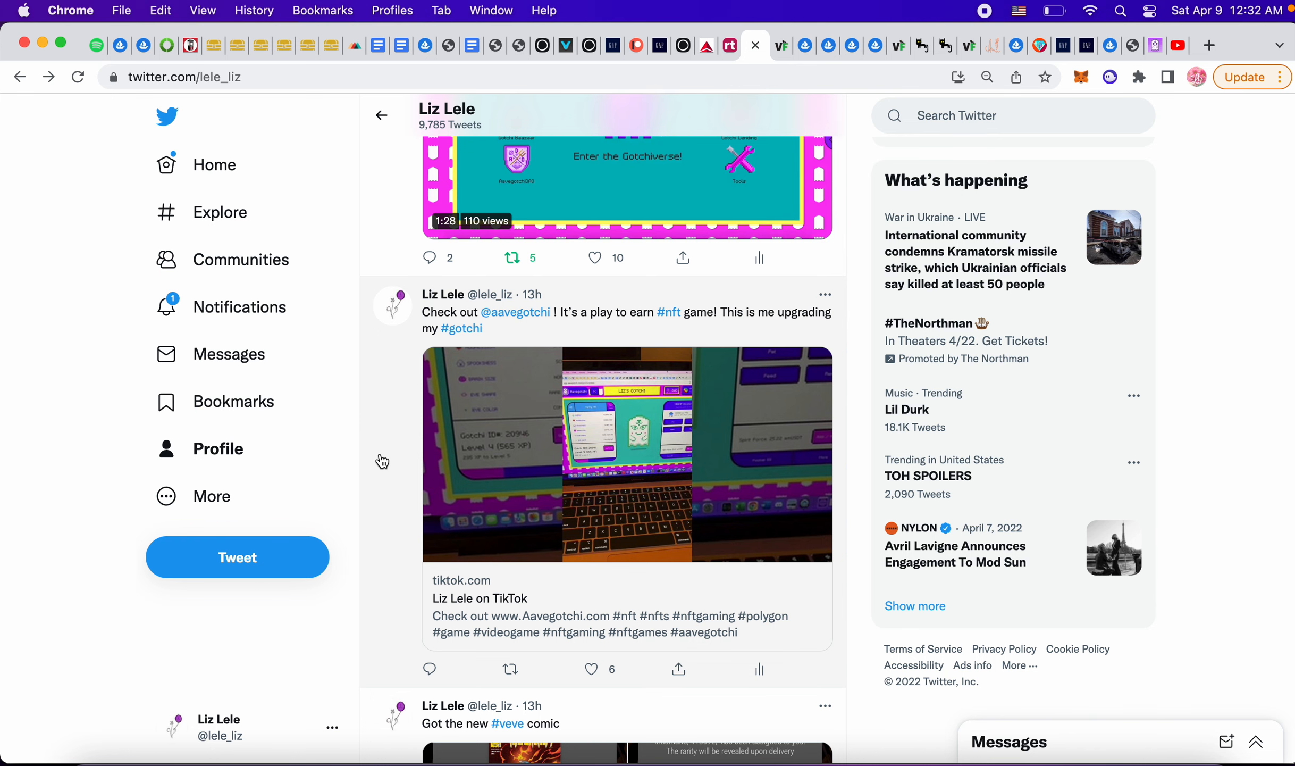
scroll("down", 3)
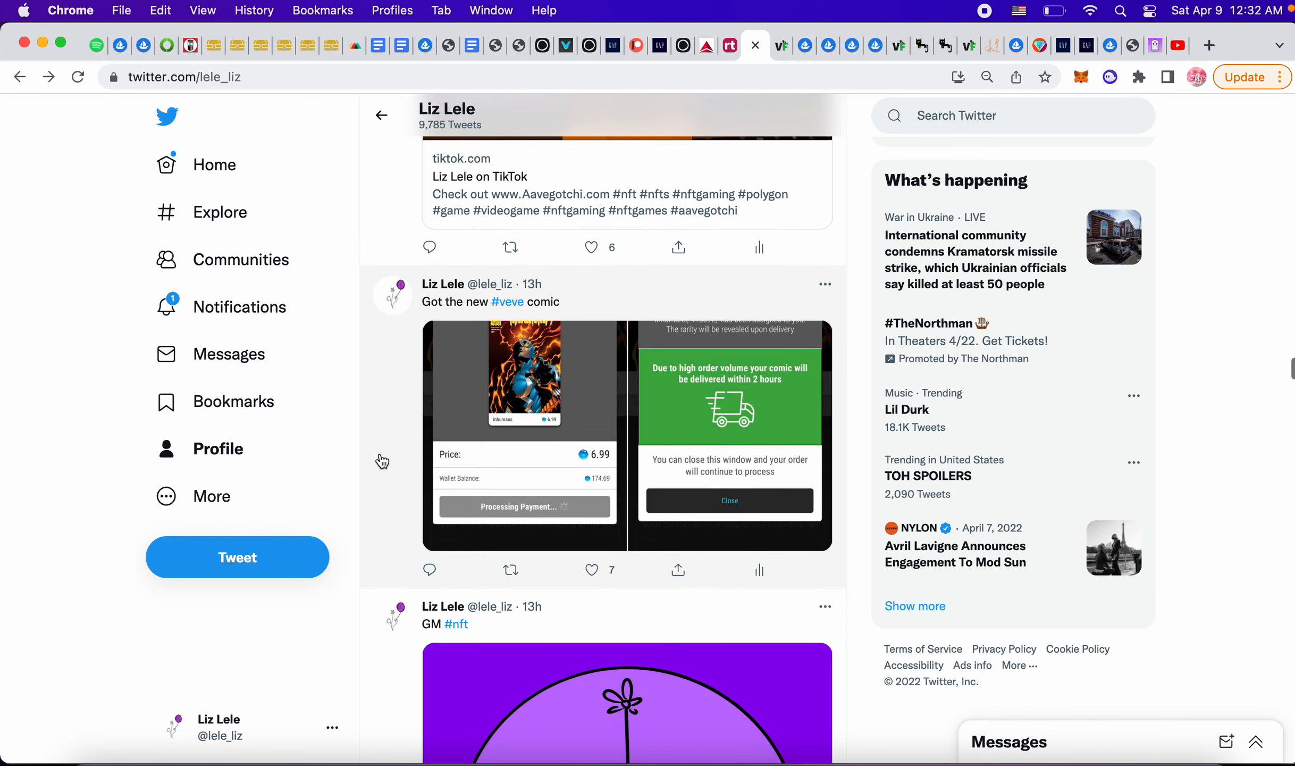
mouse_move(678, 439)
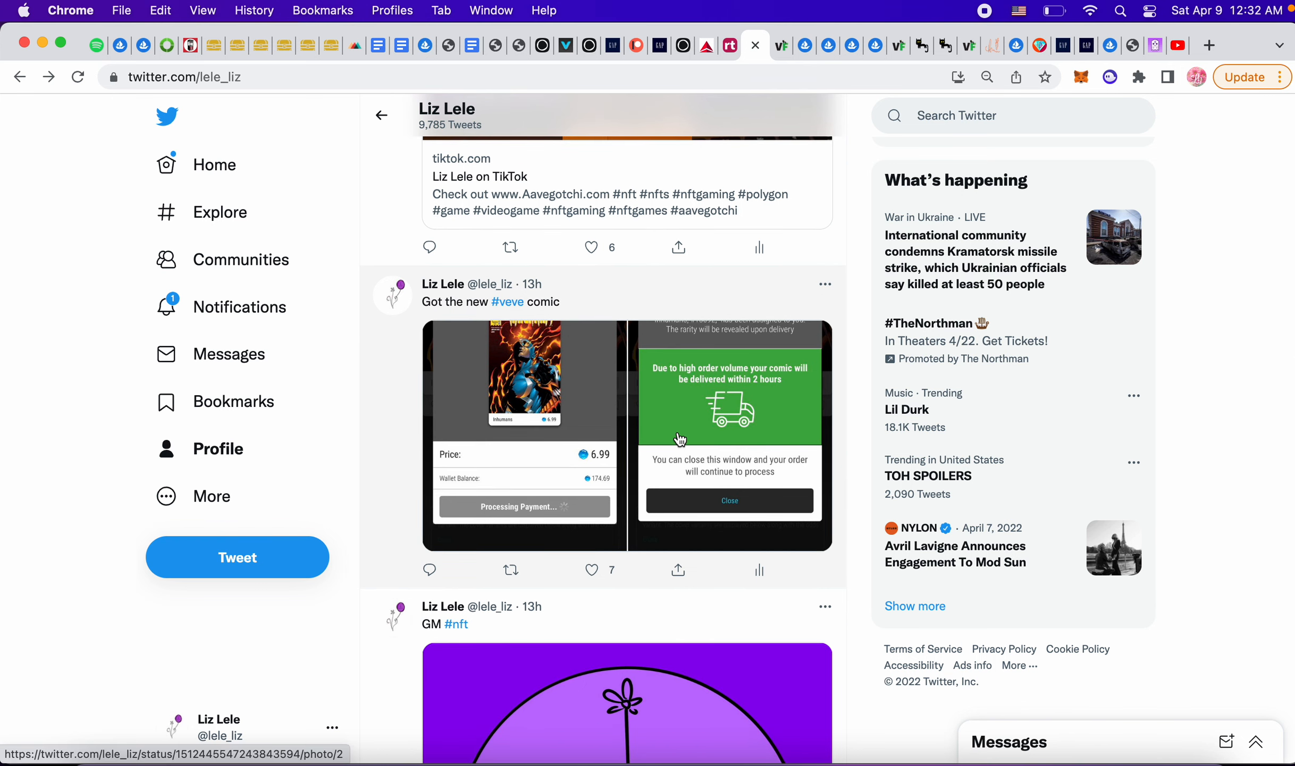
scroll("down", 3)
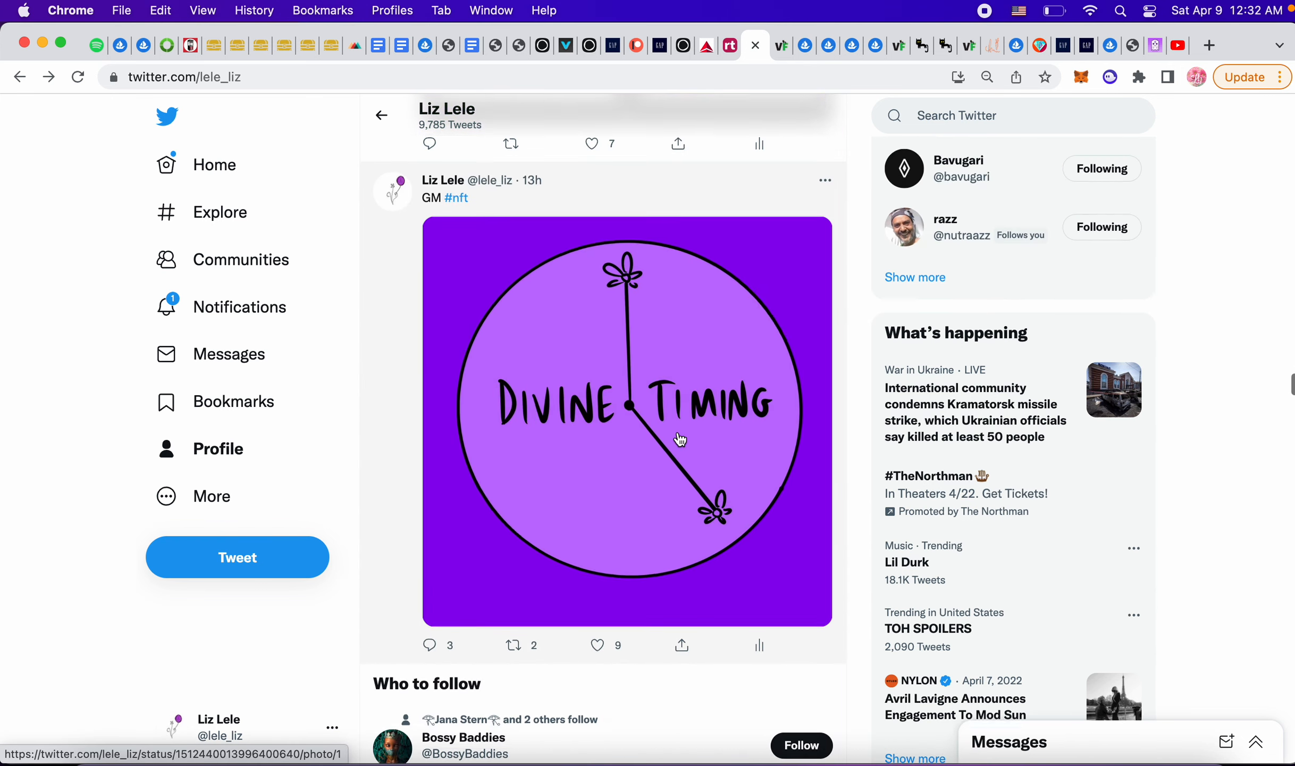
scroll("up", 3)
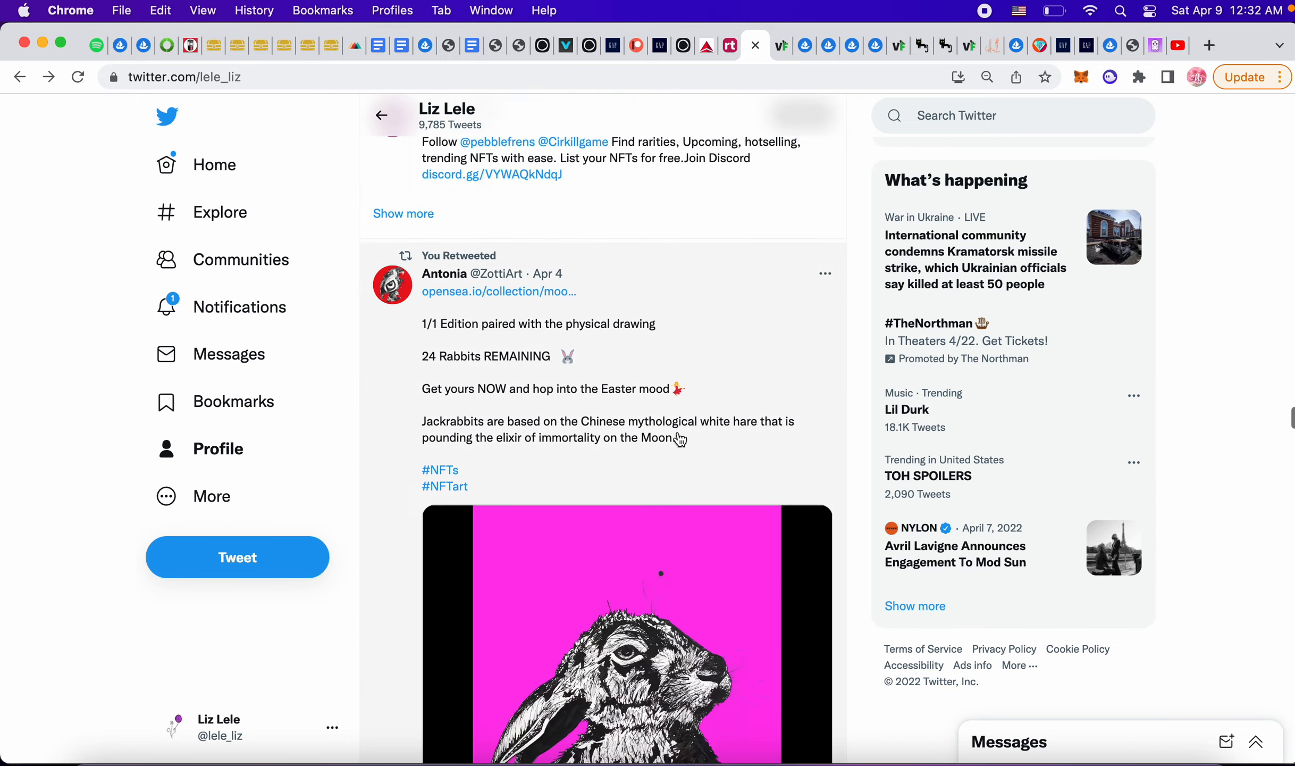
scroll("down", 3)
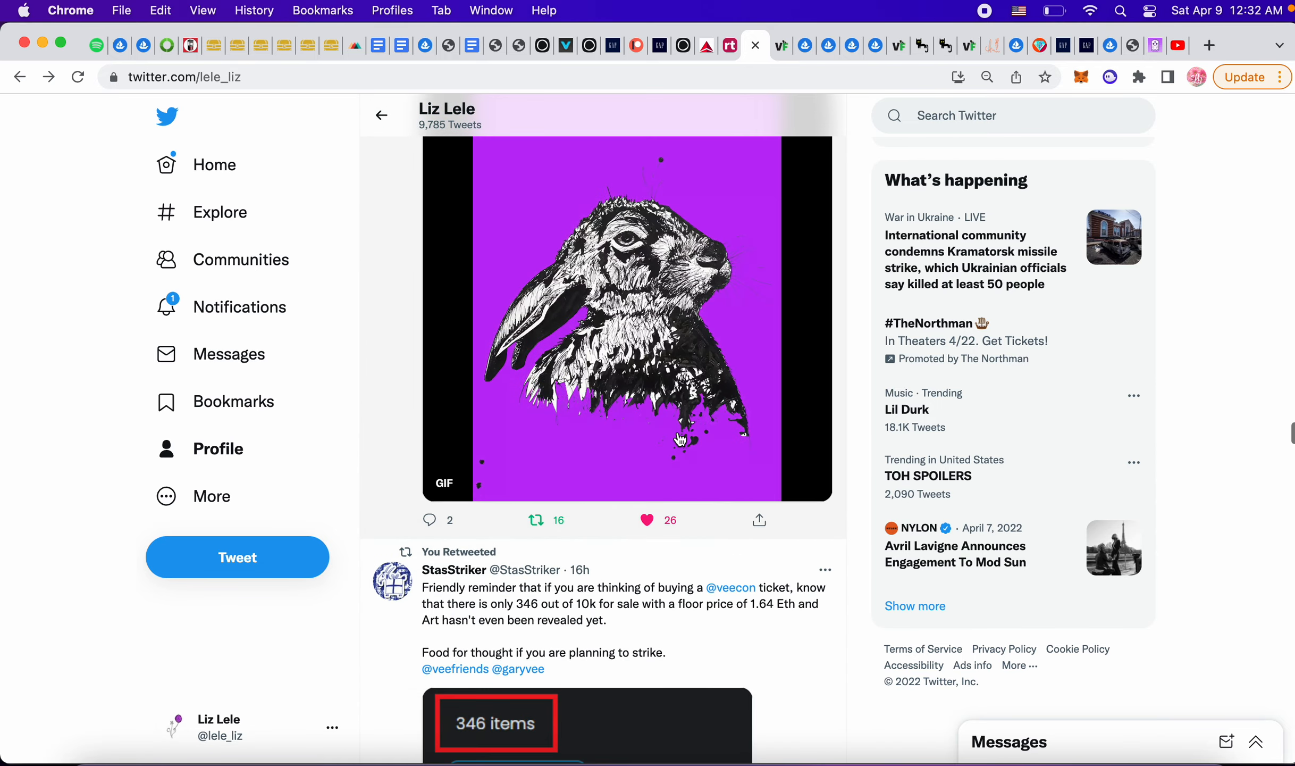
scroll("down", 3)
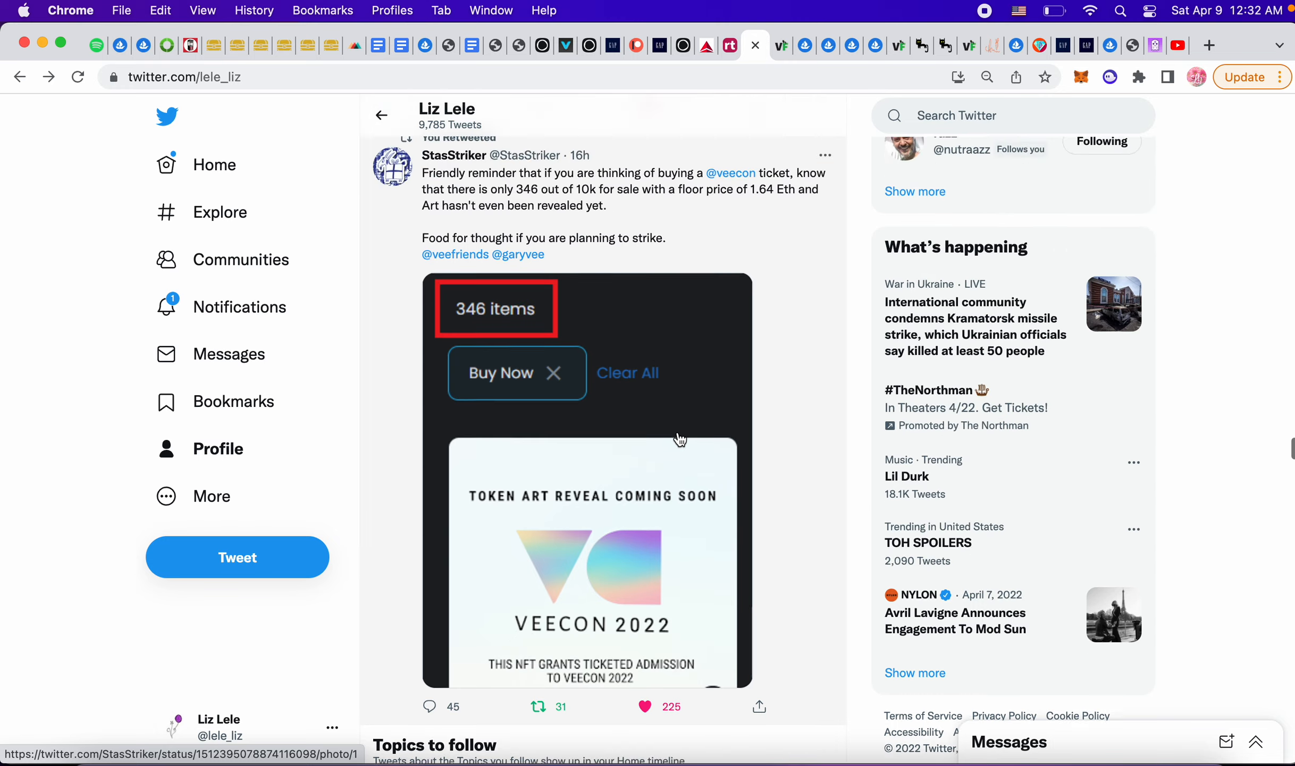
scroll("up", 3)
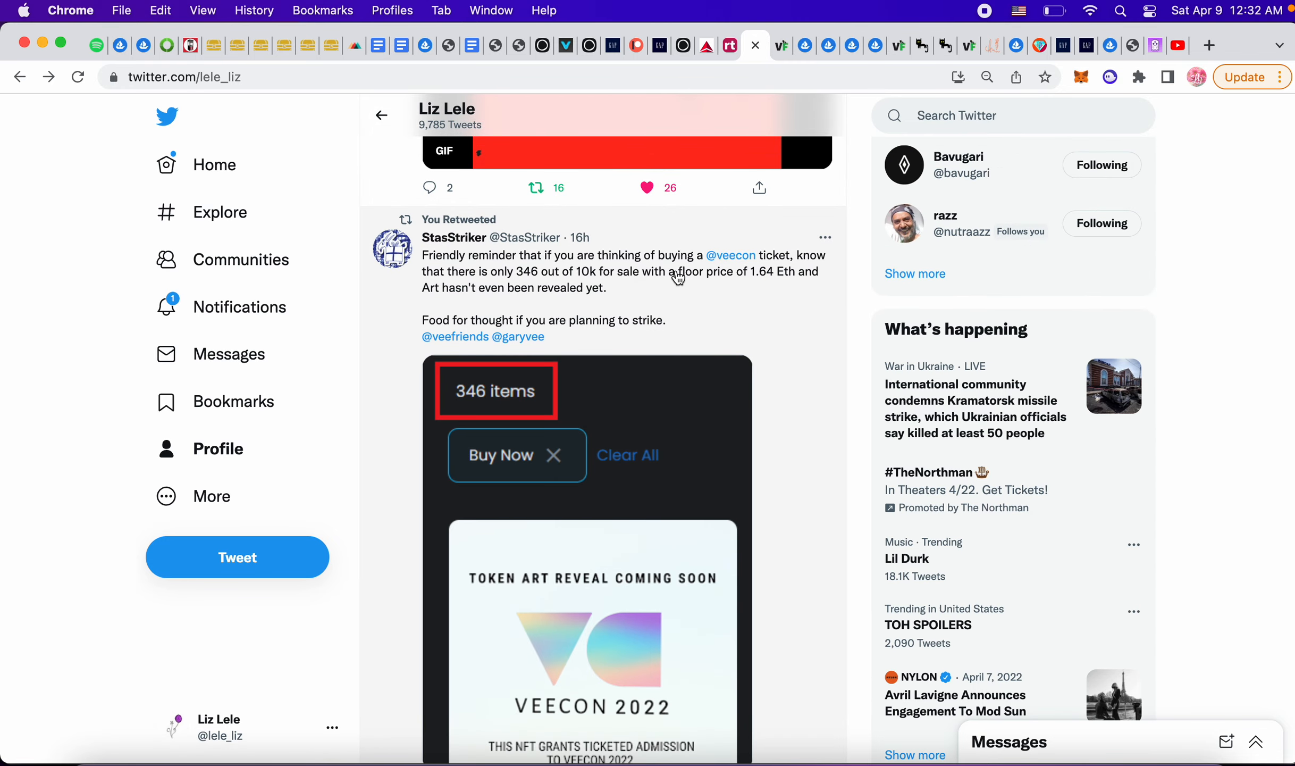
mouse_move(585, 283)
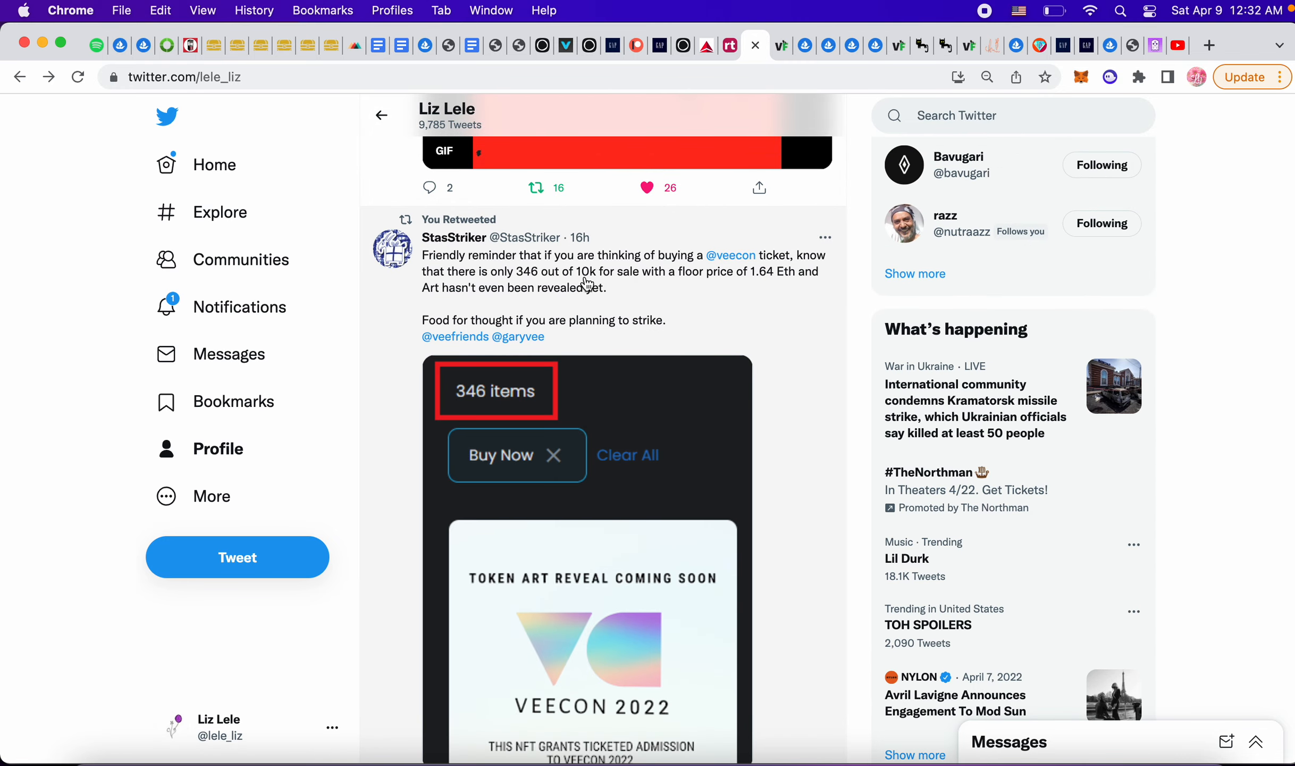
mouse_move(585, 284)
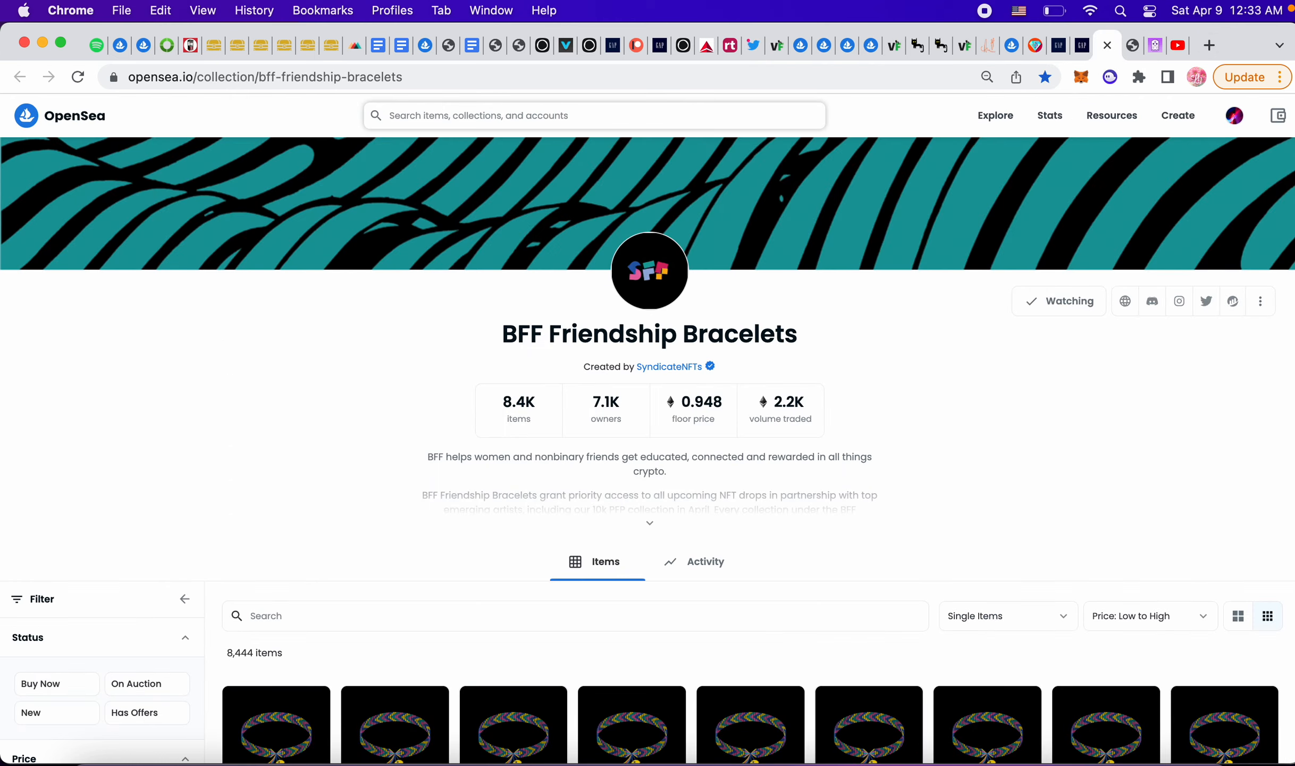
Look up VeeCon Tickets on OpenSea, browse its 1.14-floor listings, and return to Twitter.
type("veecon")
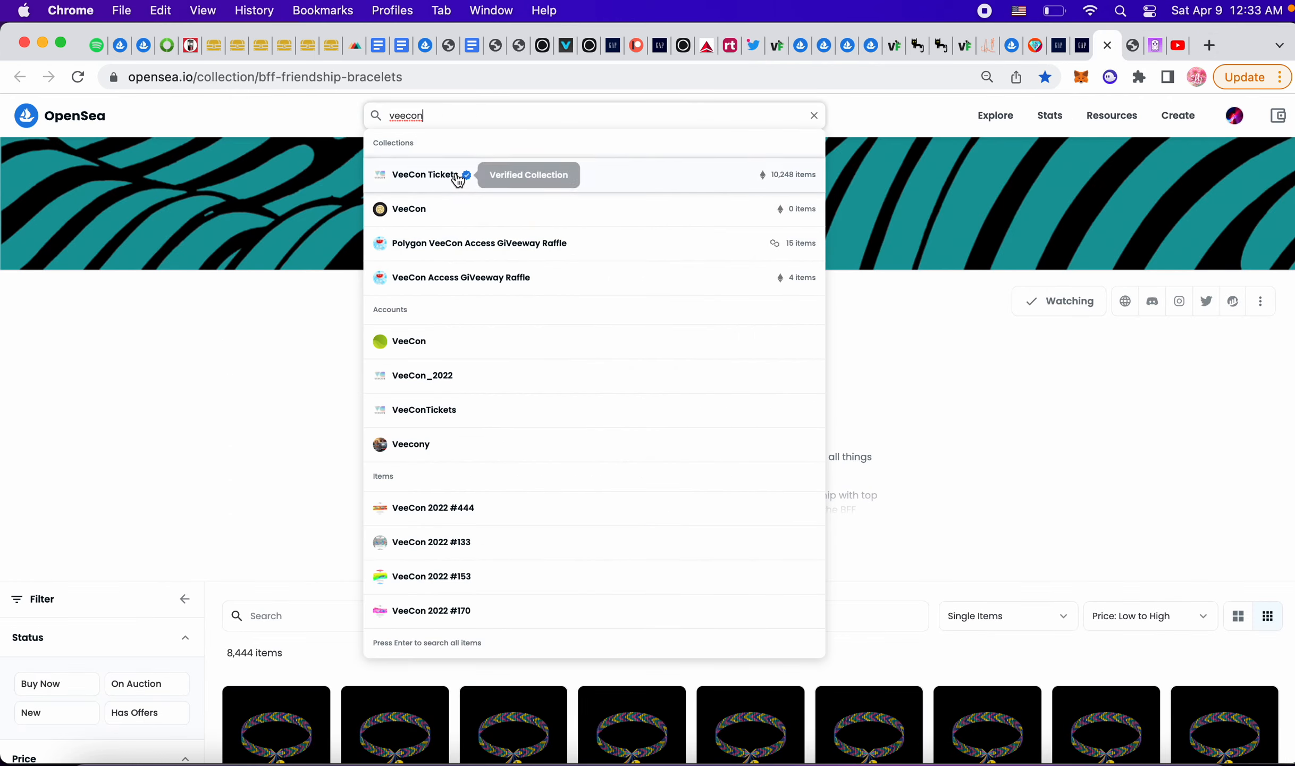
left_click(422, 174)
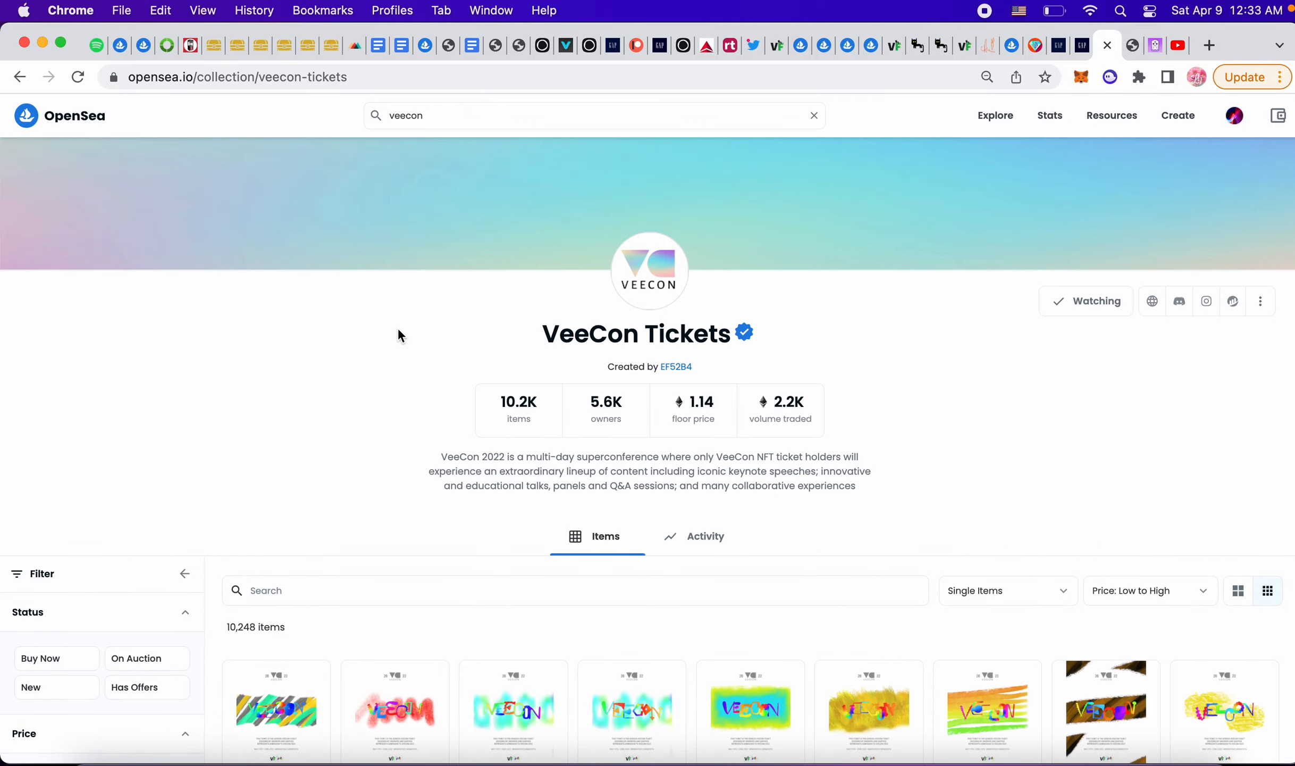
scroll("down", 3)
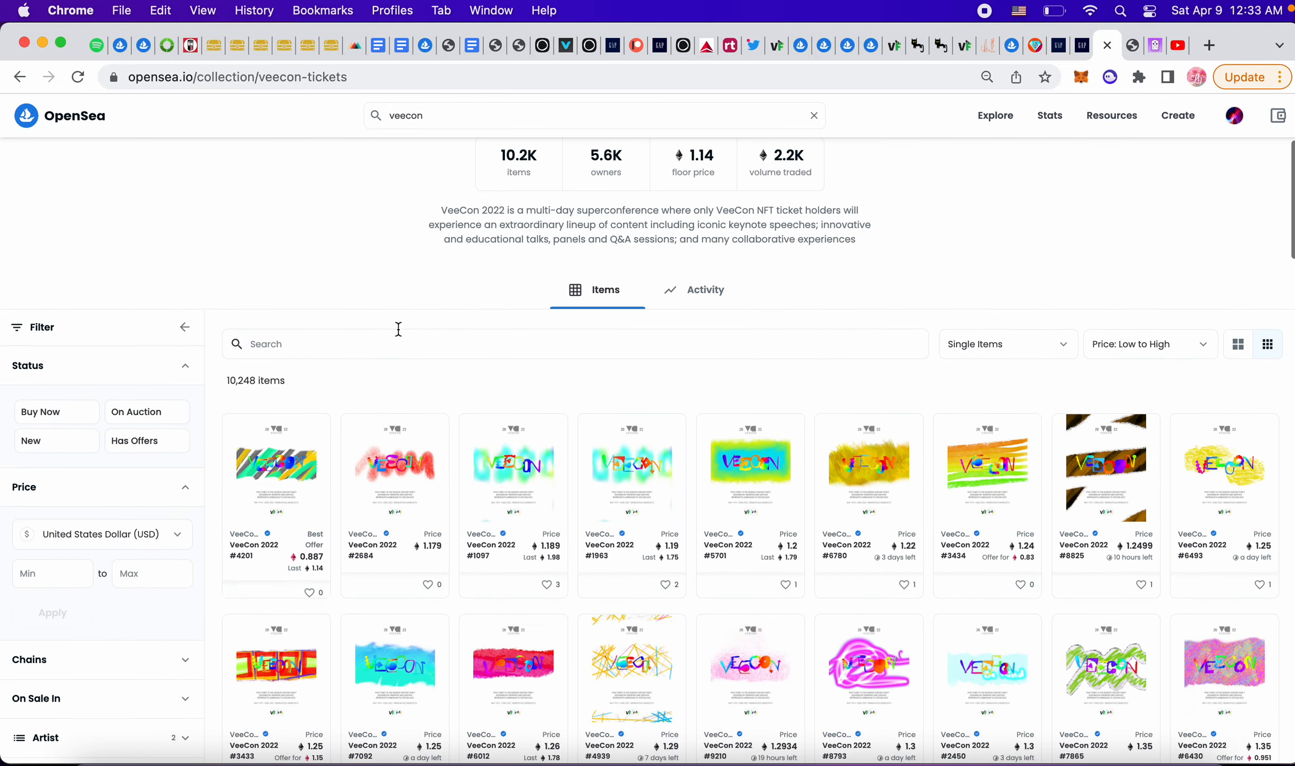
scroll("down", 3)
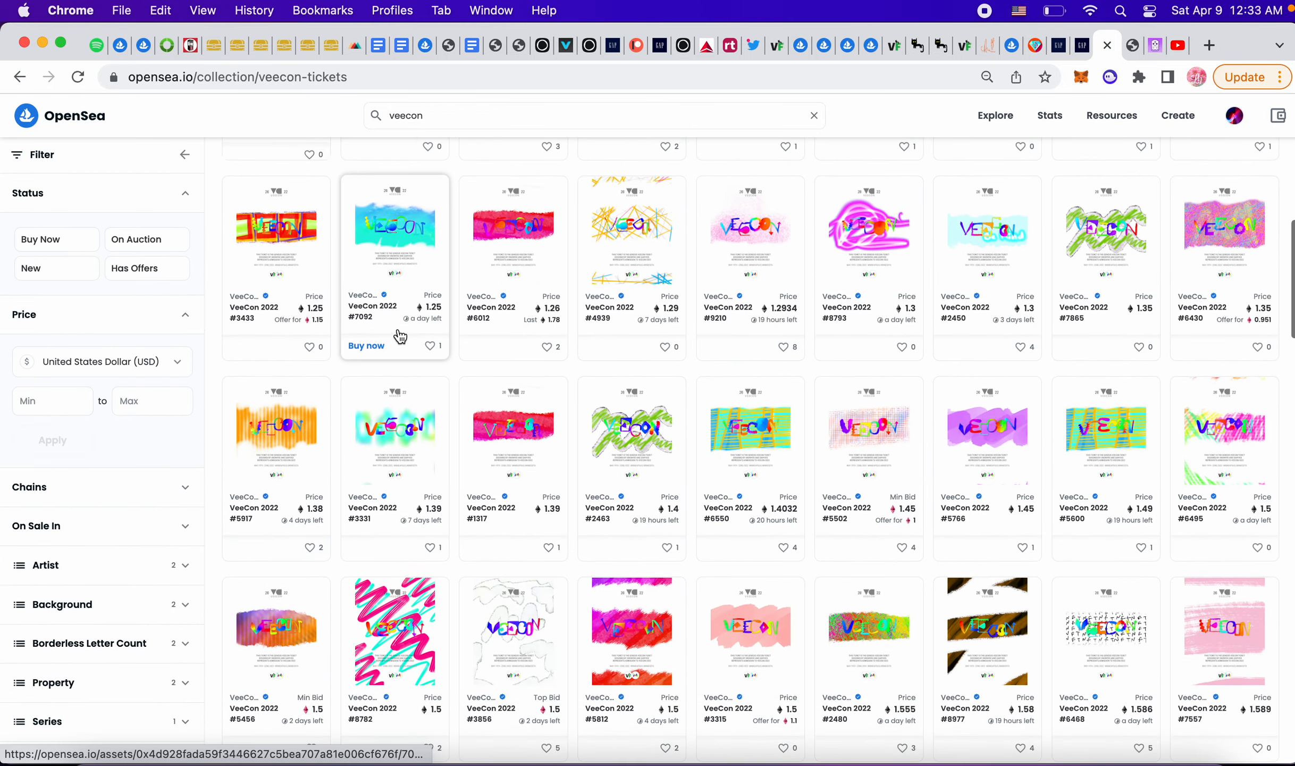
scroll("up", 3)
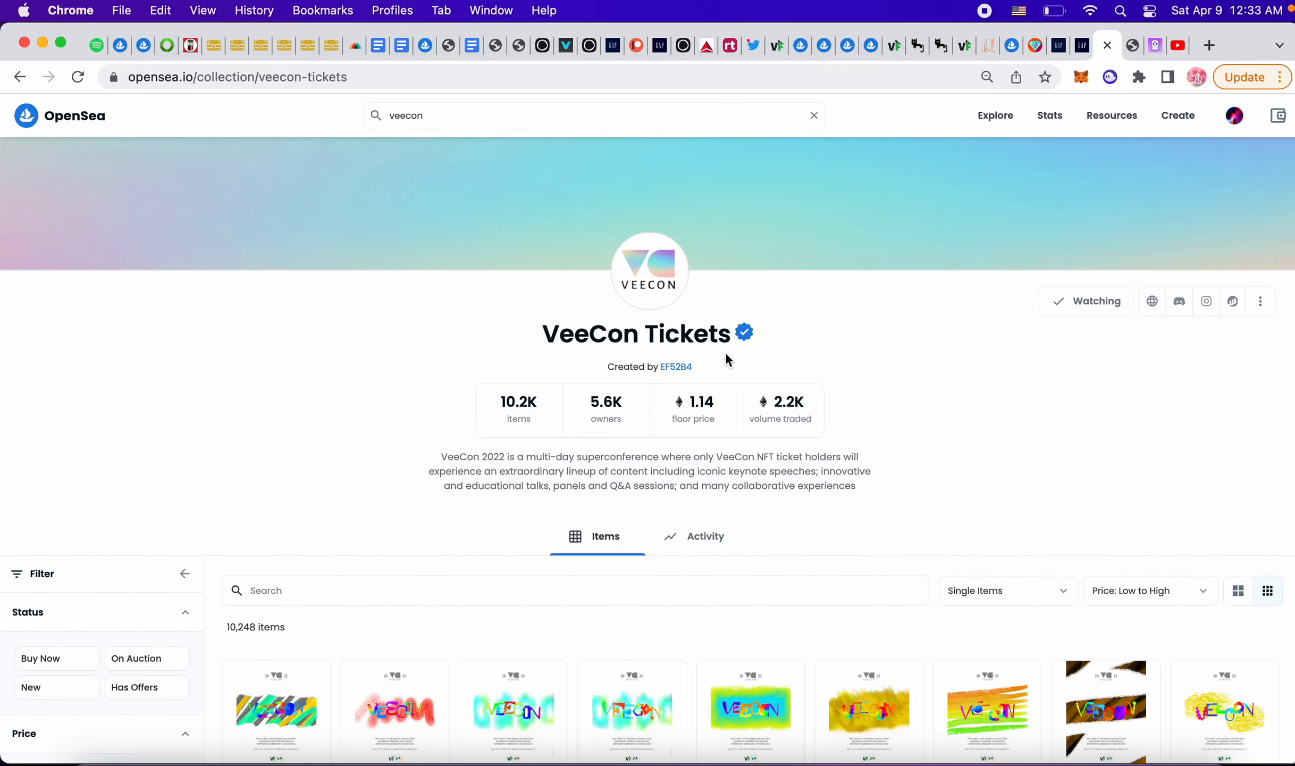
left_click(780, 45)
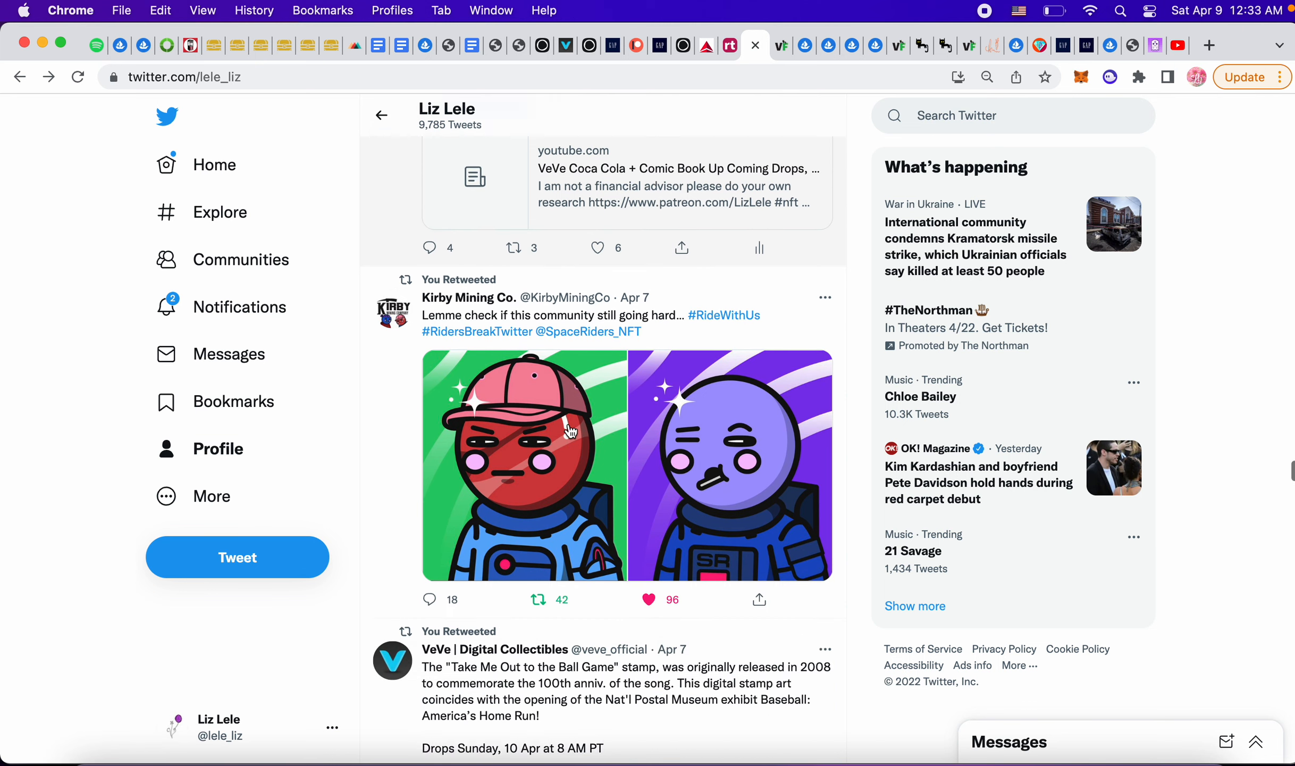
scroll("down", 3)
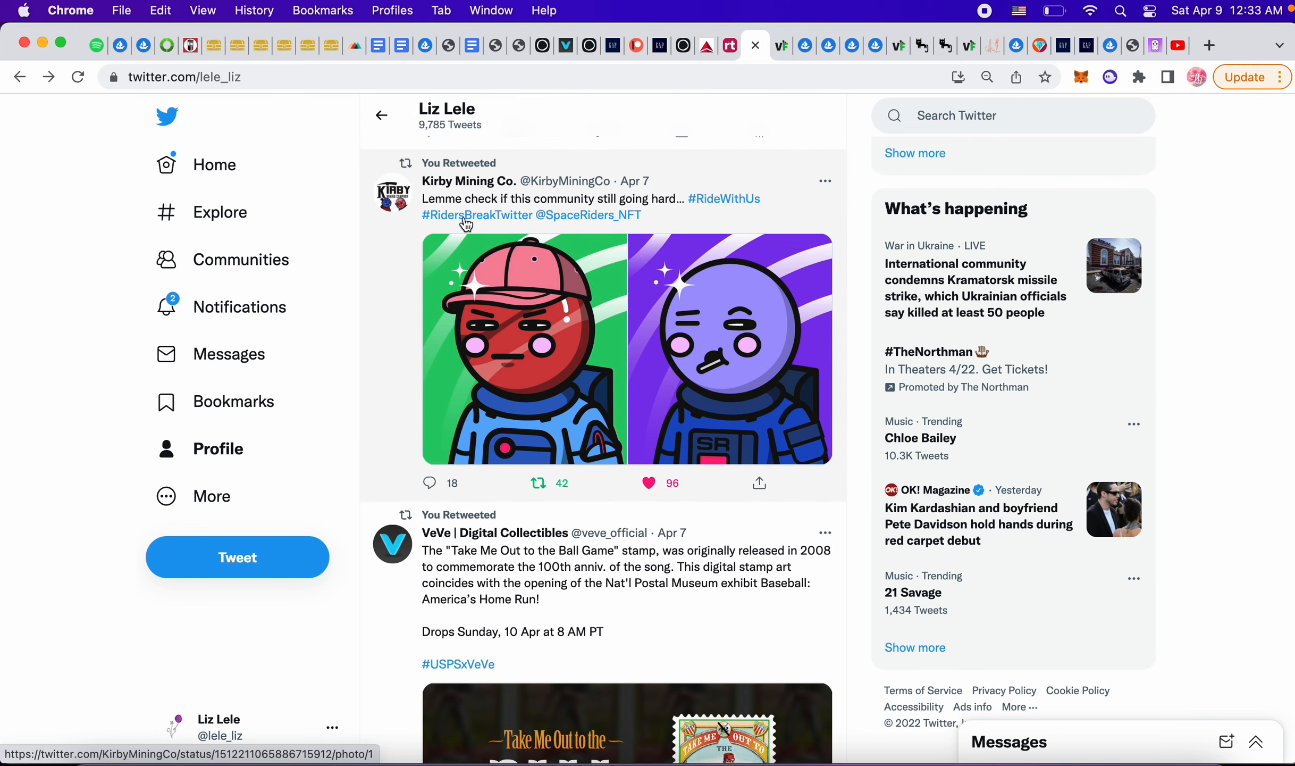
left_click(588, 215)
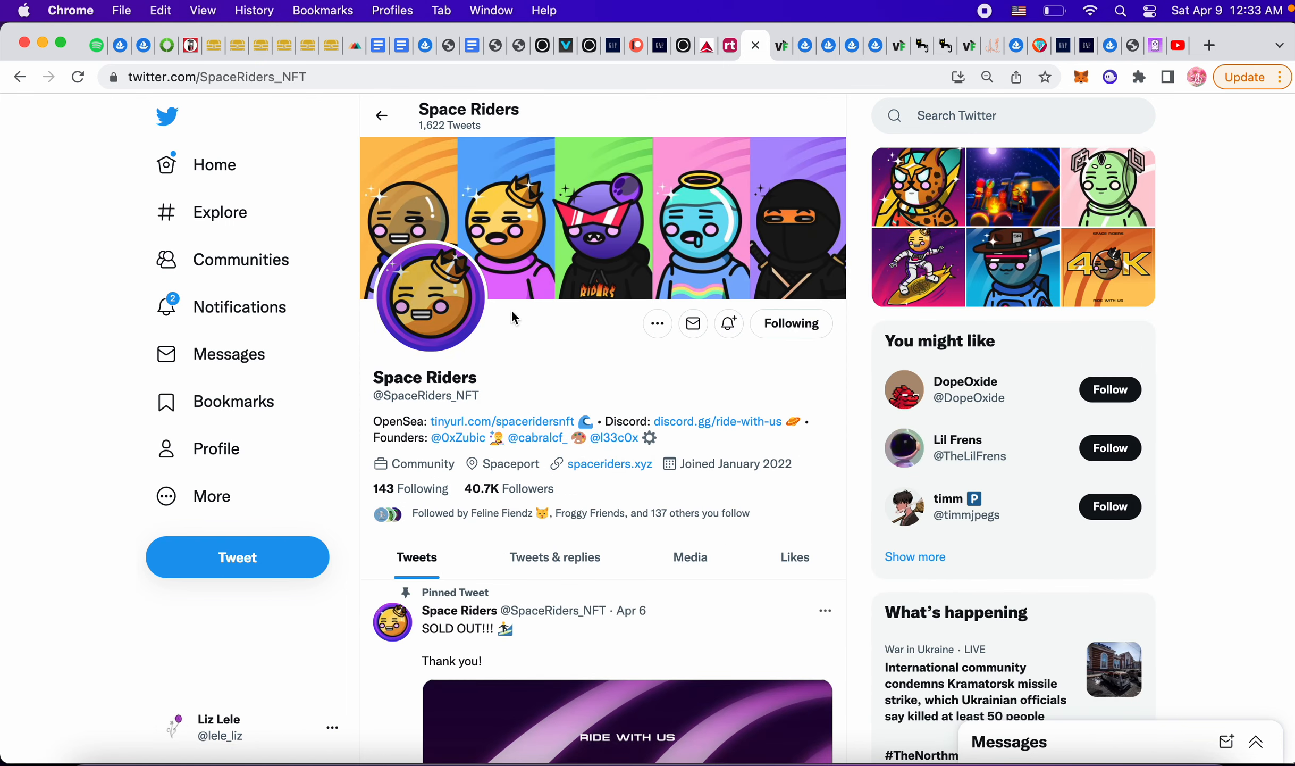
scroll("down", 3)
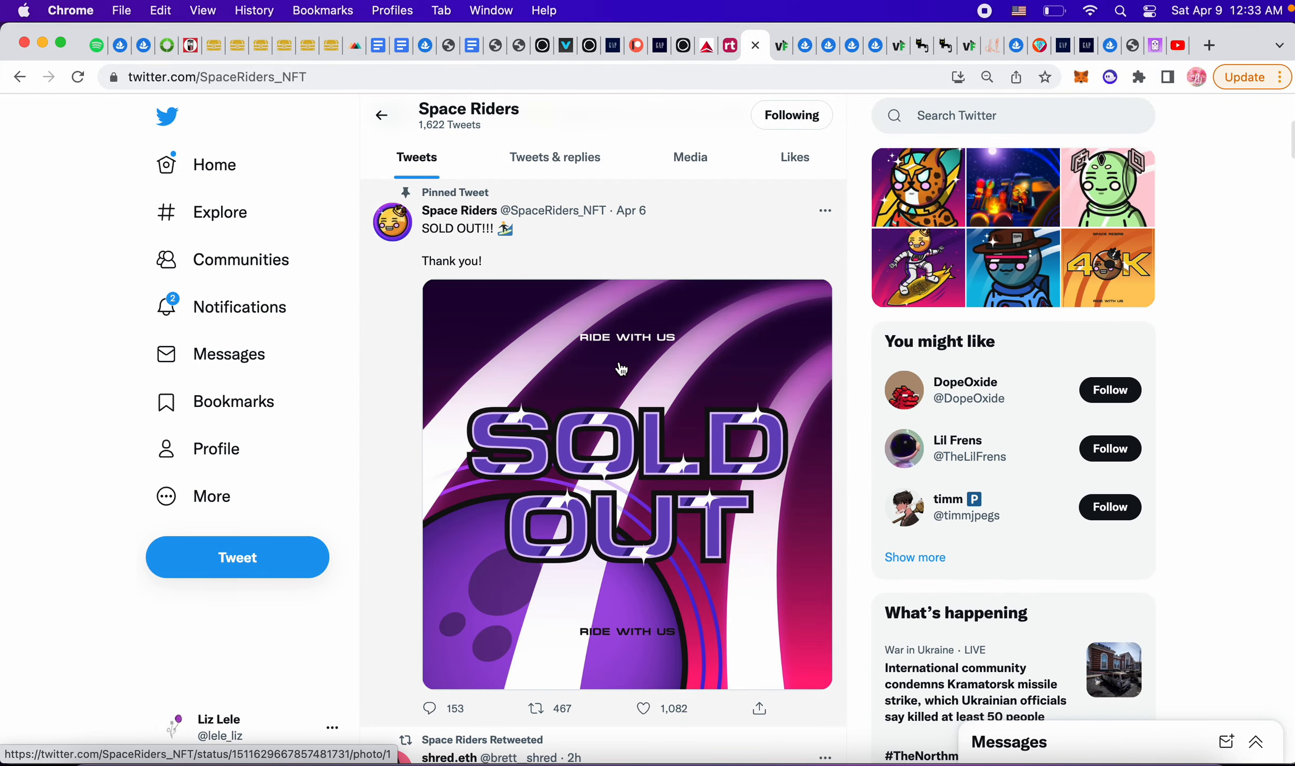
scroll("up", 3)
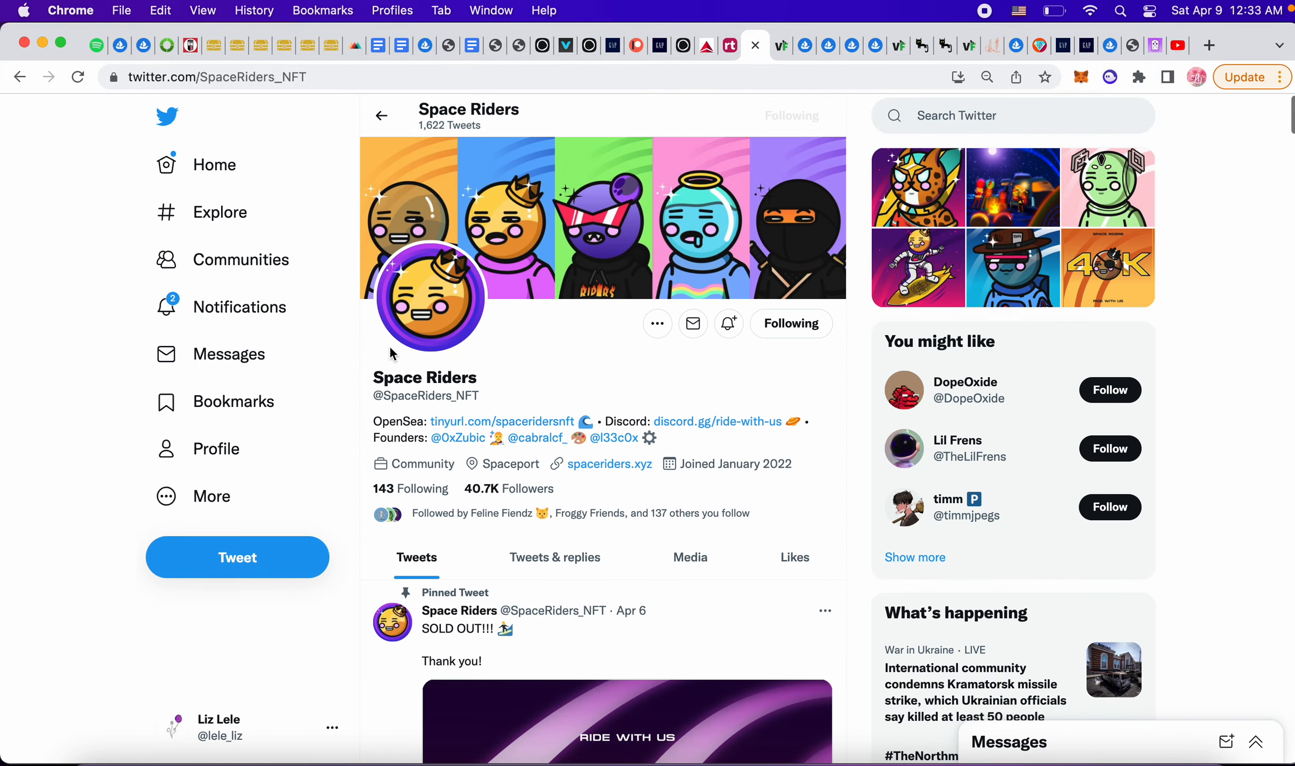
mouse_move(569, 425)
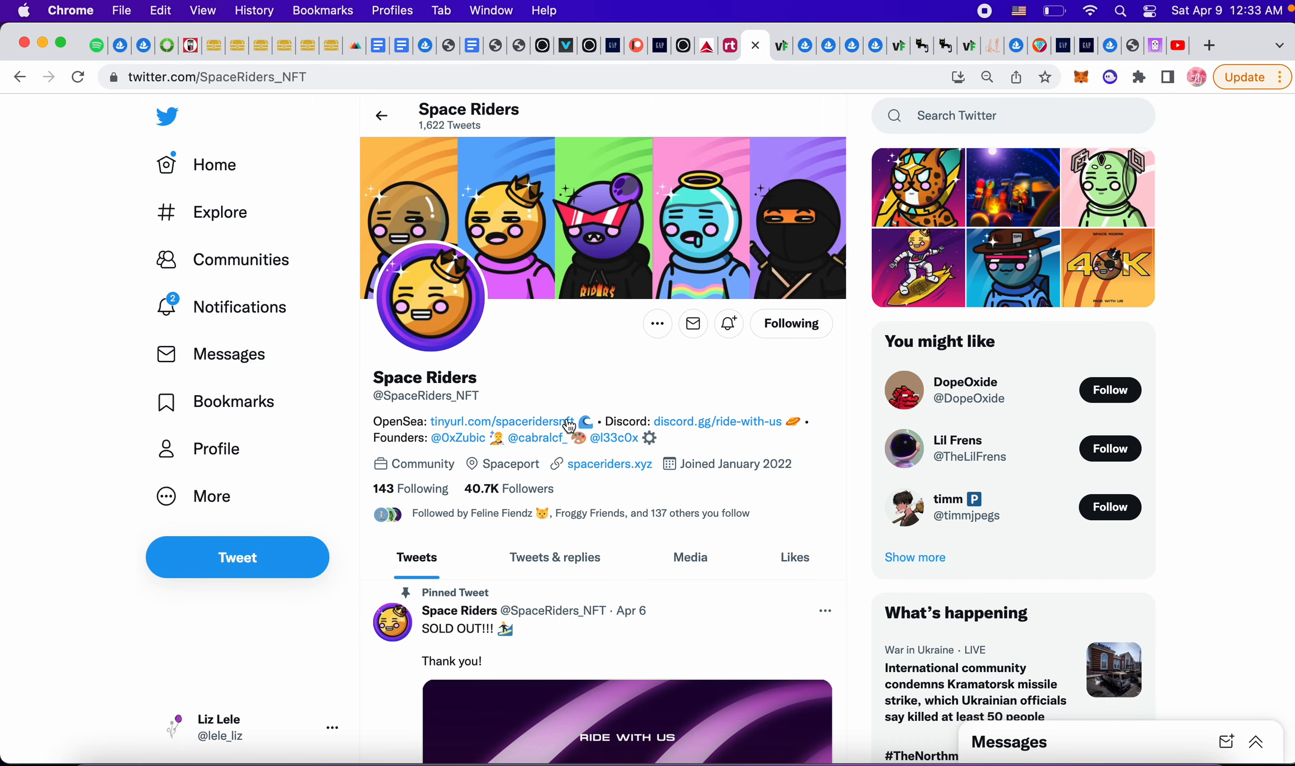
left_click(502, 421)
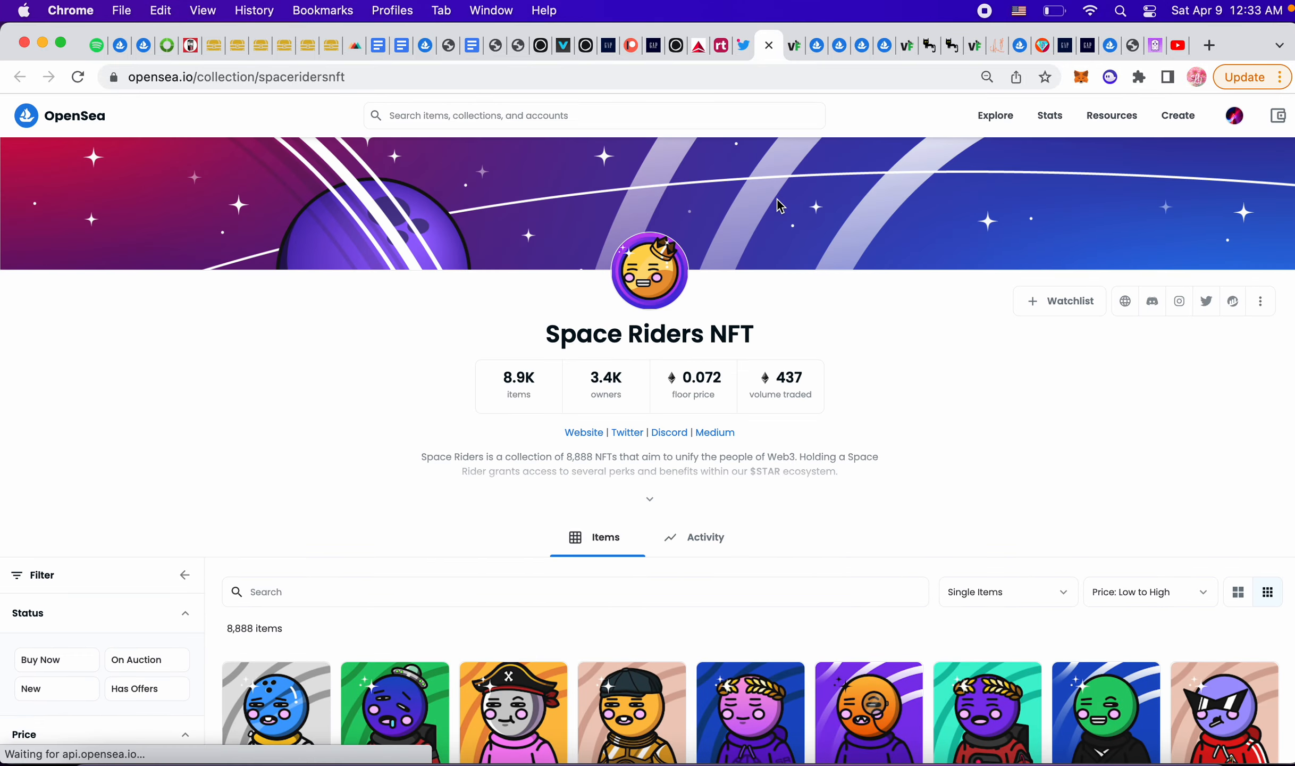
Browse the Space Riders NFT listings on OpenSea at the 0.072 floor price.
scroll("down", 3)
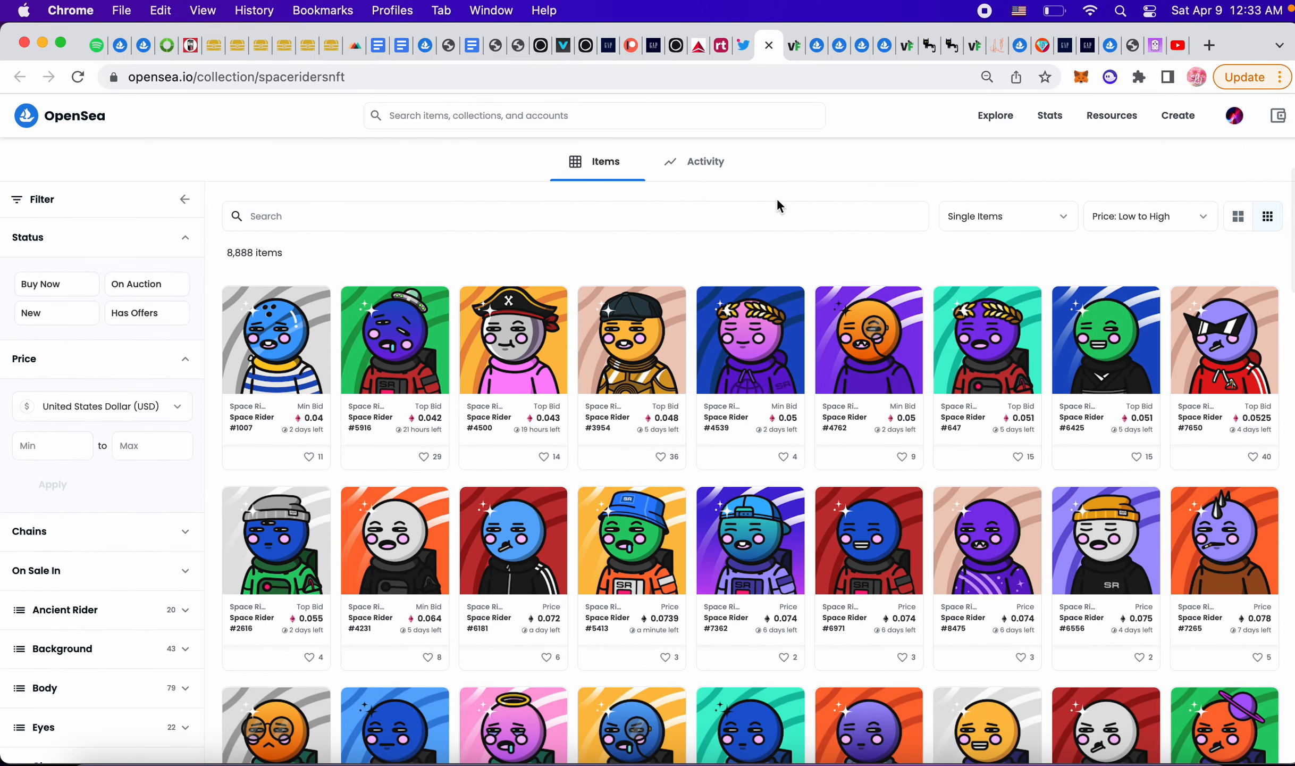
scroll("up", 3)
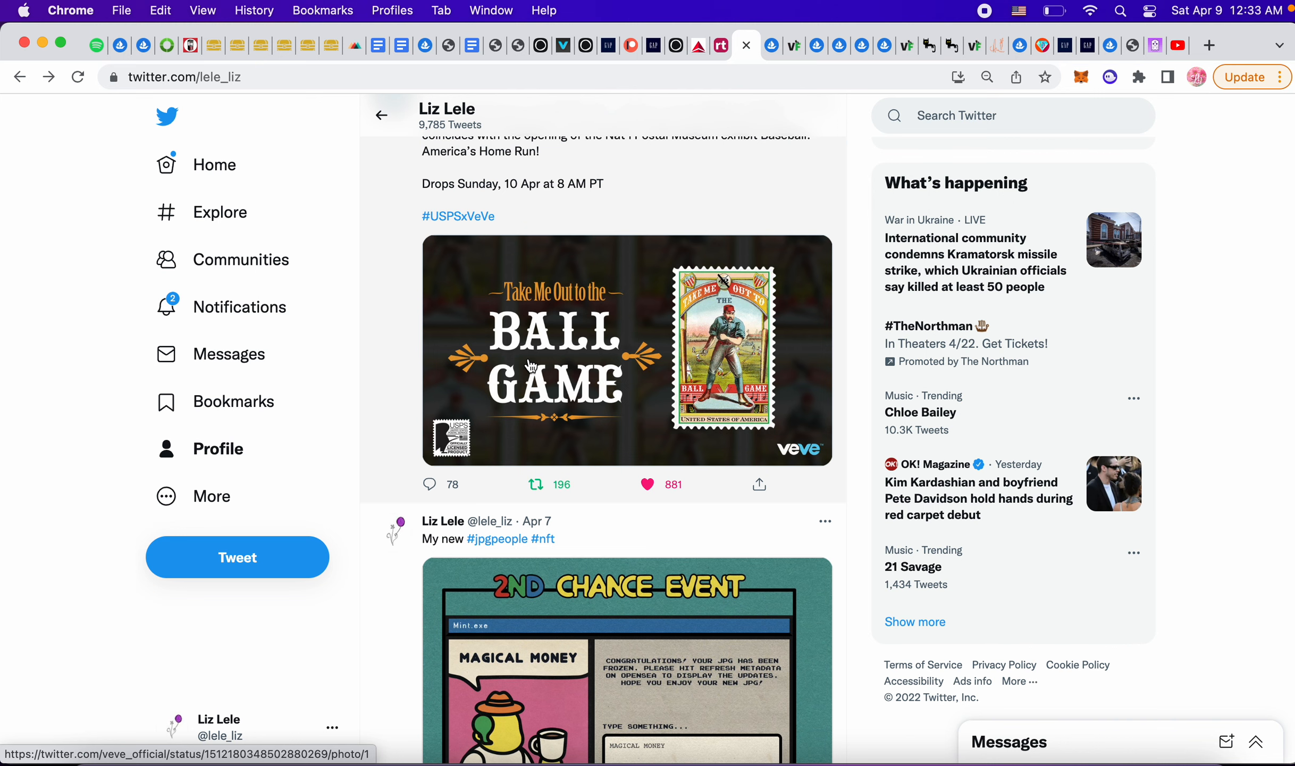
scroll("up", 3)
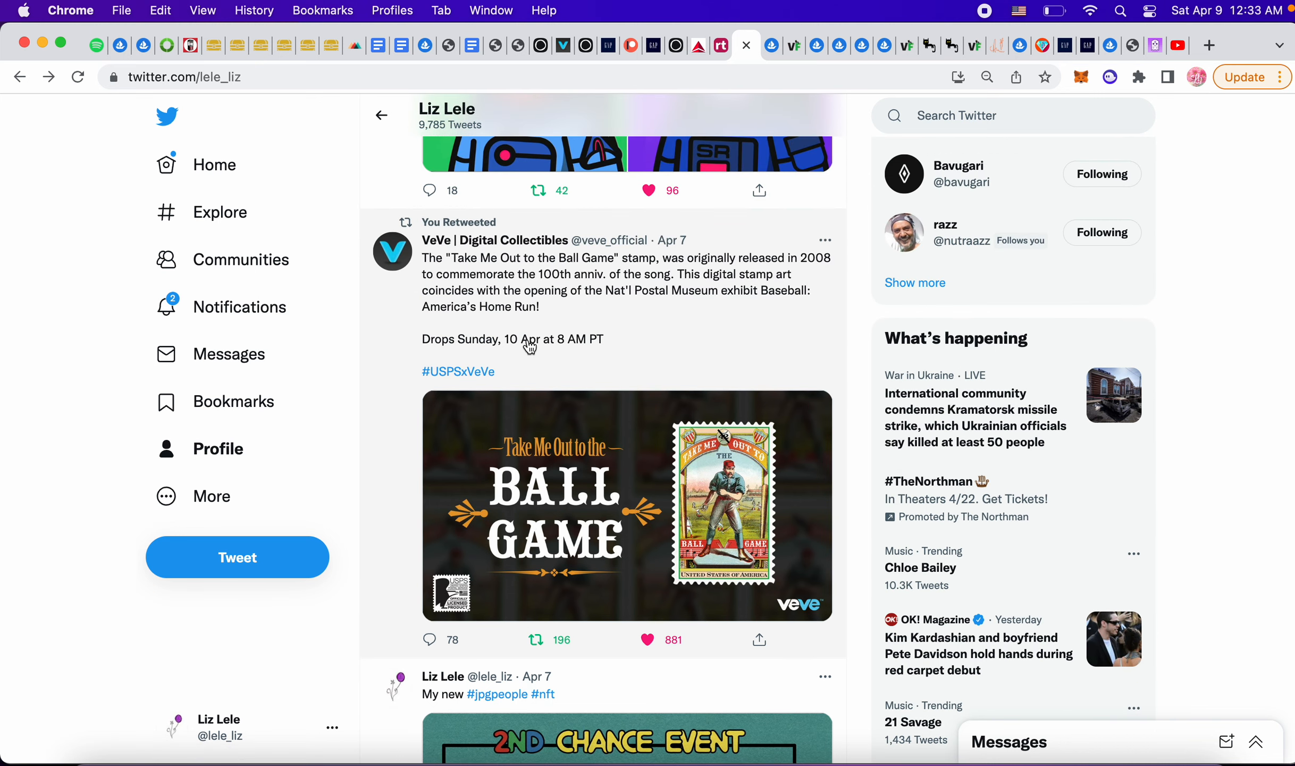
mouse_move(533, 491)
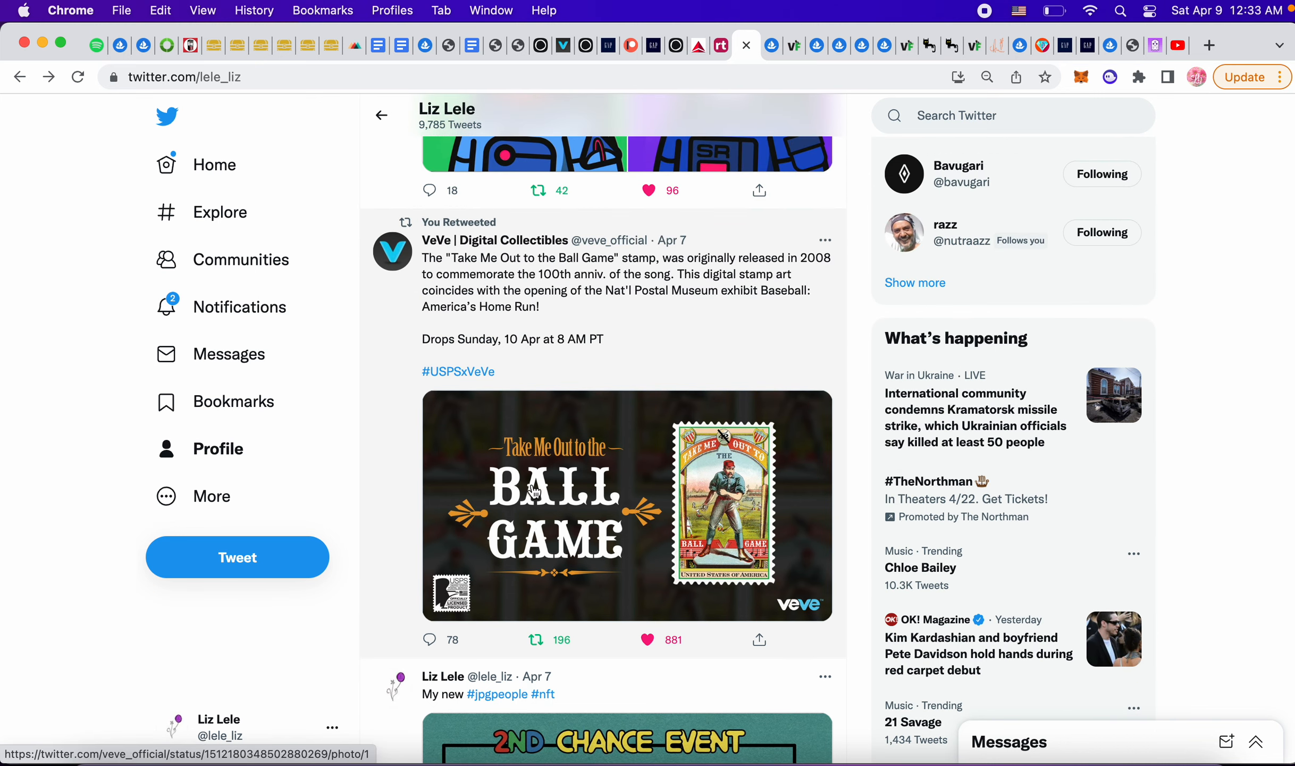
mouse_move(730, 519)
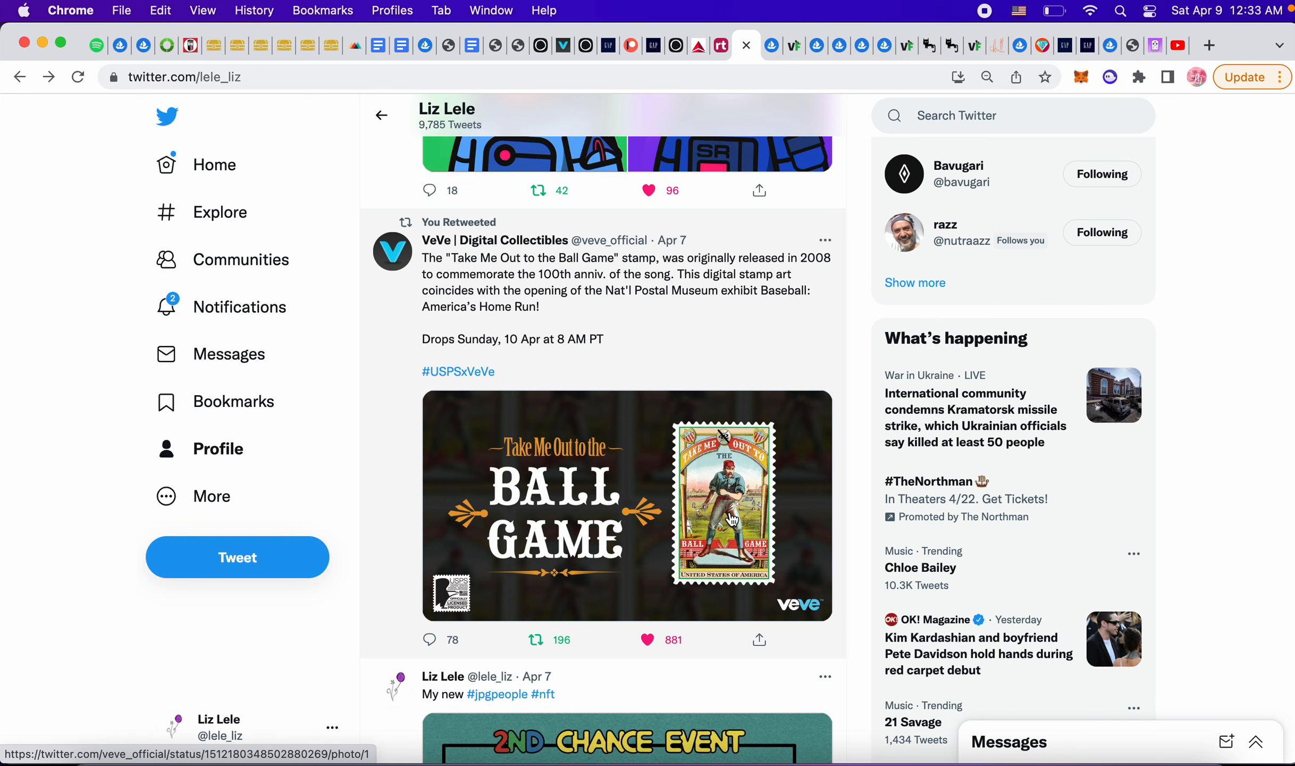
scroll("down", 3)
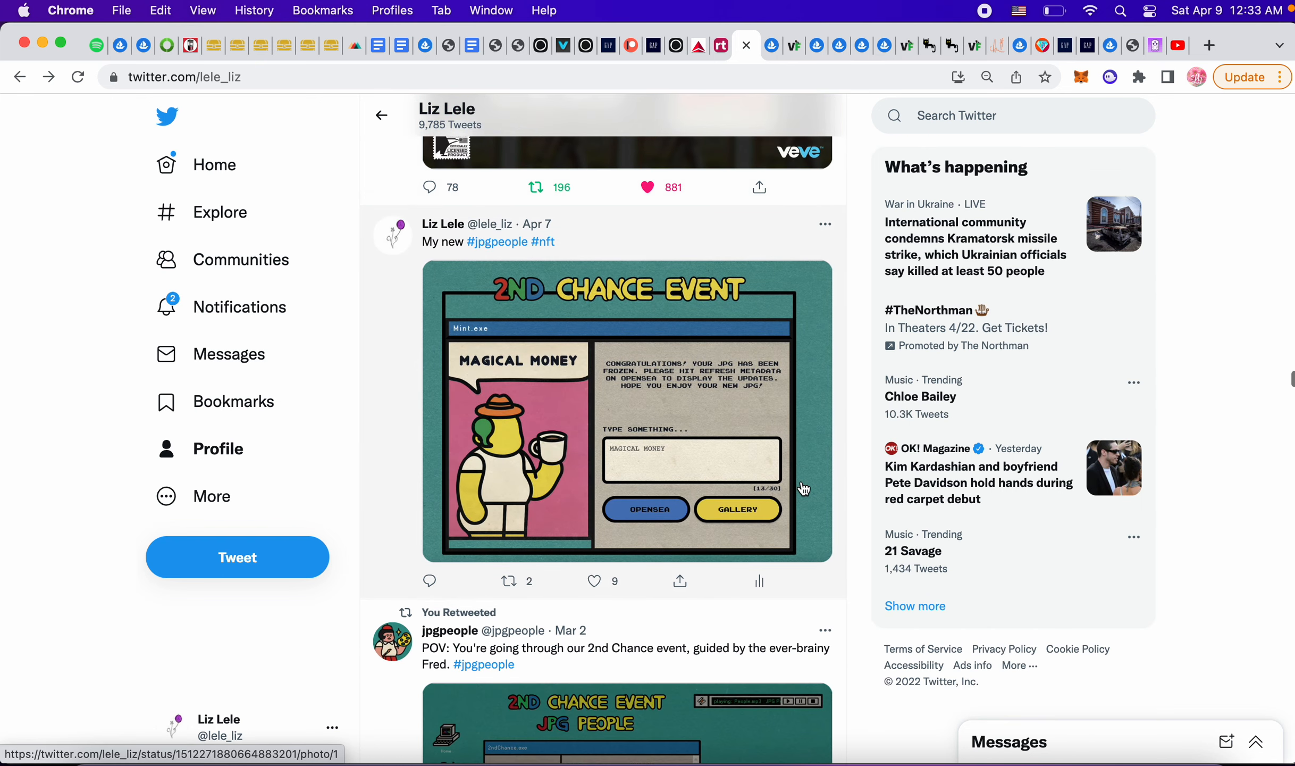
mouse_move(809, 427)
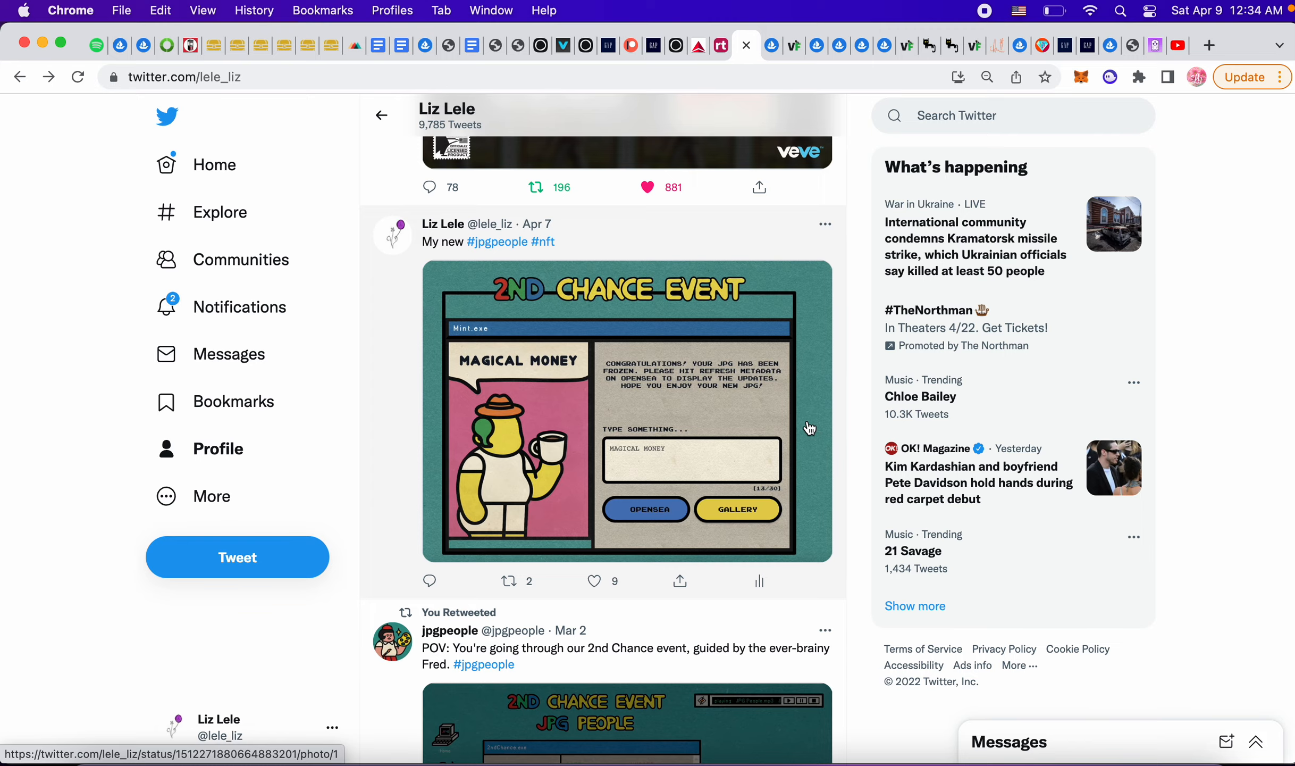
scroll("down", 3)
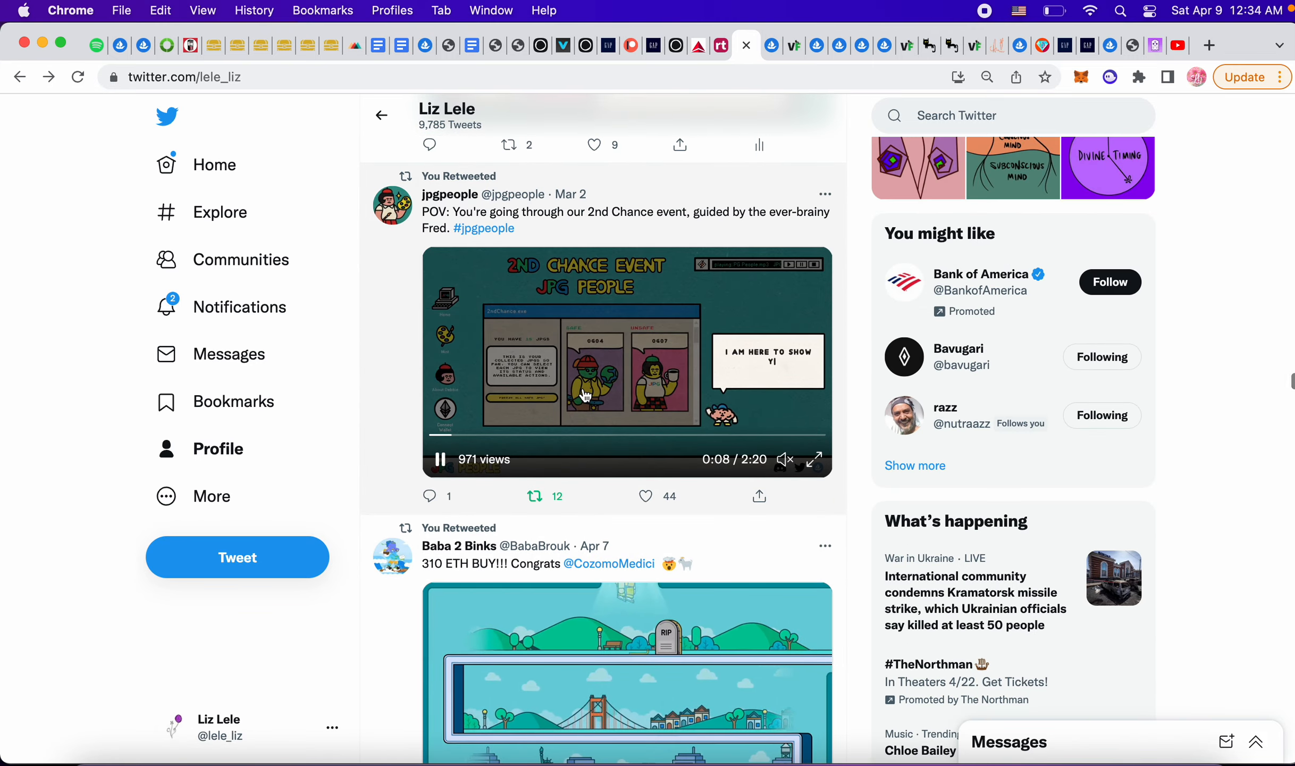
scroll("down", 3)
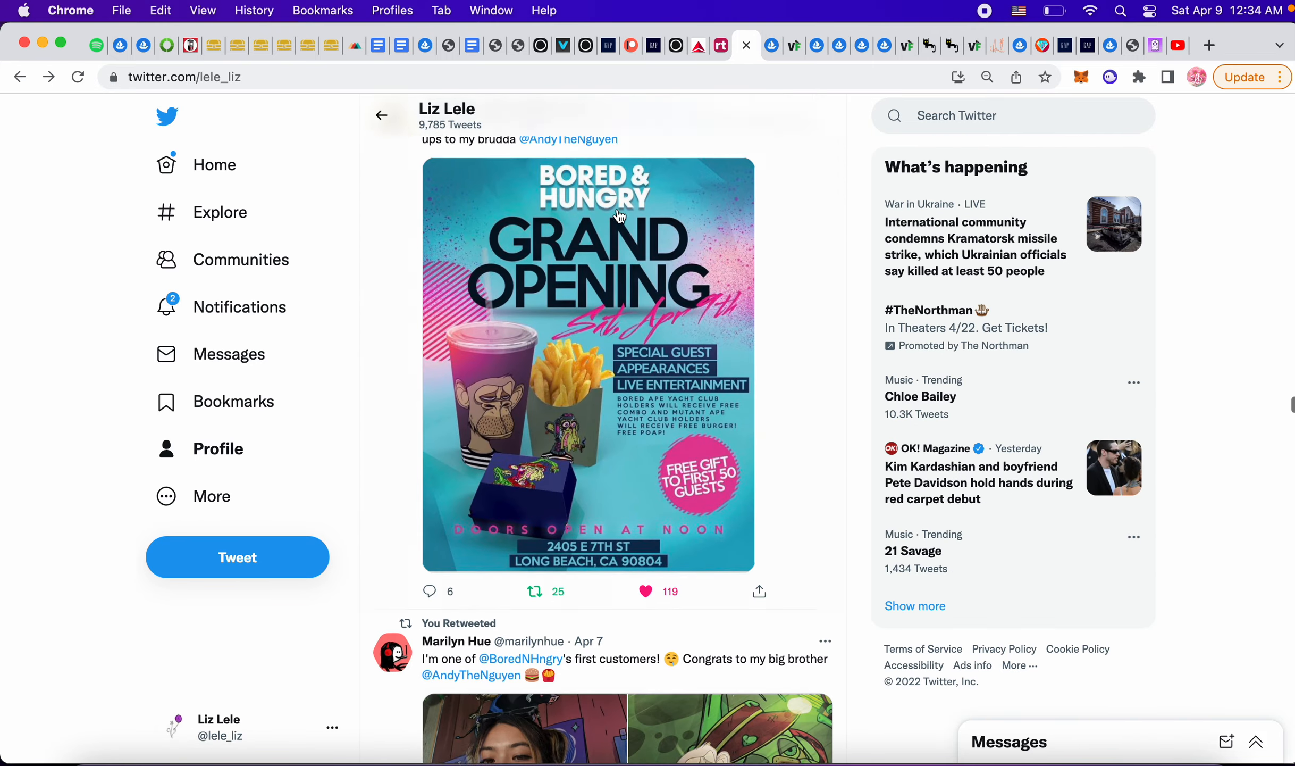
scroll("down", 3)
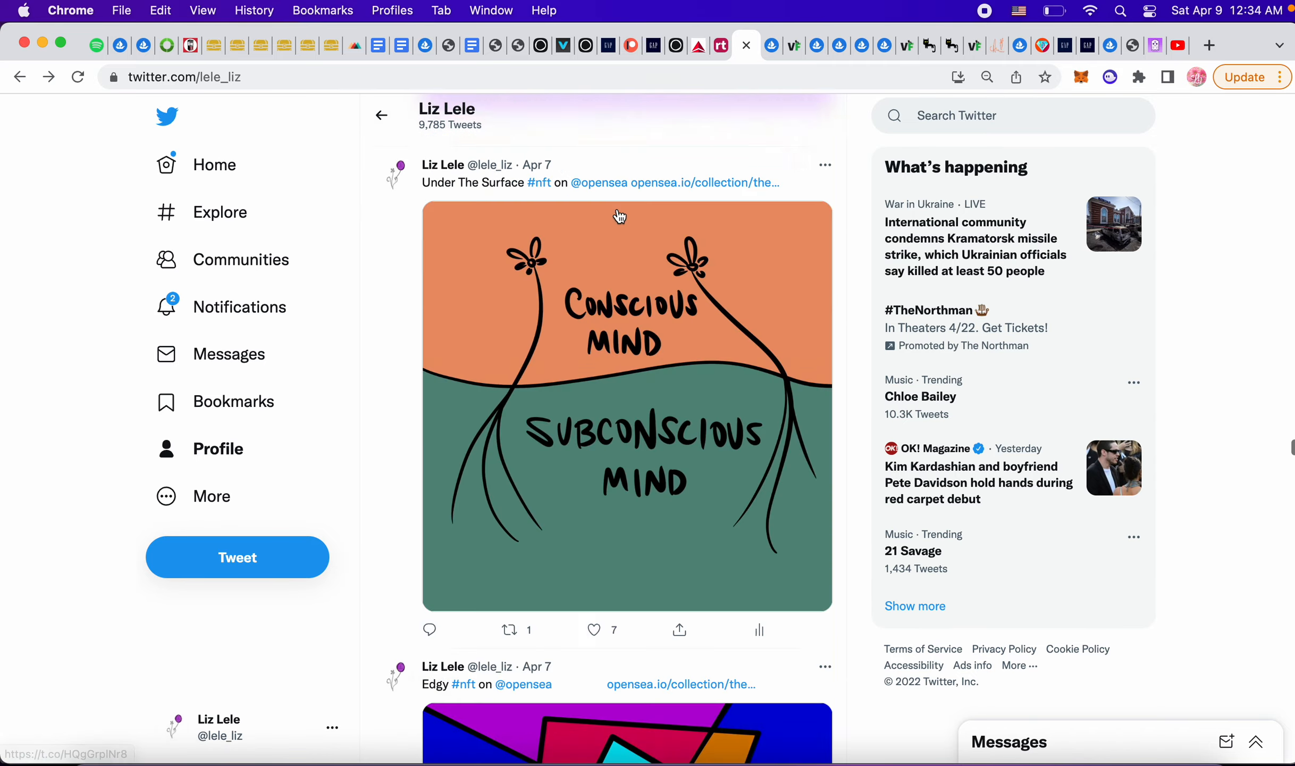
scroll("down", 3)
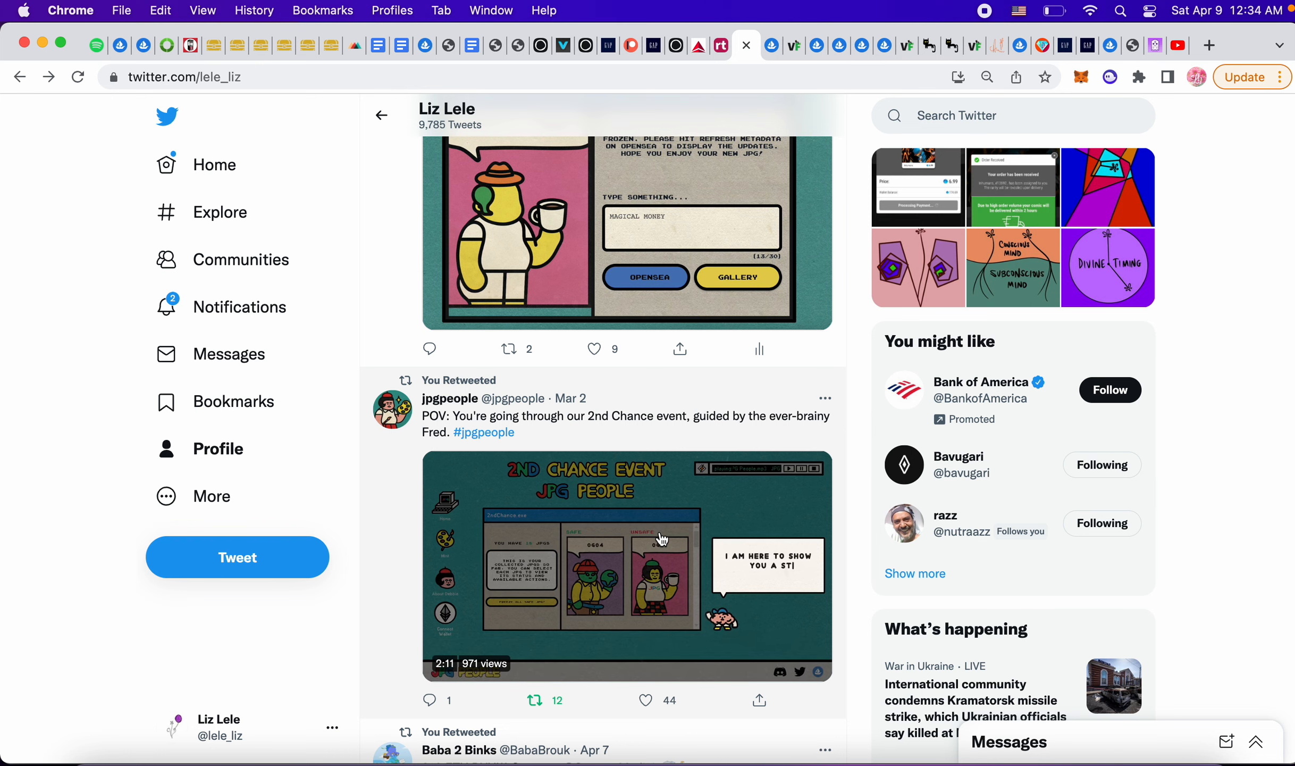
scroll("up", 3)
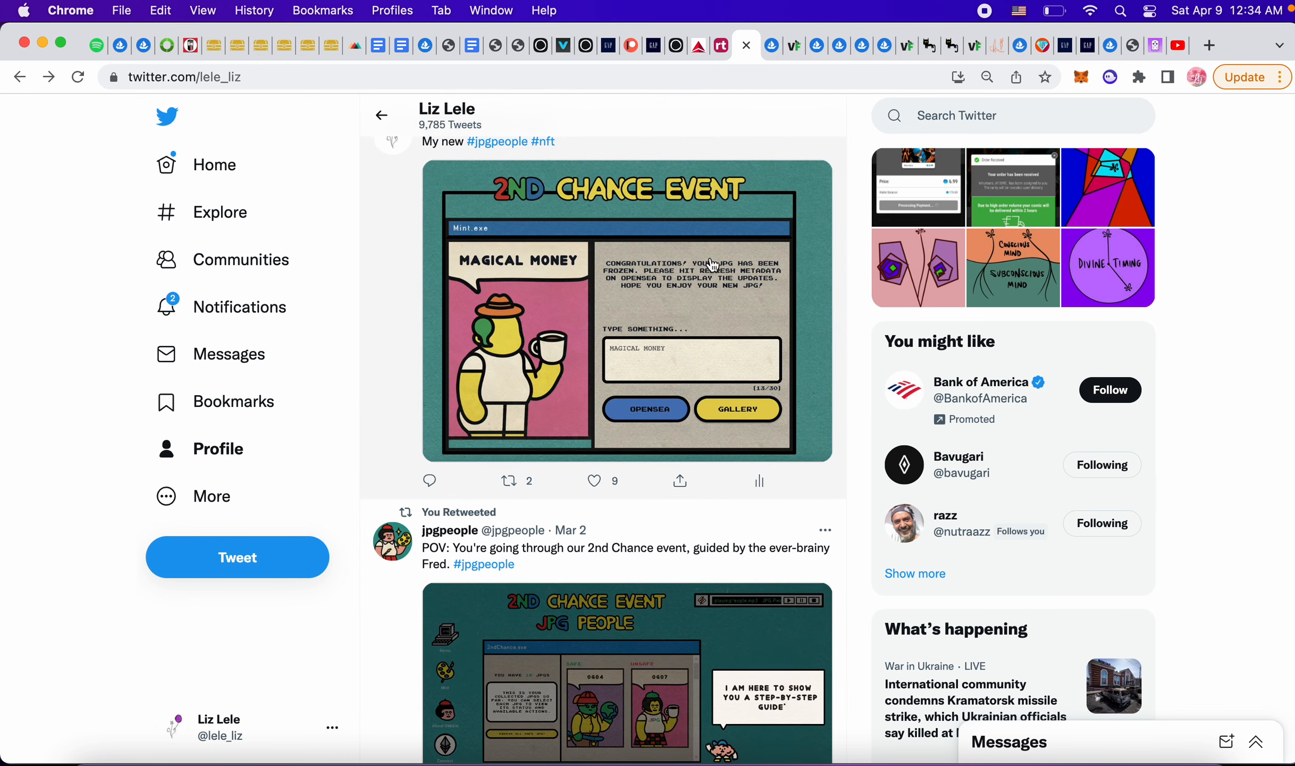
mouse_move(530, 247)
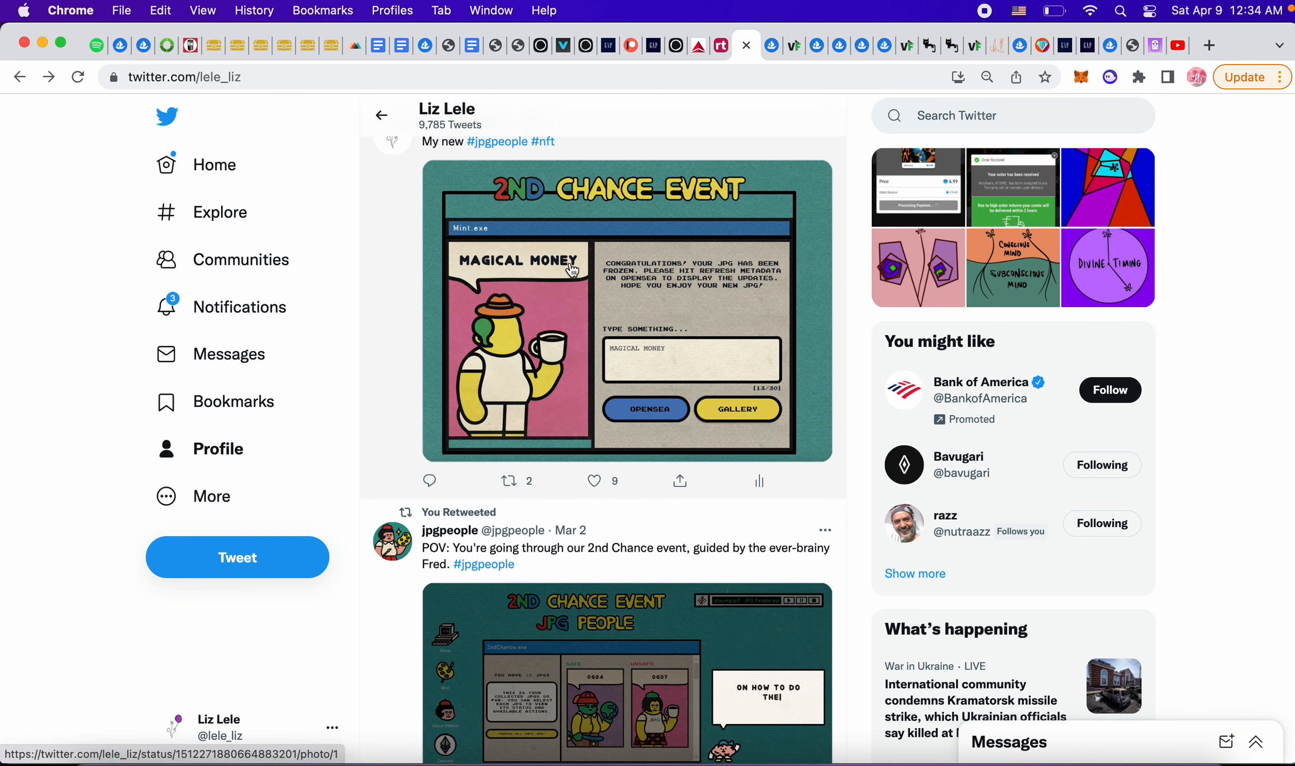
mouse_move(512, 436)
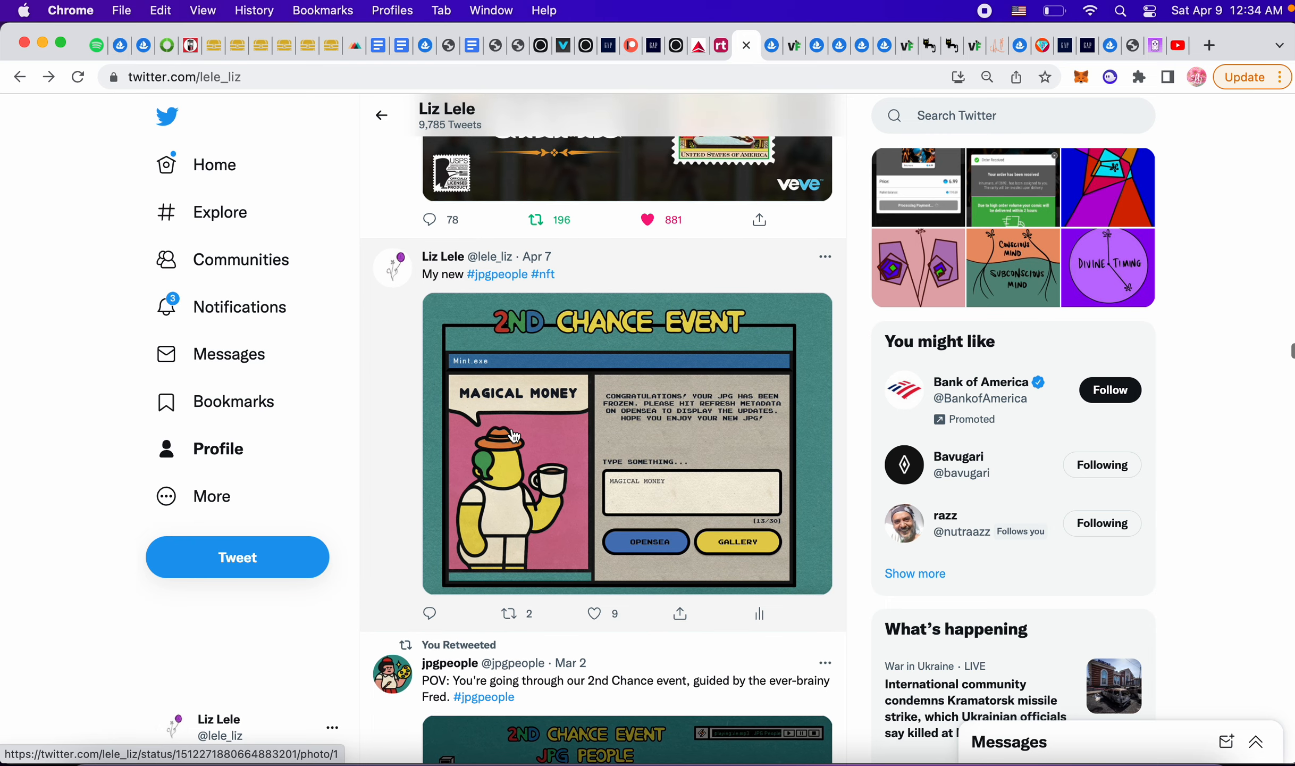
scroll("down", 3)
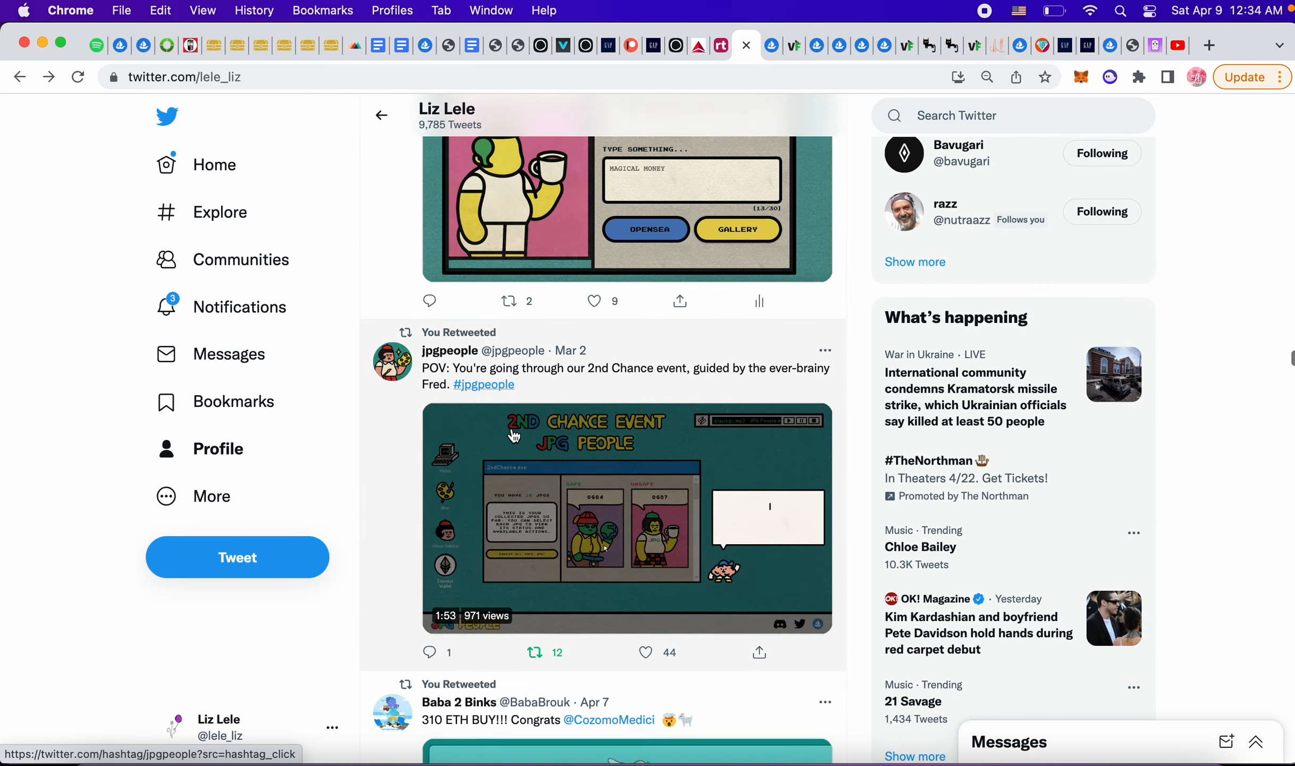
scroll("down", 3)
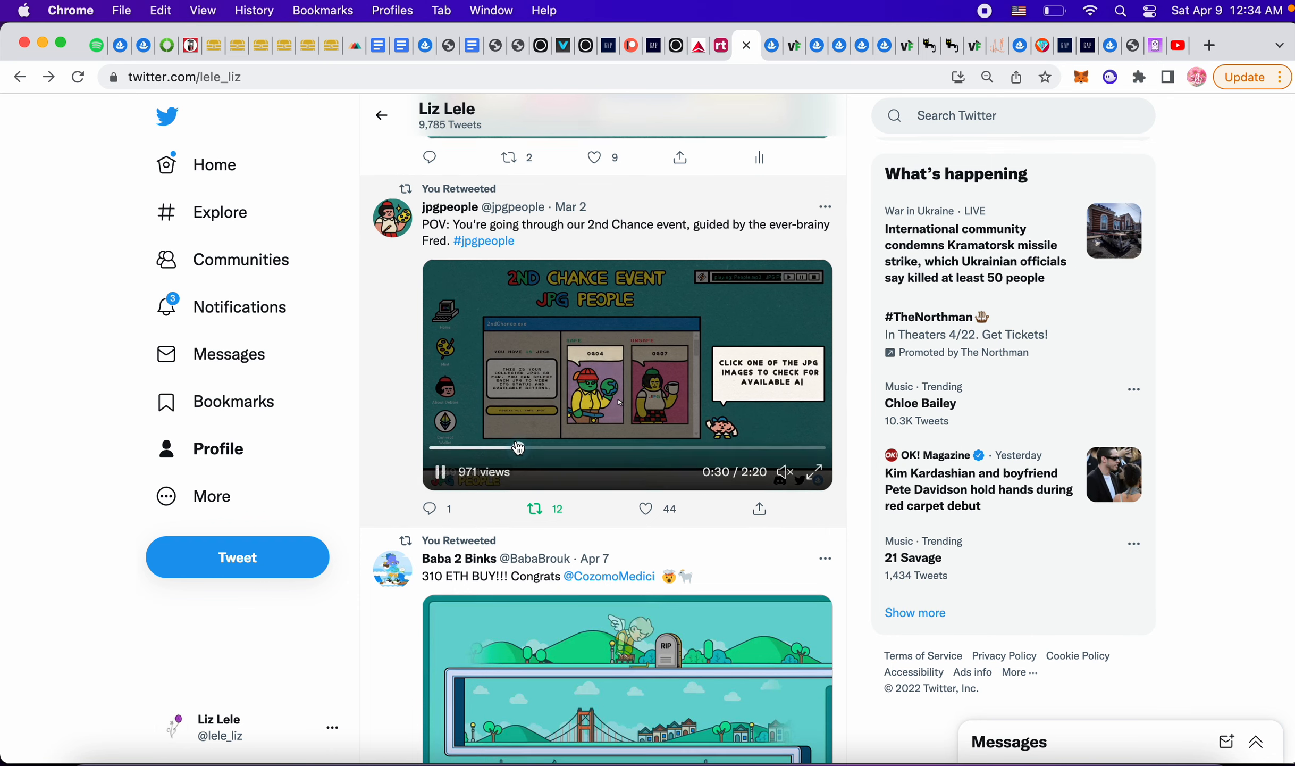
Scroll past the Baba 2 Binks, Bored & Hungry and Divine Timing posts to the VeVe ball game retweet.
scroll("down", 3)
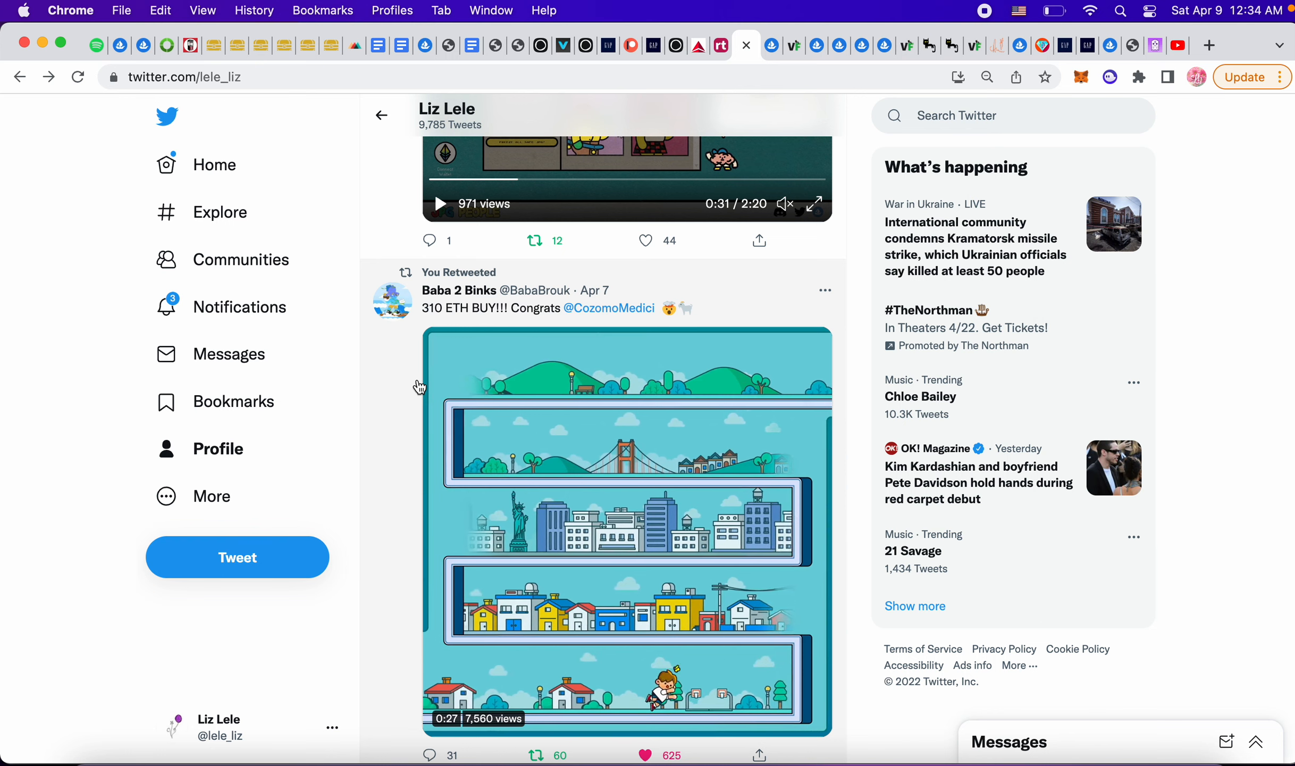
scroll("down", 3)
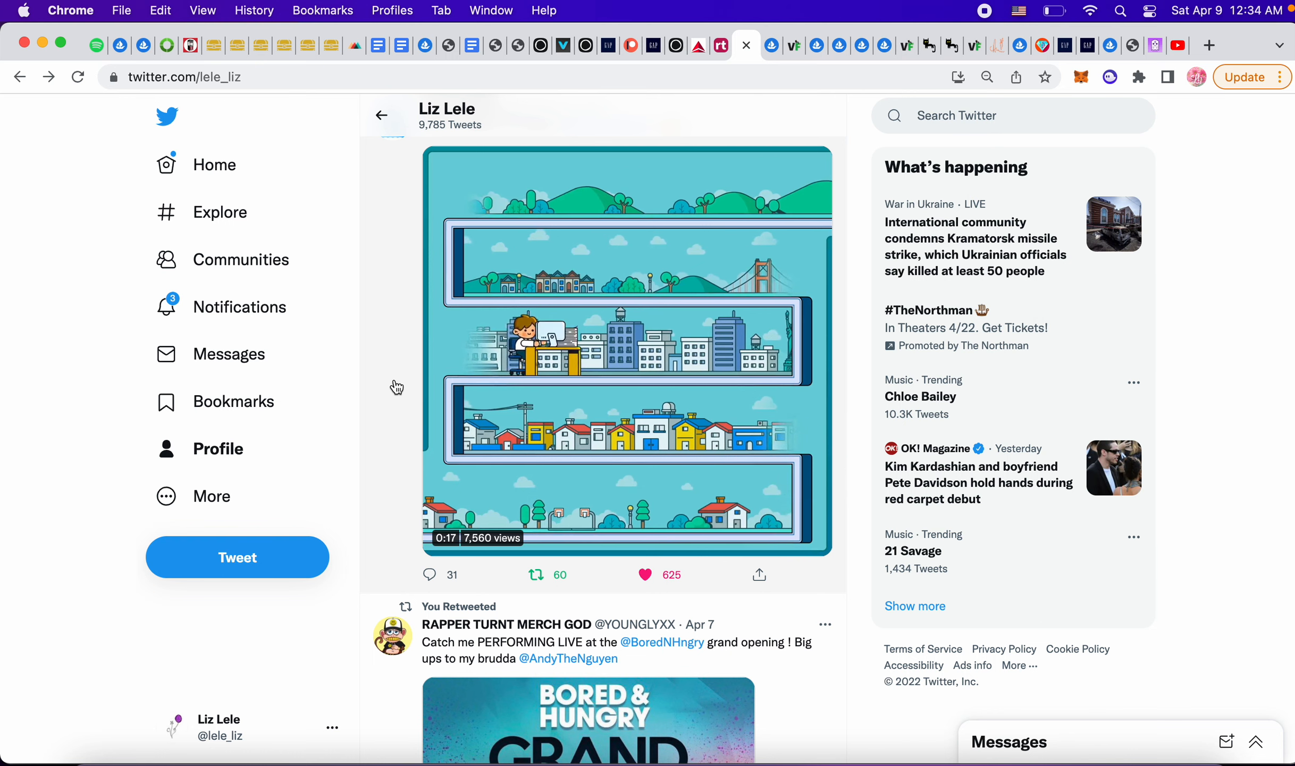
scroll("down", 3)
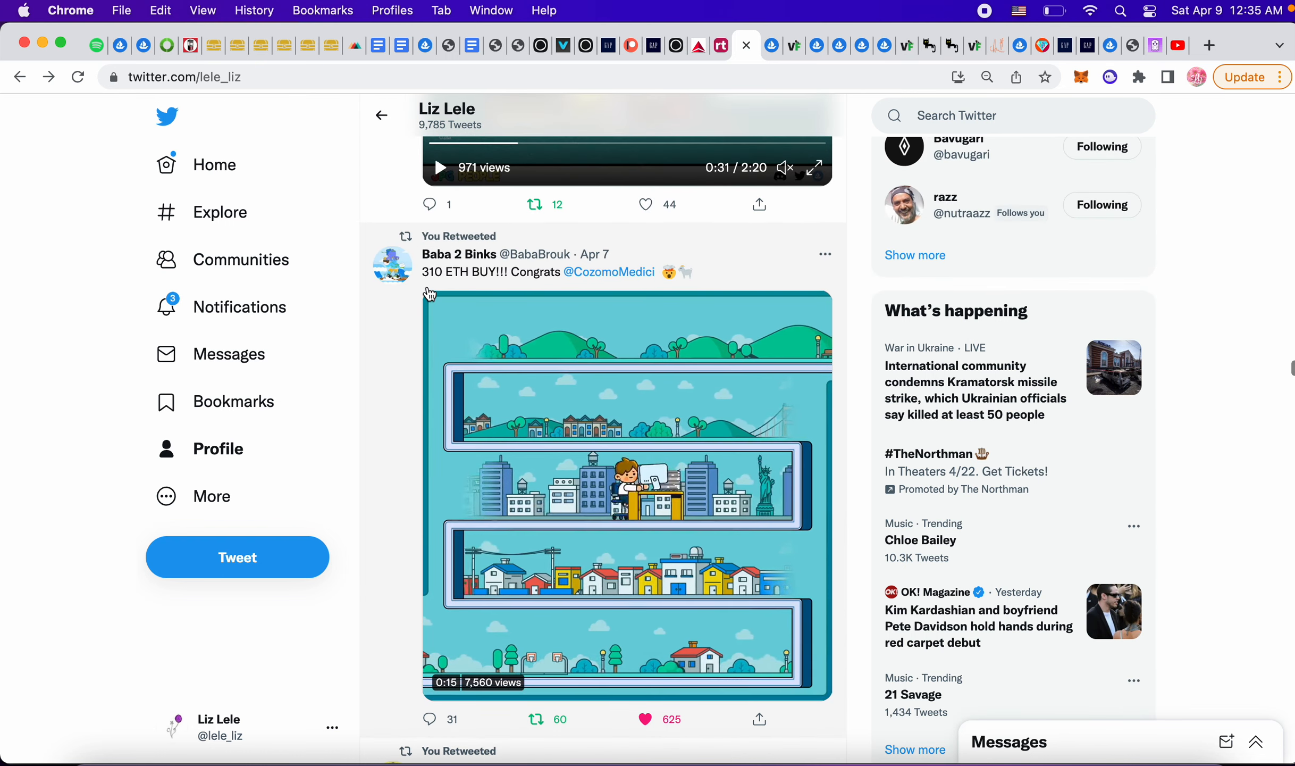
mouse_move(610, 271)
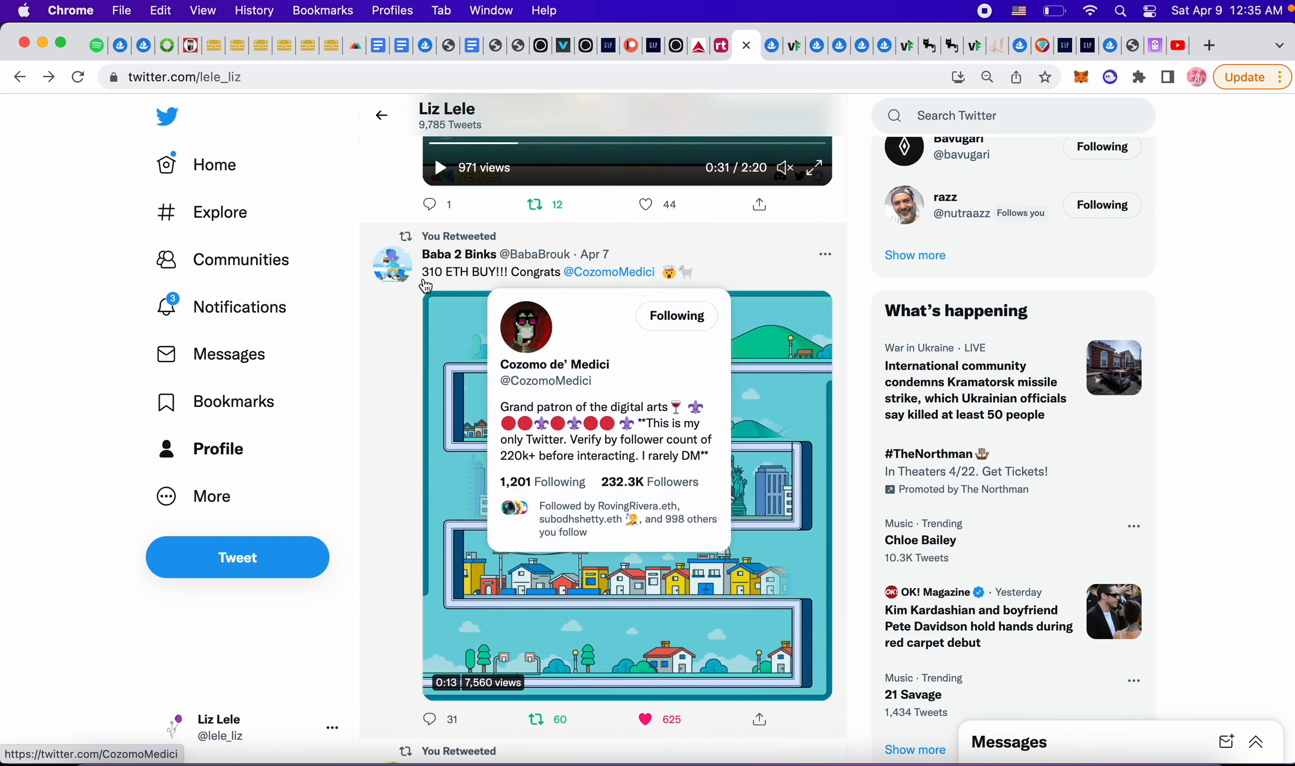
scroll("down", 3)
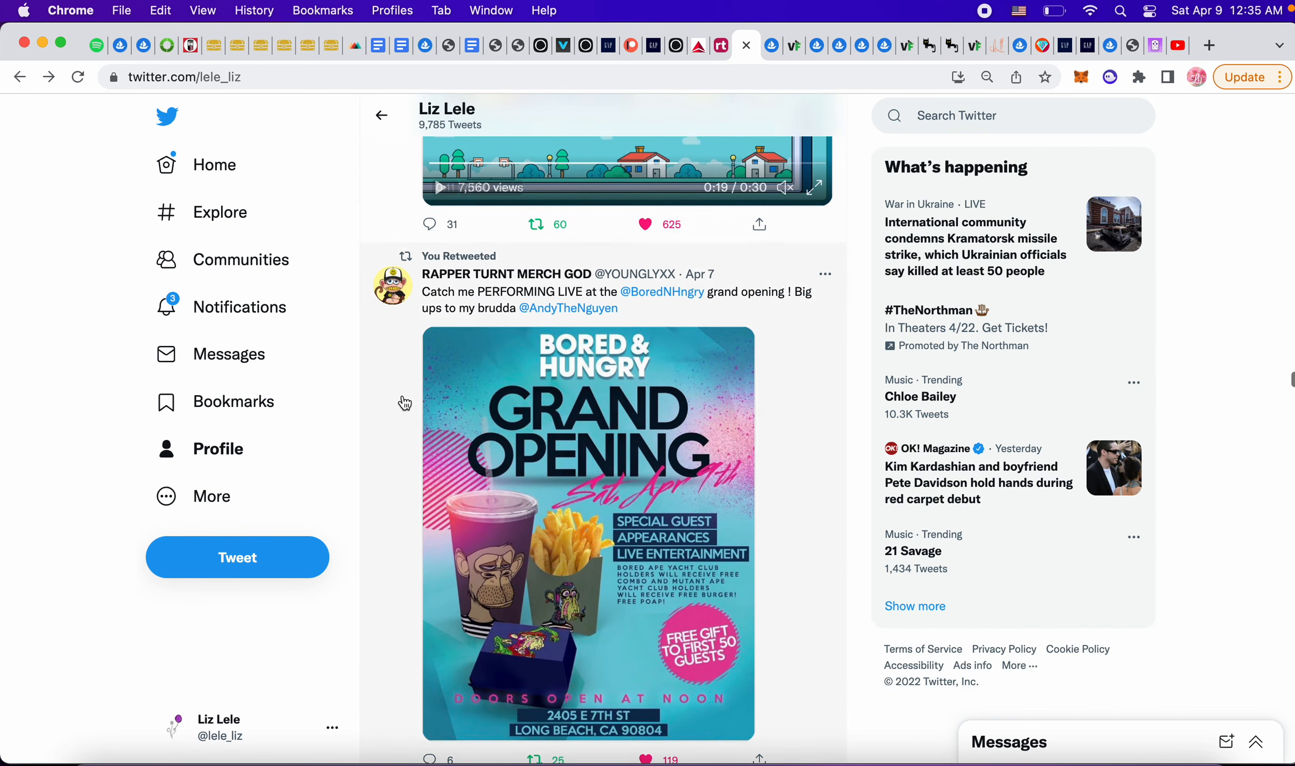
scroll("down", 3)
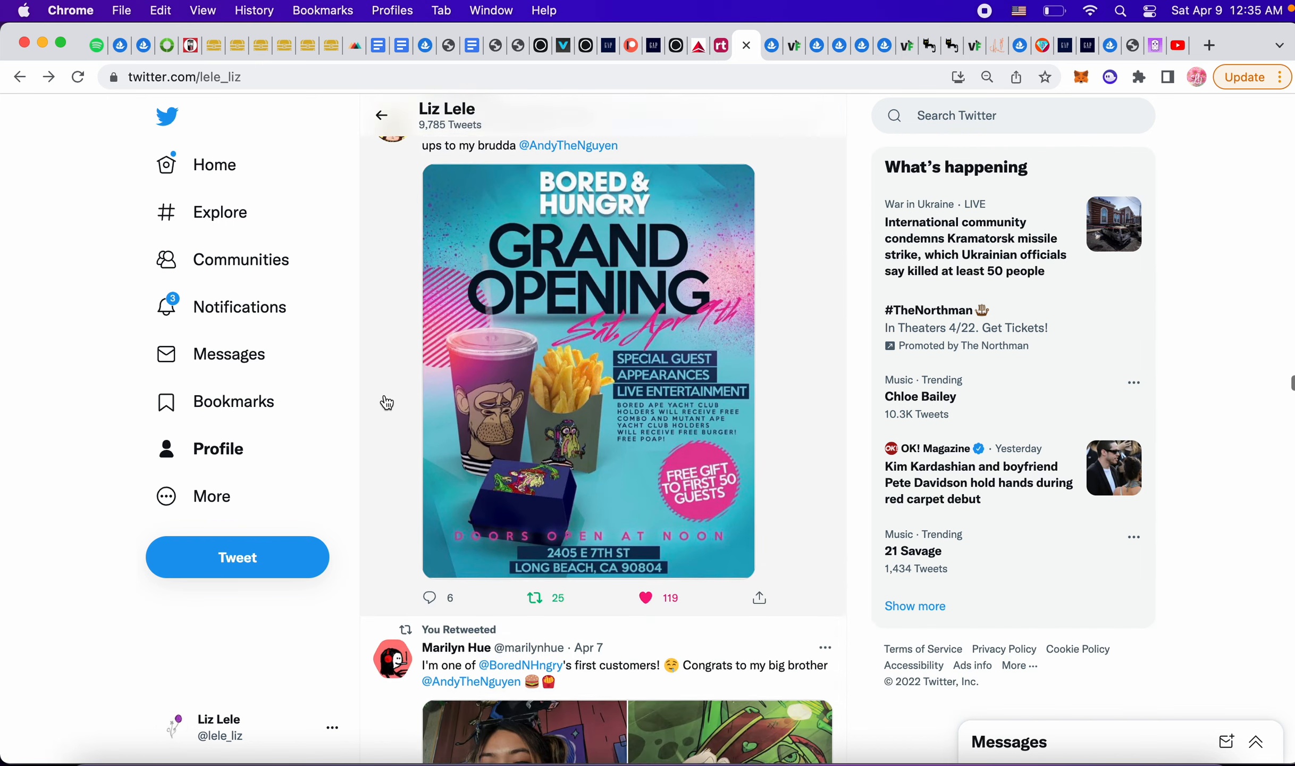
scroll("down", 3)
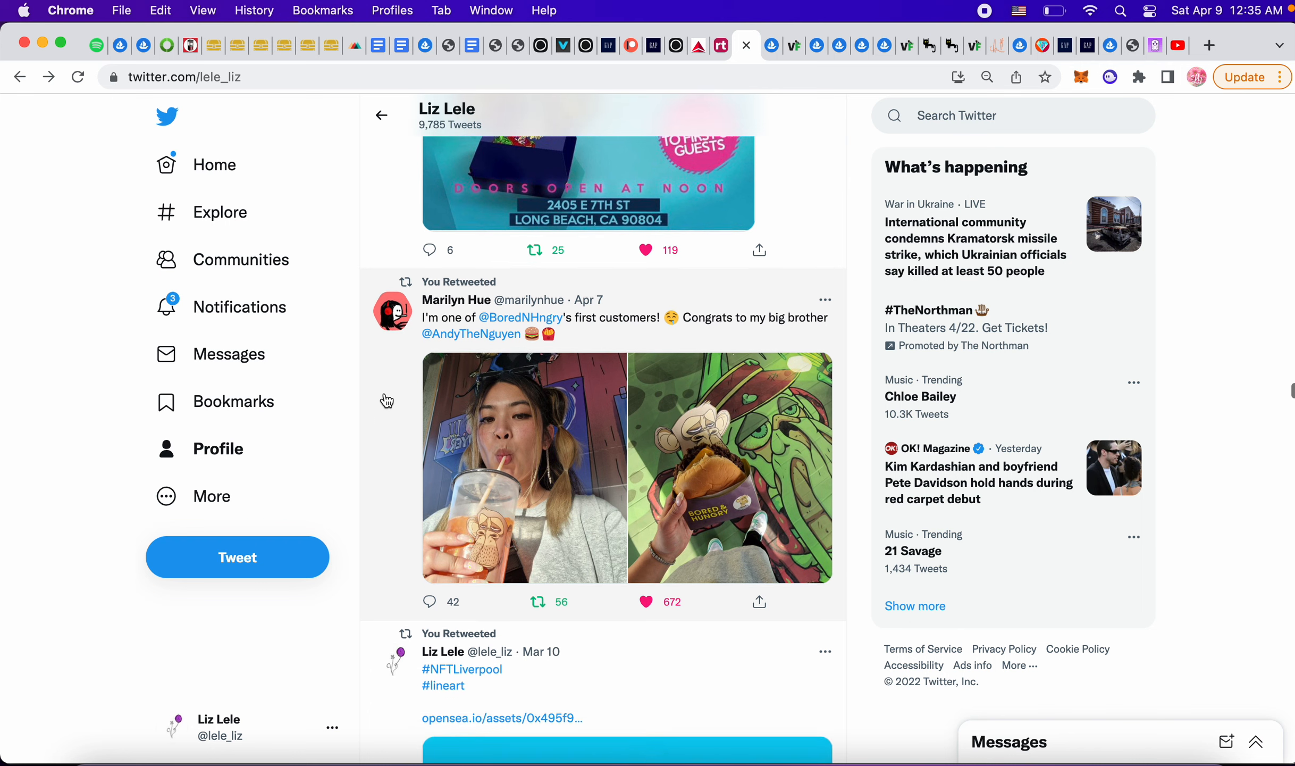
scroll("down", 3)
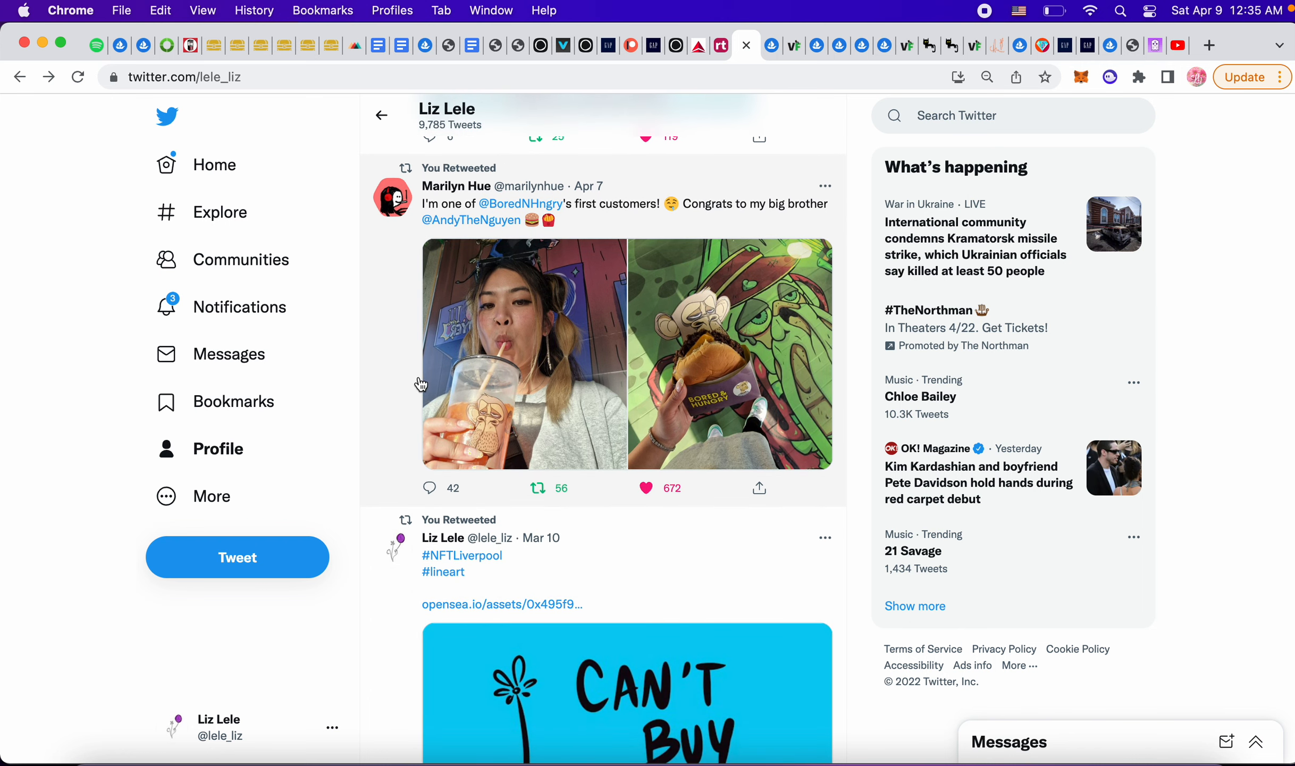
scroll("down", 3)
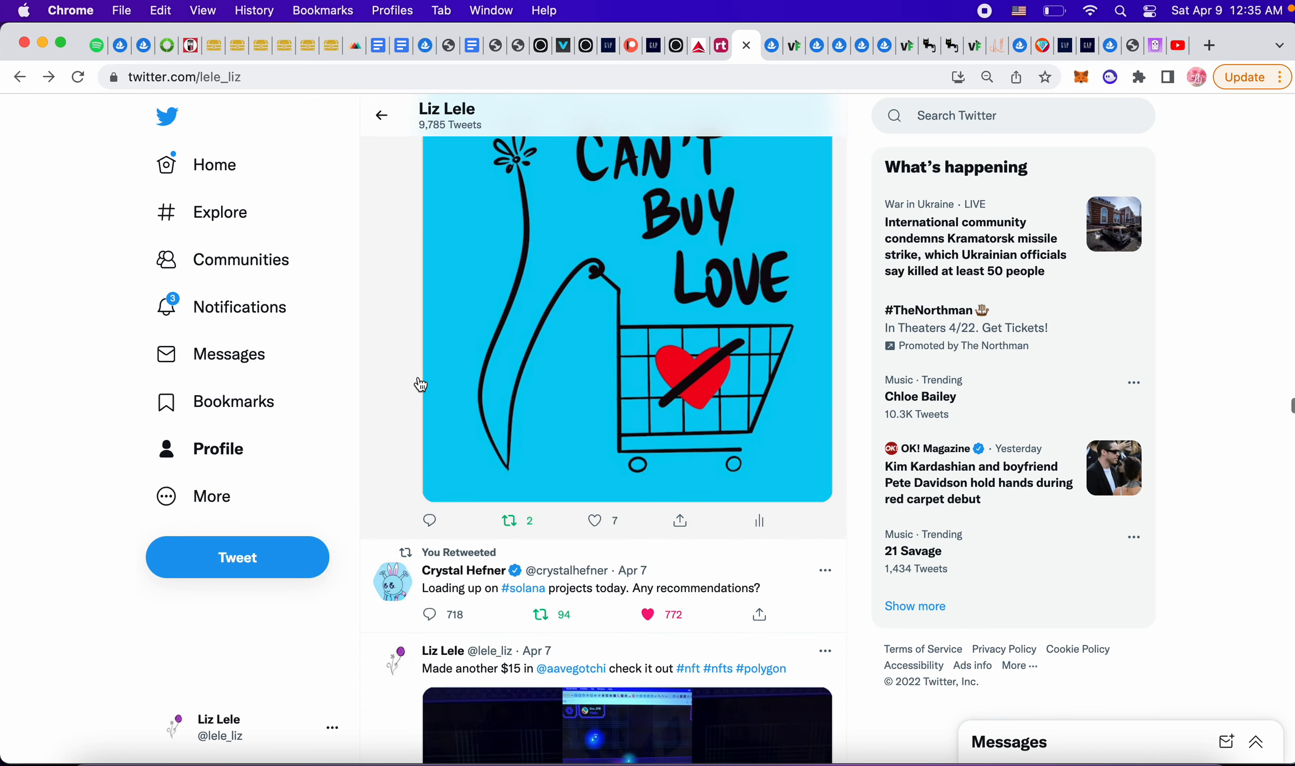
scroll("up", 3)
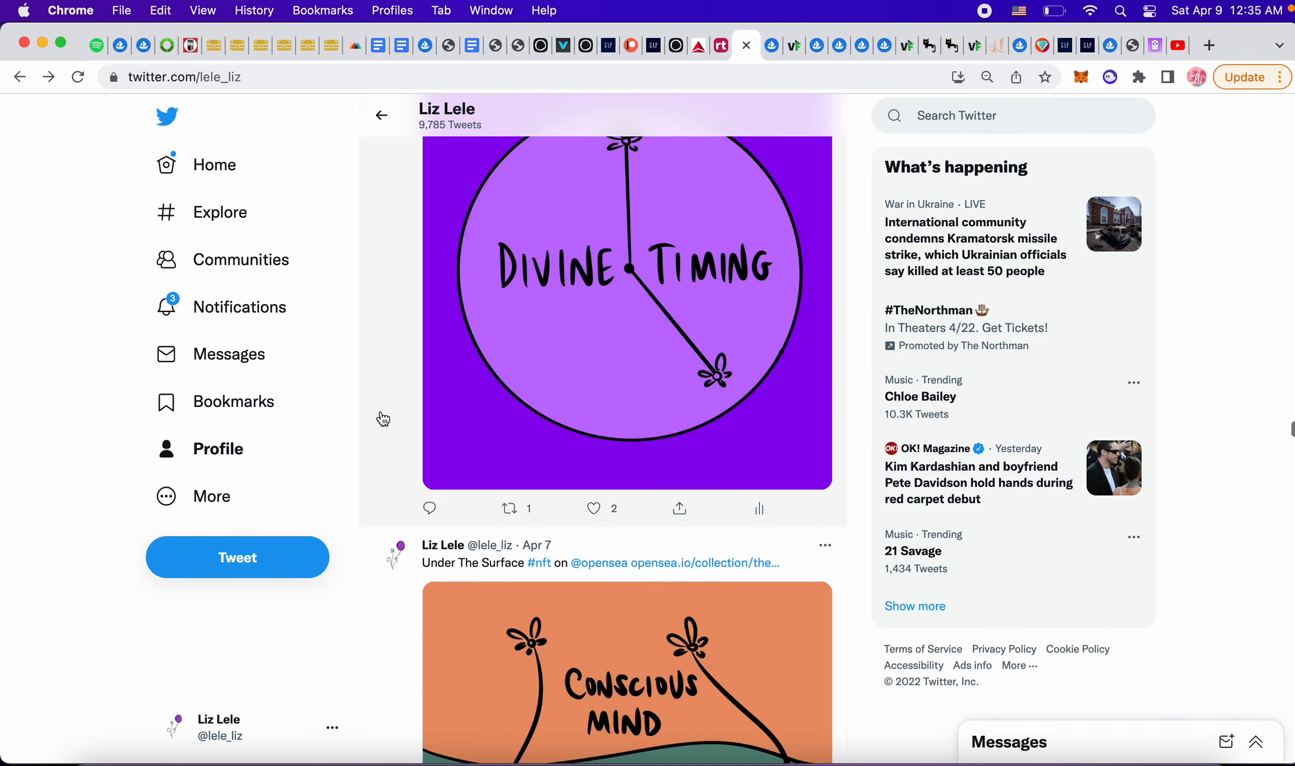
scroll("down", 3)
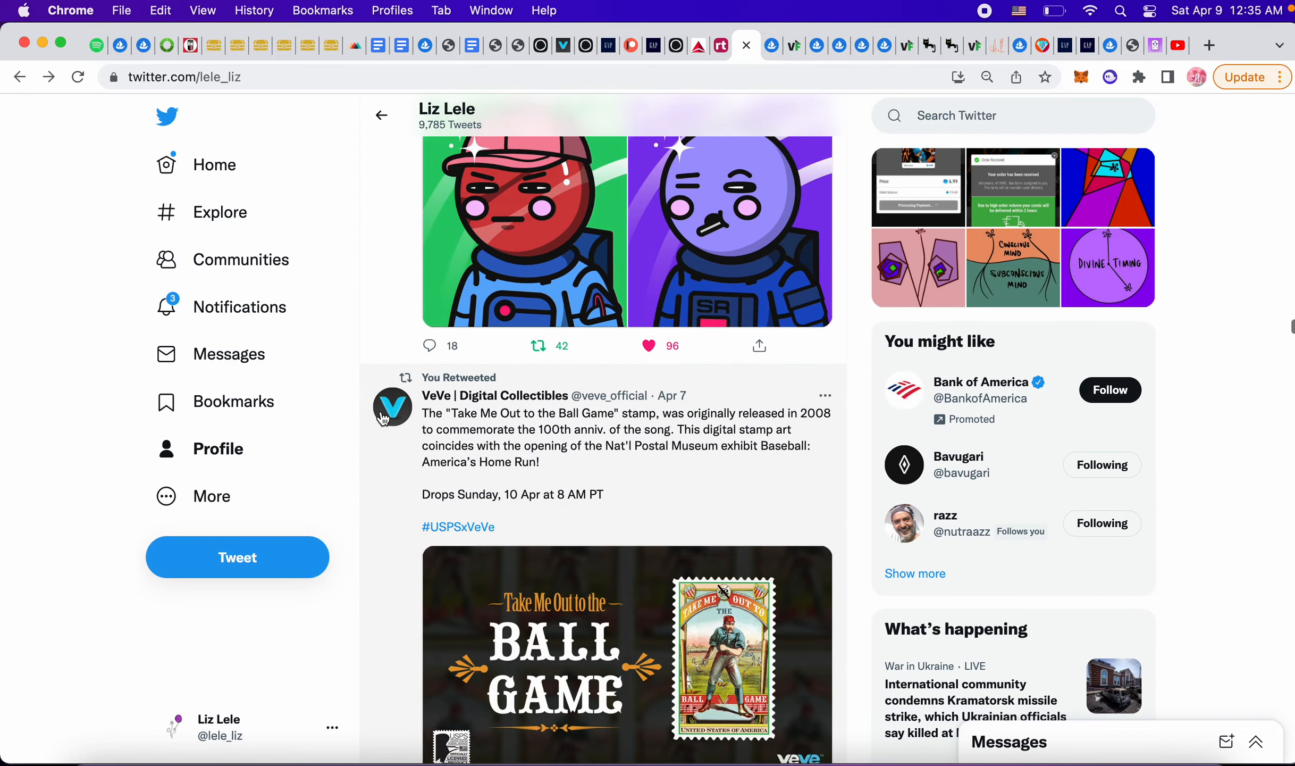
Scroll to the profile top showing the Evolution of Flowers header, bio and pinned tweet.
scroll("down", 3)
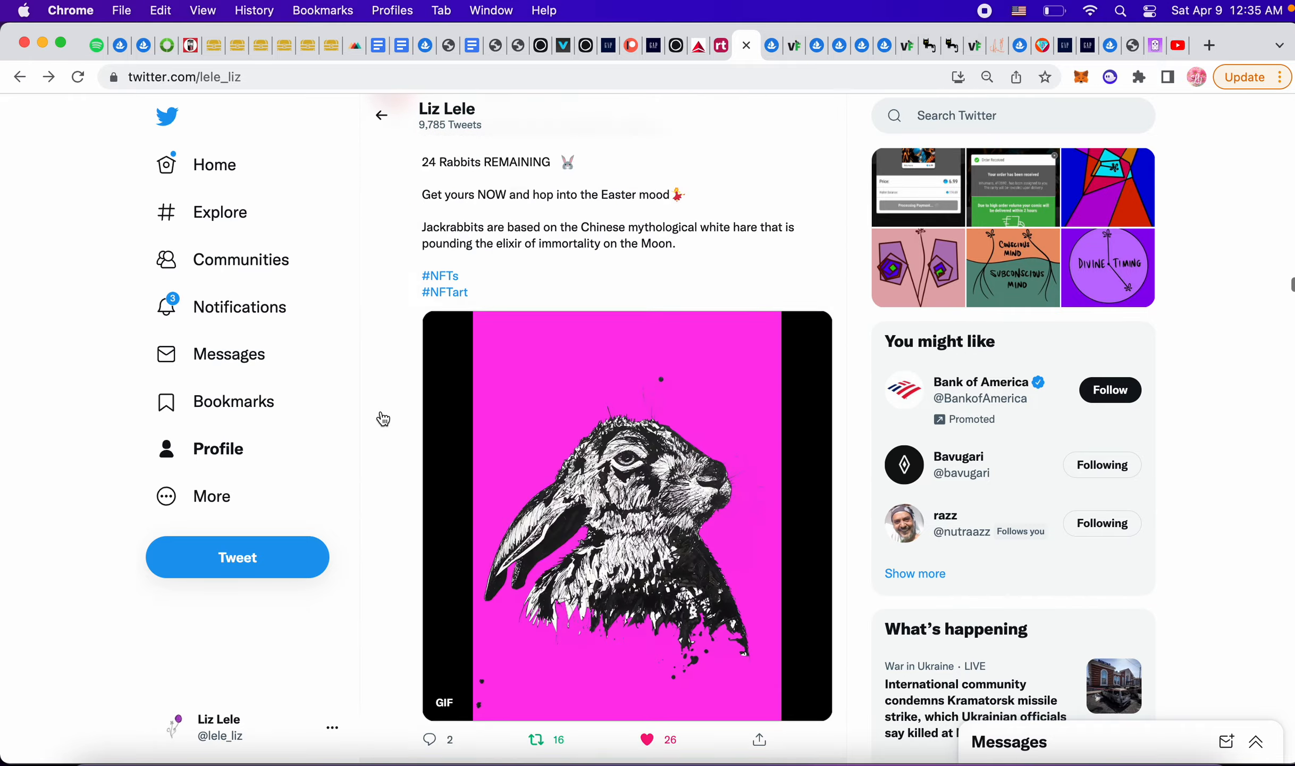
scroll("down", 3)
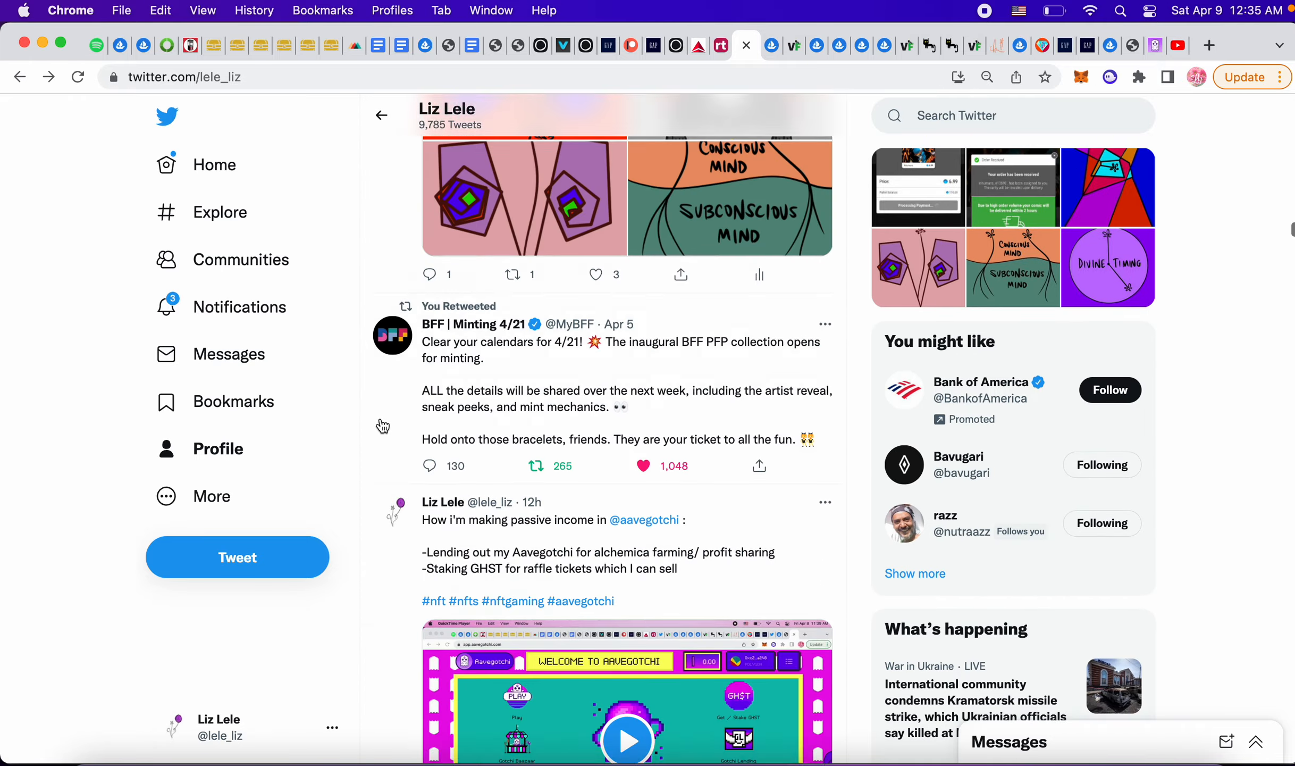
scroll("up", 3)
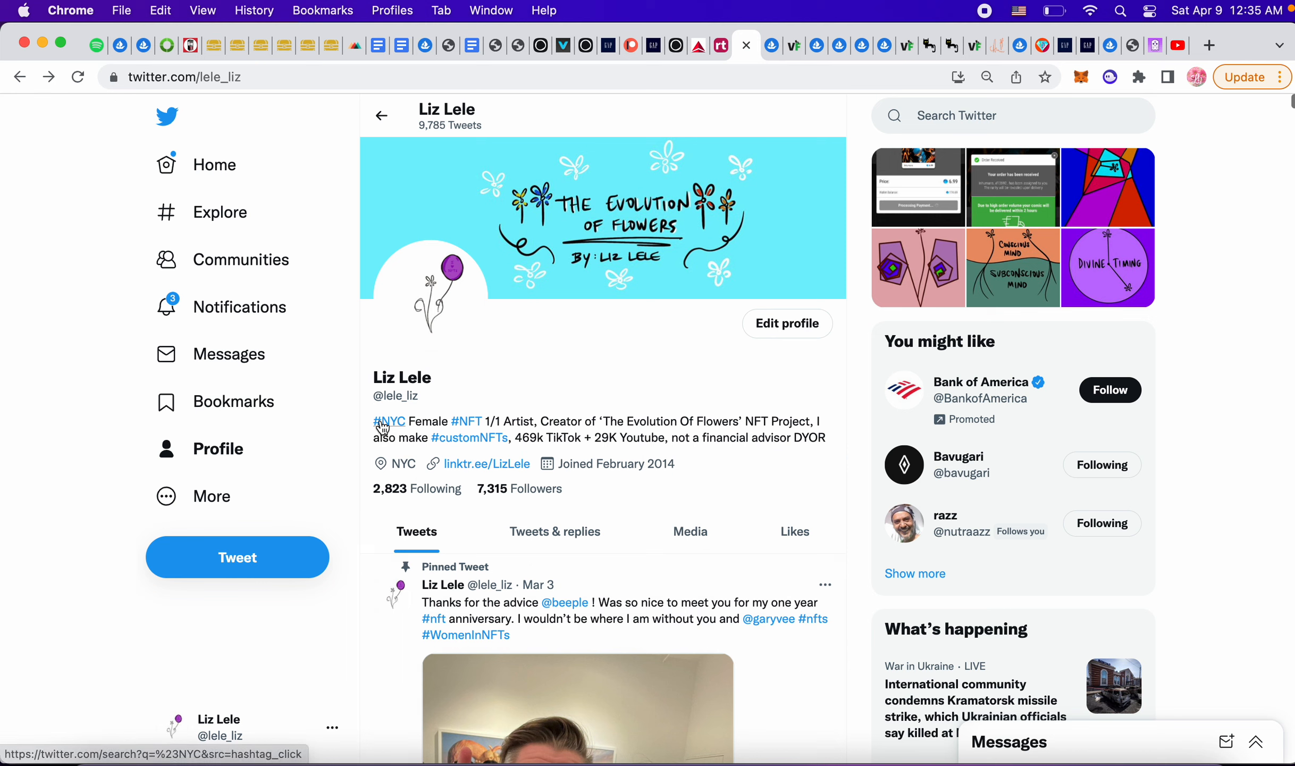
mouse_move(550, 355)
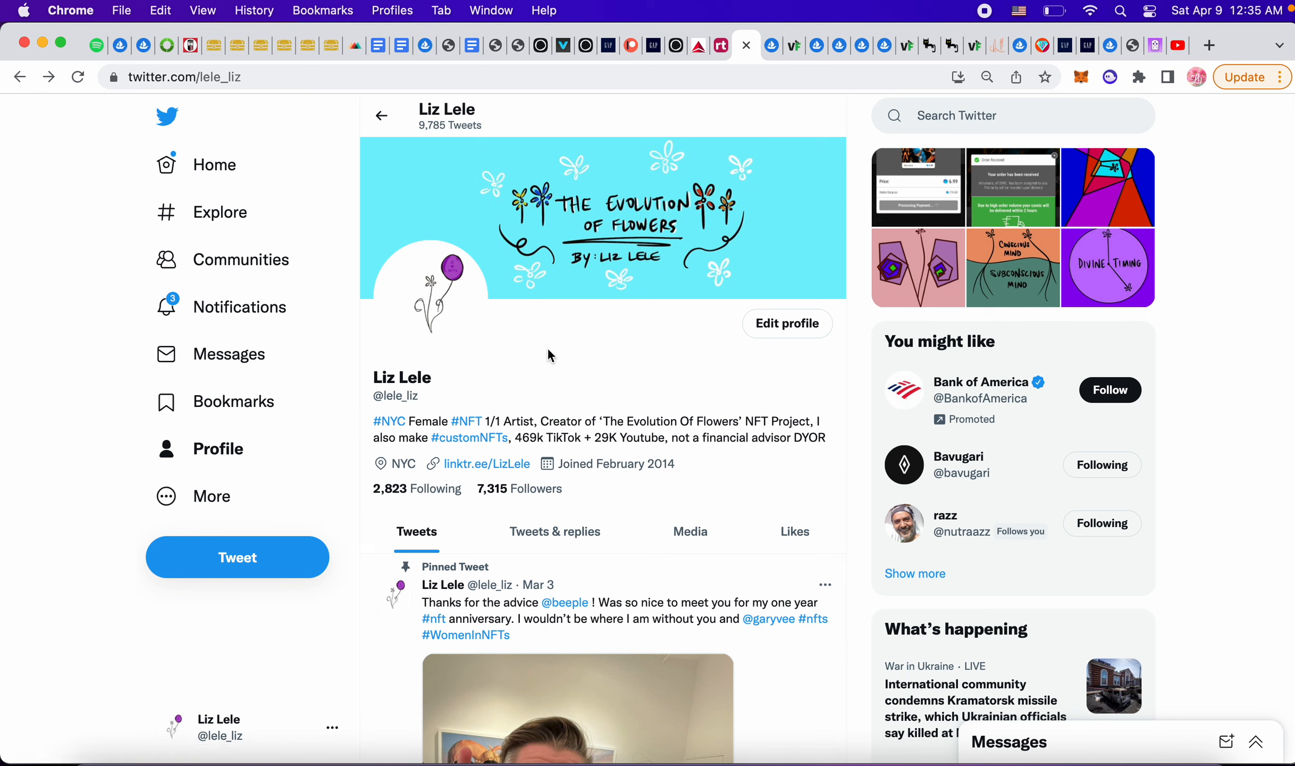
mouse_move(139, 46)
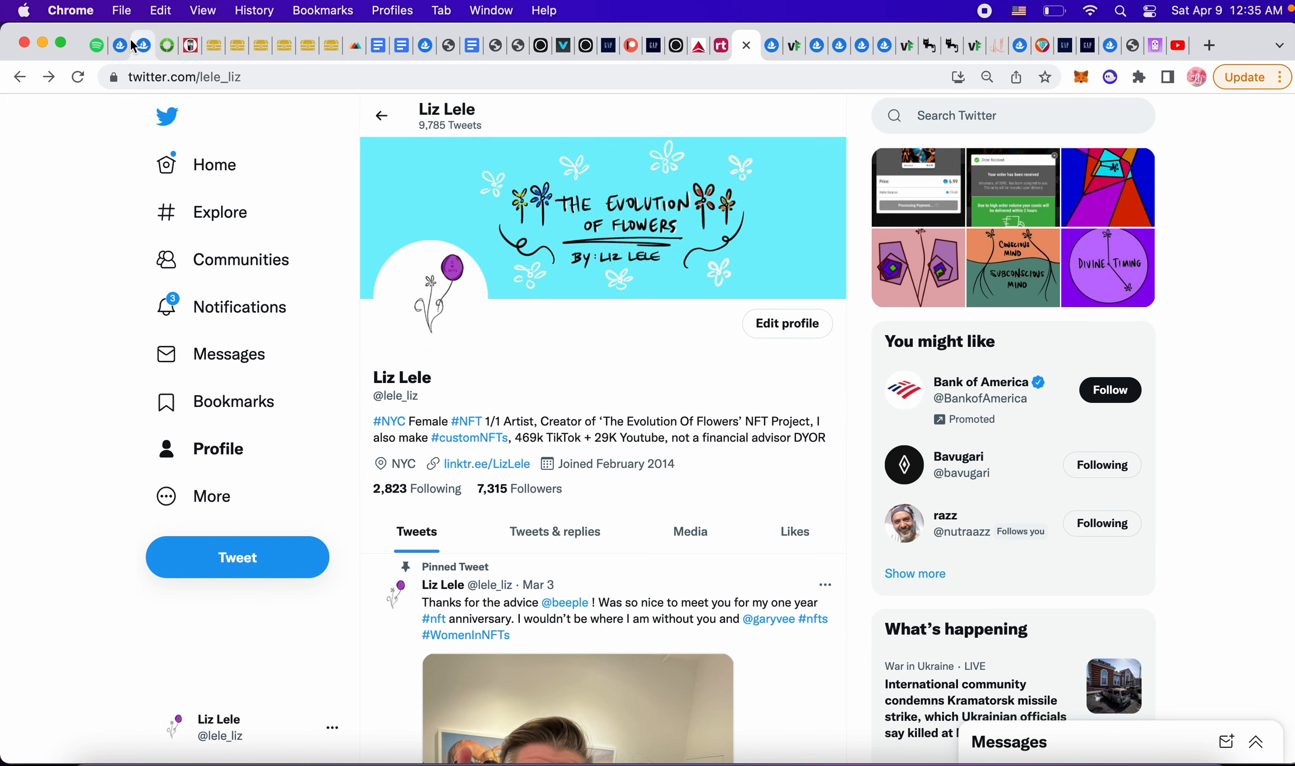